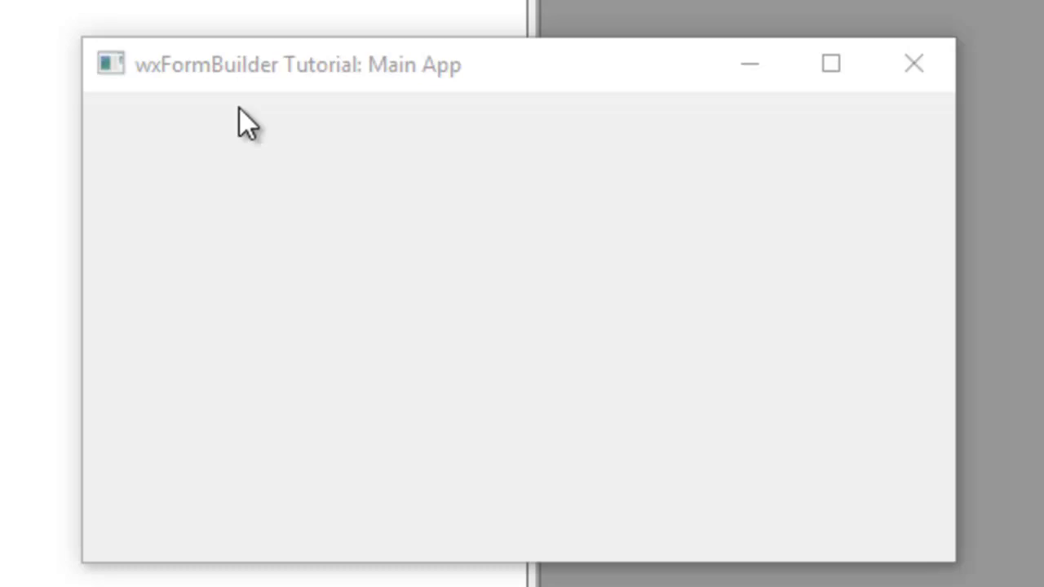
{"action": "mouse_move", "coordinate": [378, 89]}
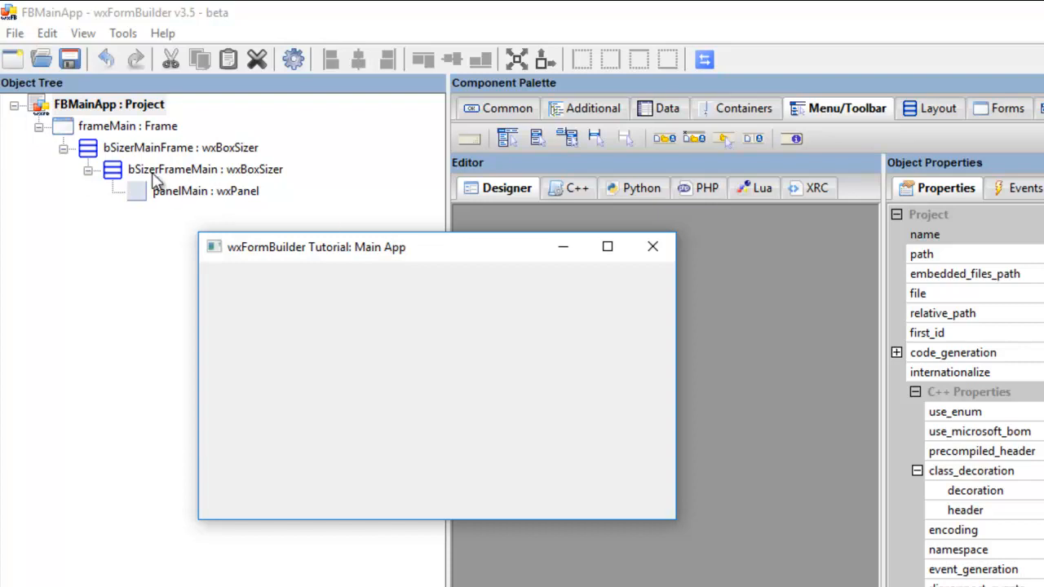
{"action": "mouse_move", "coordinate": [182, 203]}
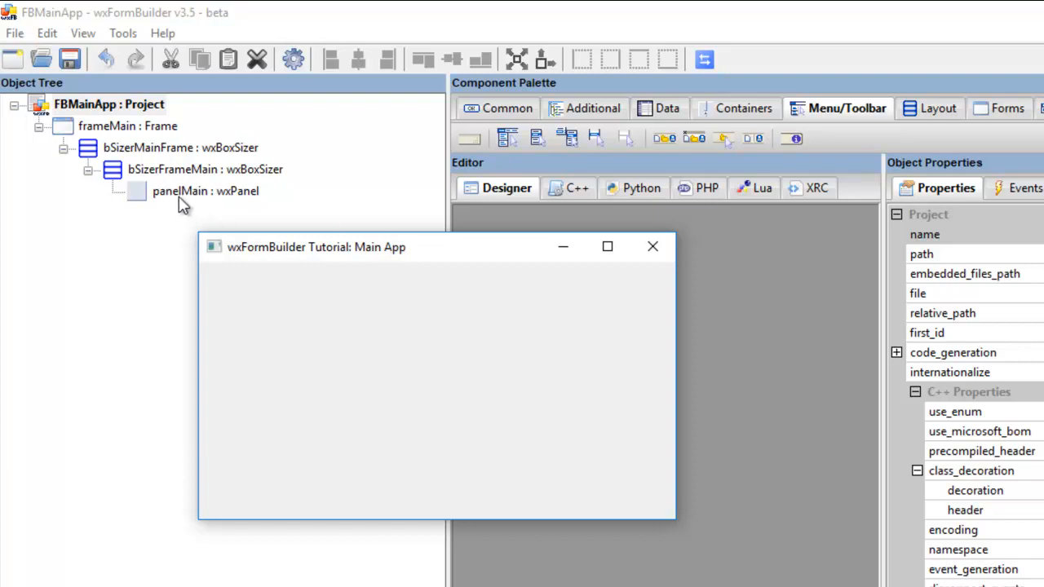
{"action": "mouse_move", "coordinate": [652, 247]}
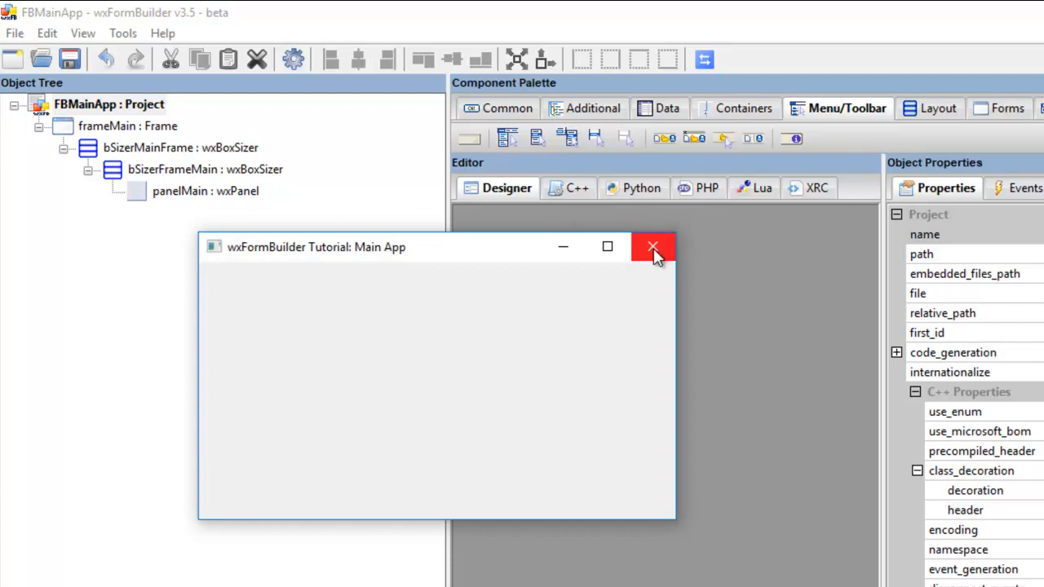
Step: Close the 'wxFormBuilder Tutorial: Main App' preview window
{"action": "left_click", "coordinate": [652, 247]}
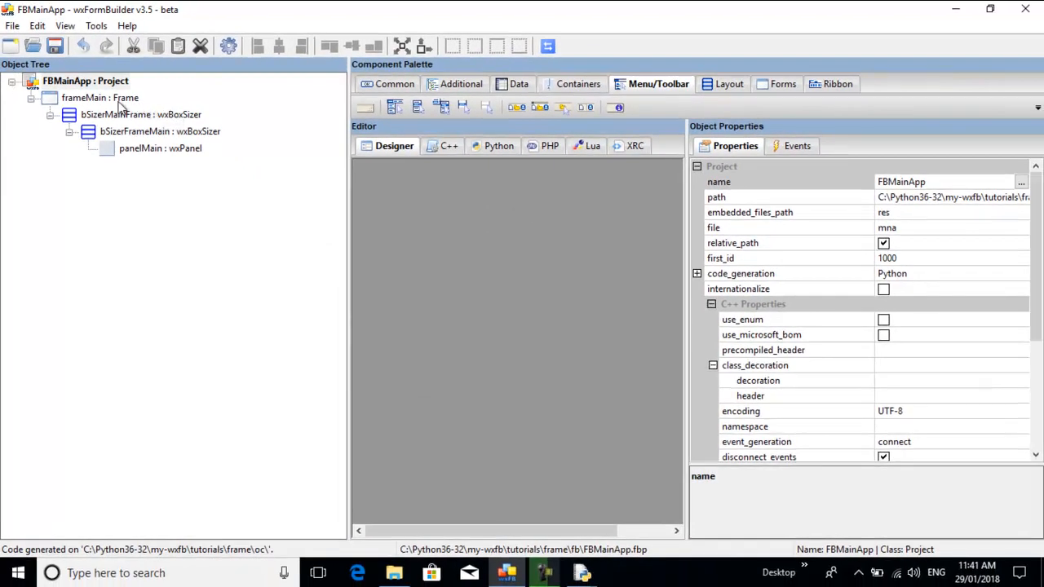
Step: Select frameMain in the Object Tree as the target for the menu bar
{"action": "left_click", "coordinate": [98, 98]}
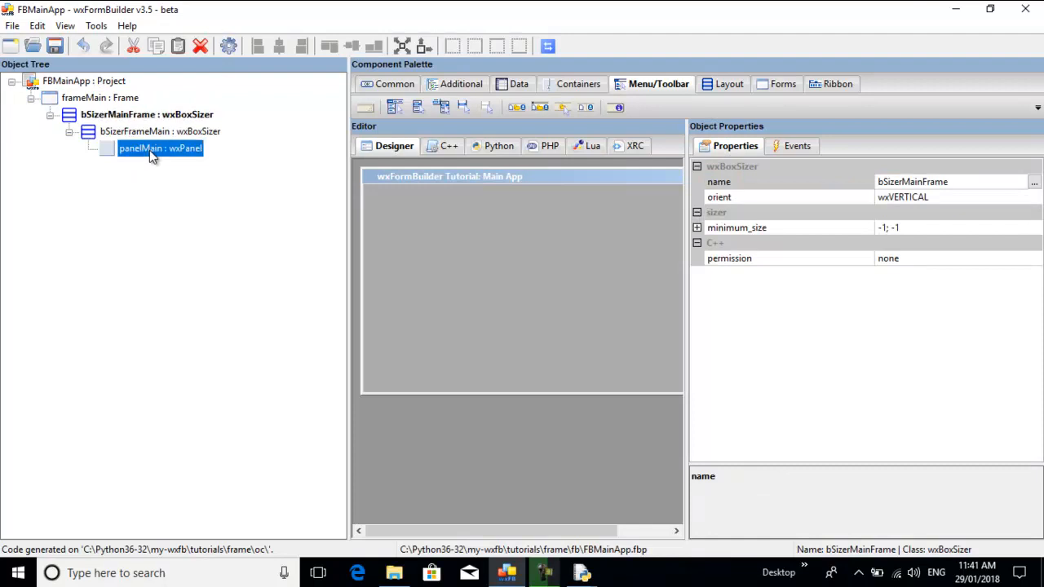
{"action": "left_click", "coordinate": [99, 98]}
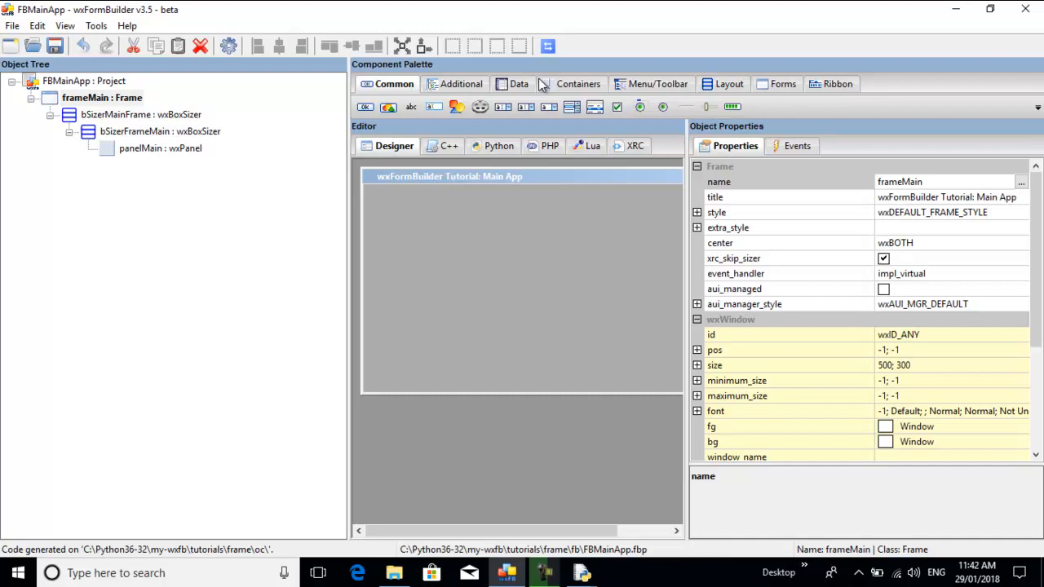
{"action": "mouse_move", "coordinate": [656, 87]}
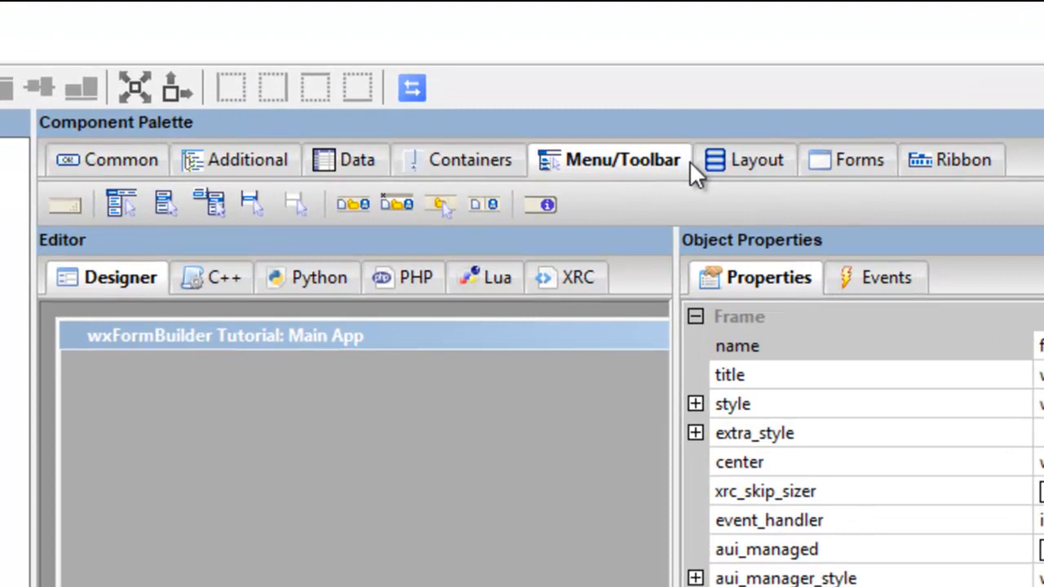
{"action": "mouse_move", "coordinate": [295, 203]}
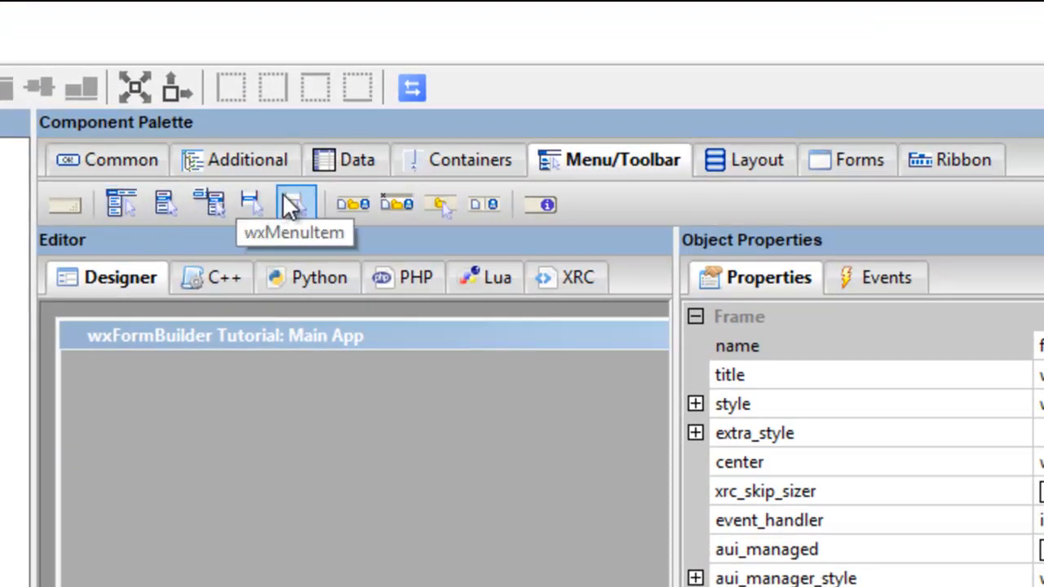
{"action": "mouse_move", "coordinate": [89, 231]}
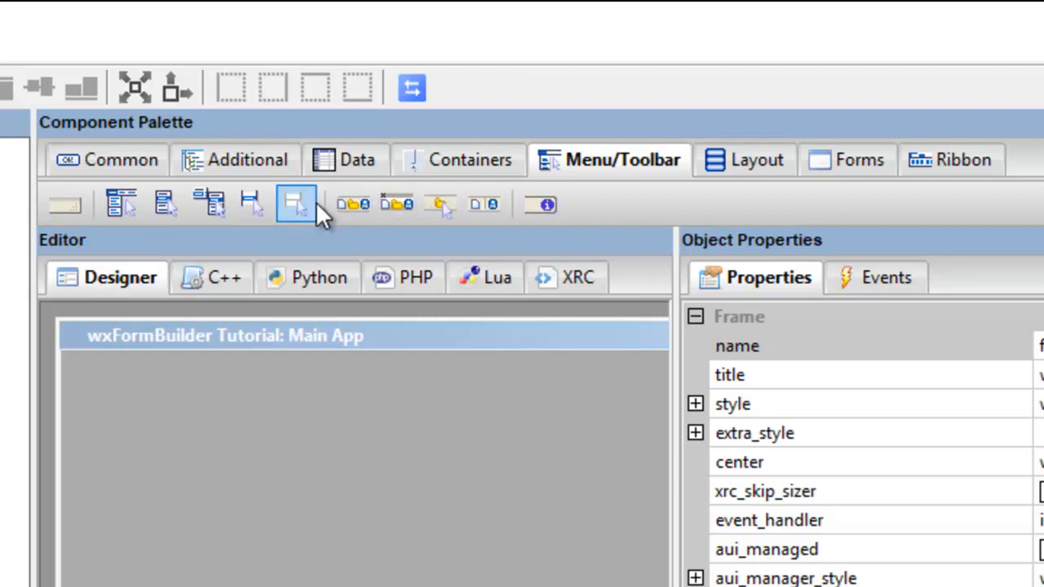
{"action": "mouse_move", "coordinate": [210, 206]}
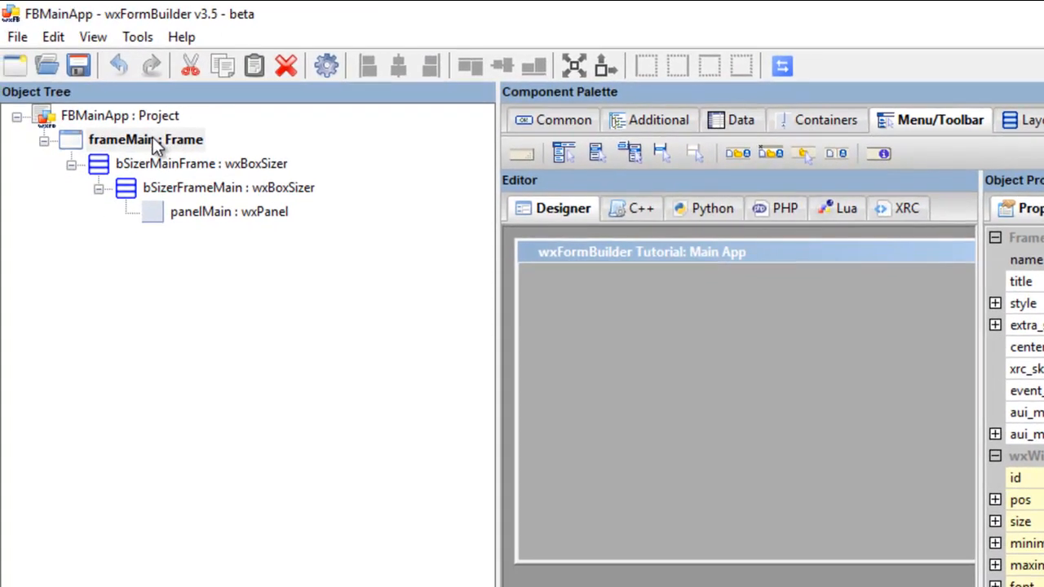
{"action": "left_click", "coordinate": [146, 140]}
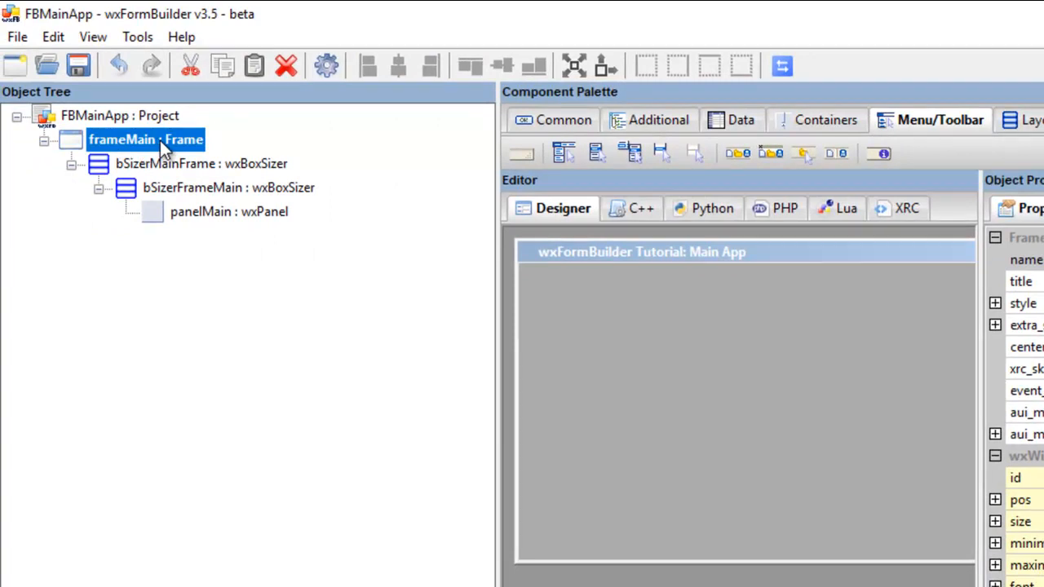
{"action": "mouse_move", "coordinate": [131, 155]}
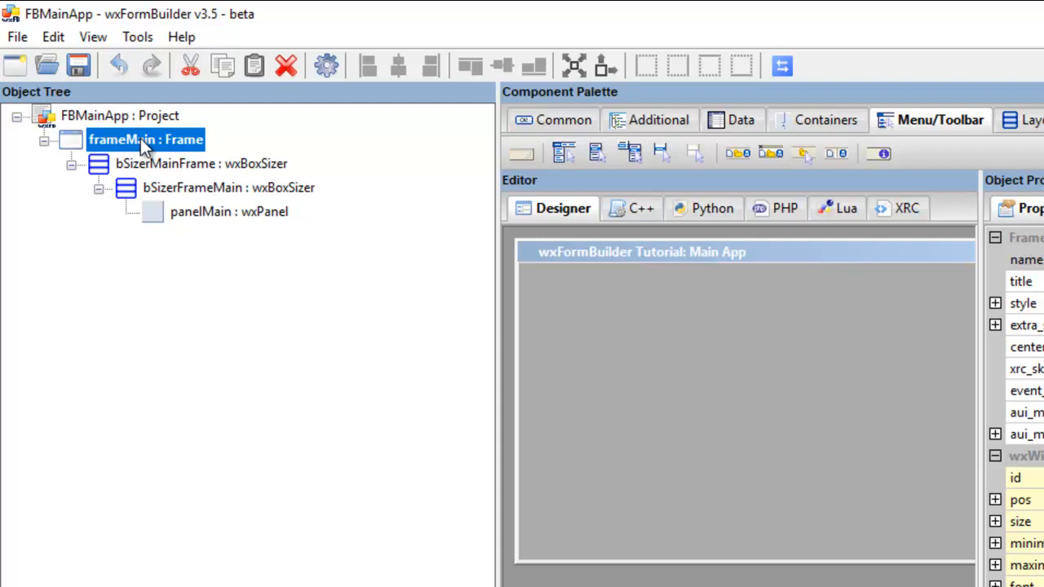
{"action": "mouse_move", "coordinate": [585, 166]}
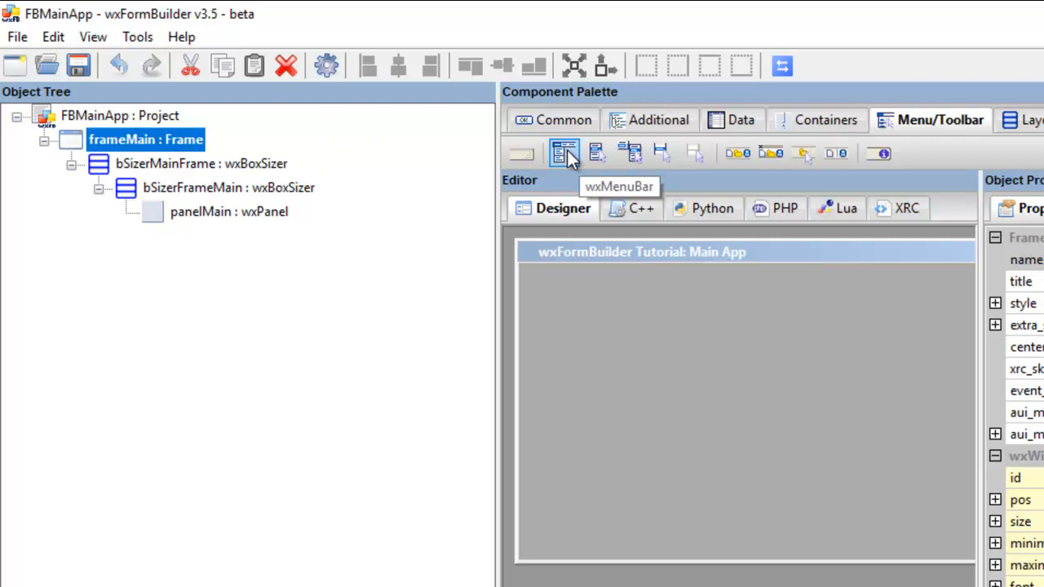
Step: Add a wxMenuBar to the frame and set its name and label to menubarMain
{"action": "left_click", "coordinate": [564, 154]}
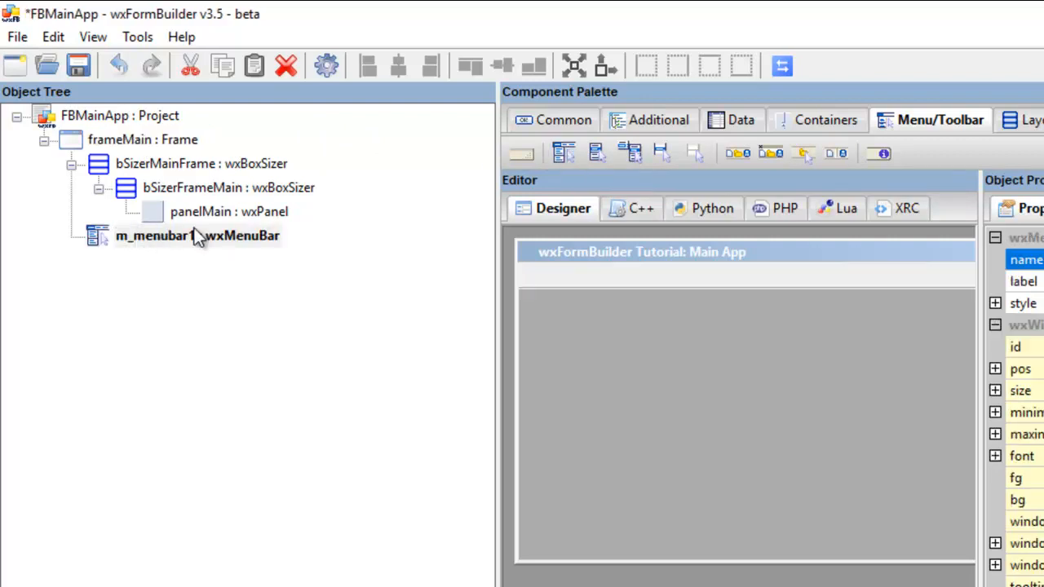
{"action": "left_click", "coordinate": [196, 235]}
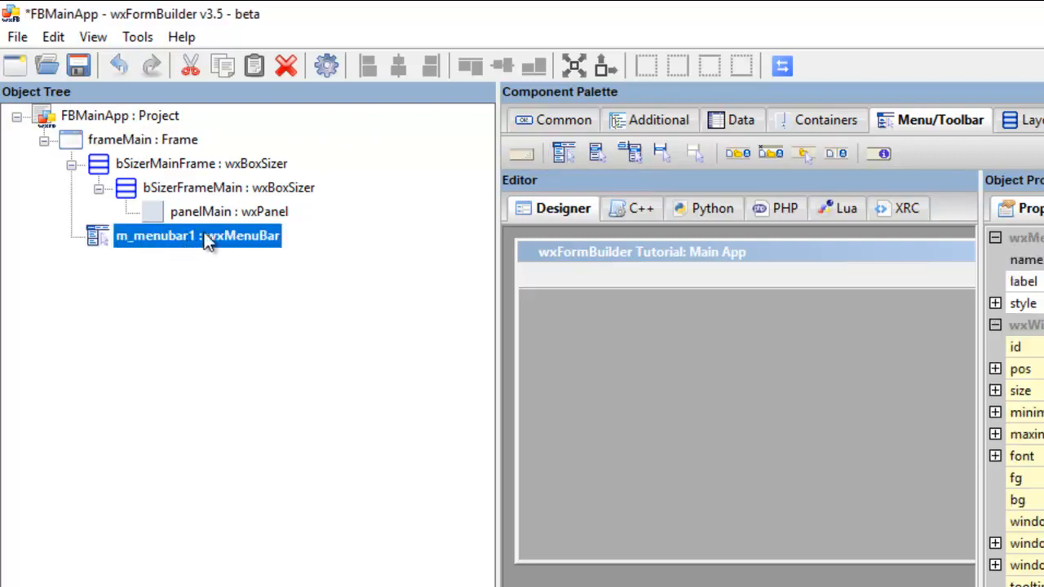
{"action": "mouse_move", "coordinate": [202, 241]}
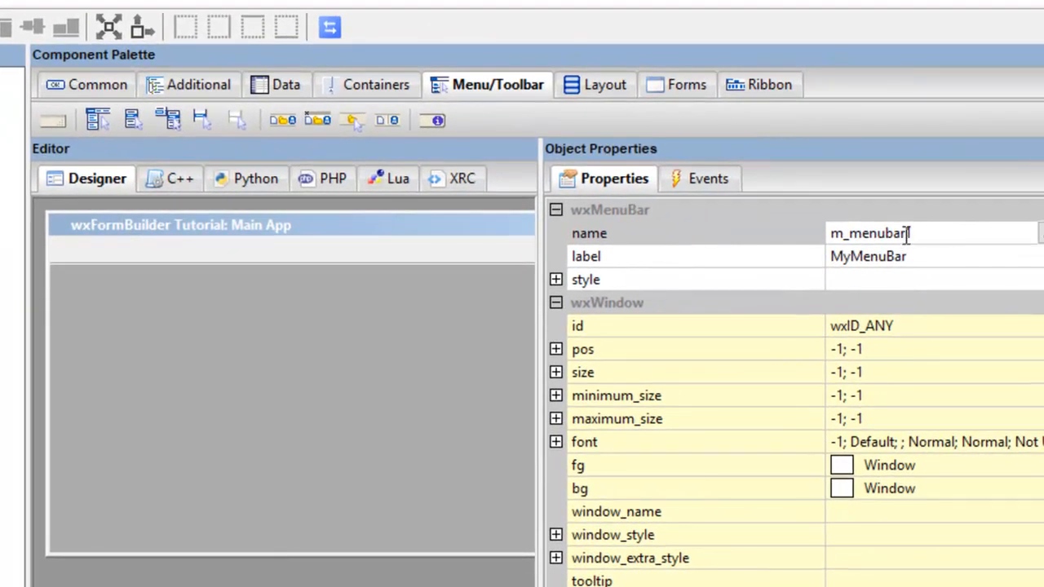
{"action": "type", "text": "1"}
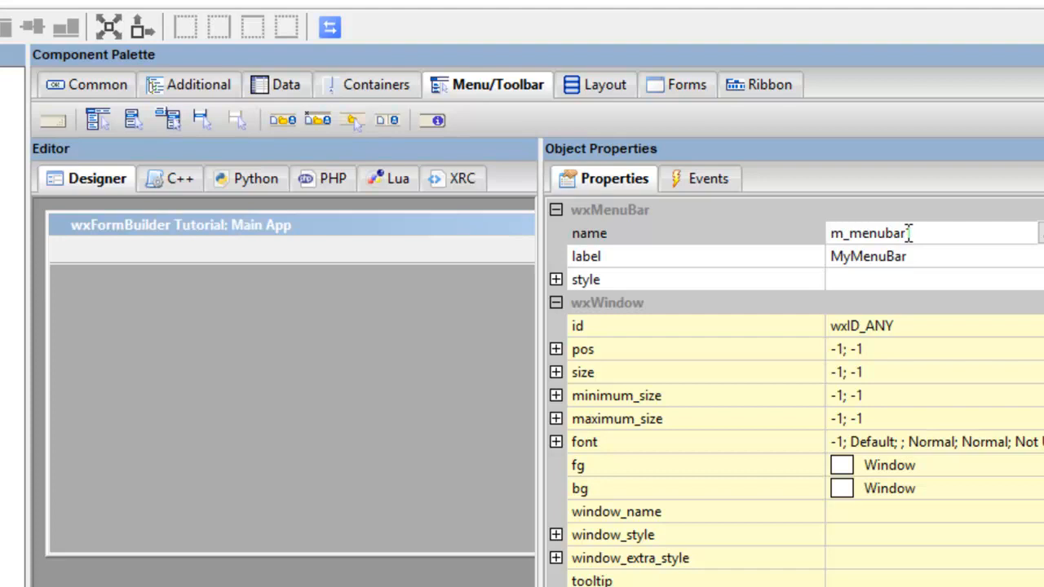
{"action": "left_click", "coordinate": [897, 233]}
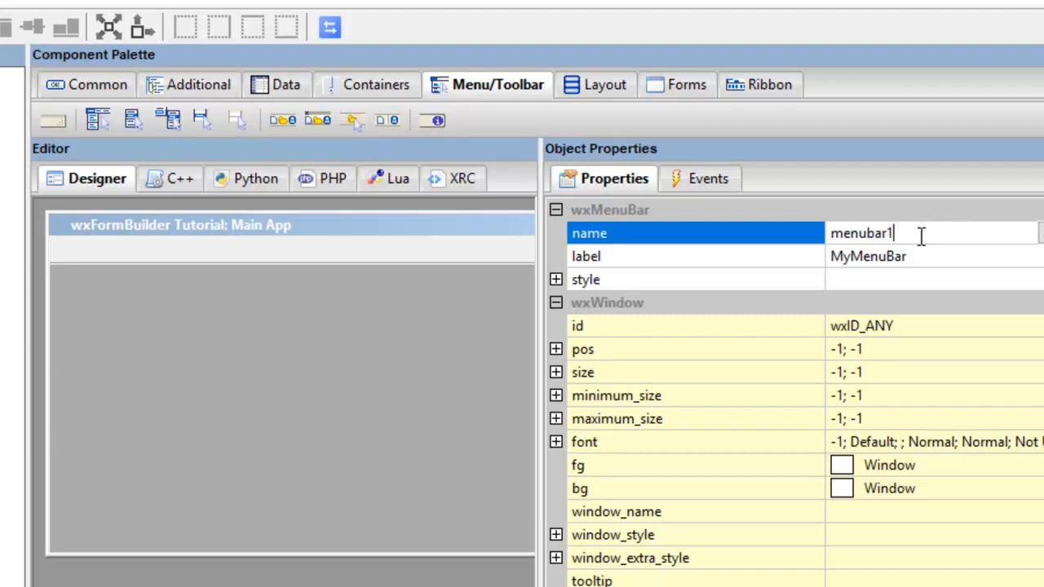
{"action": "type", "text": "Main"}
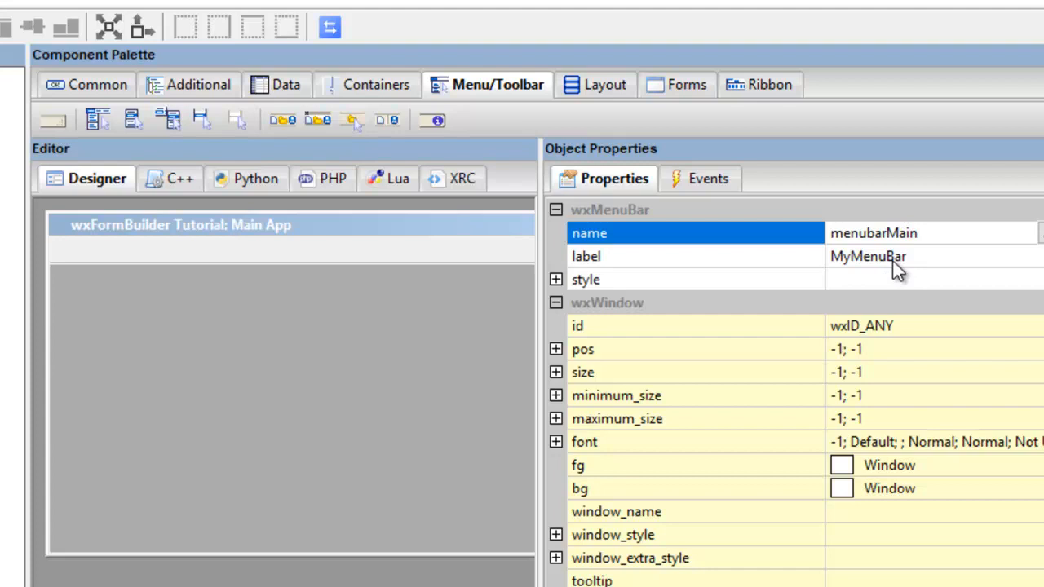
{"action": "type", "text": "me"}
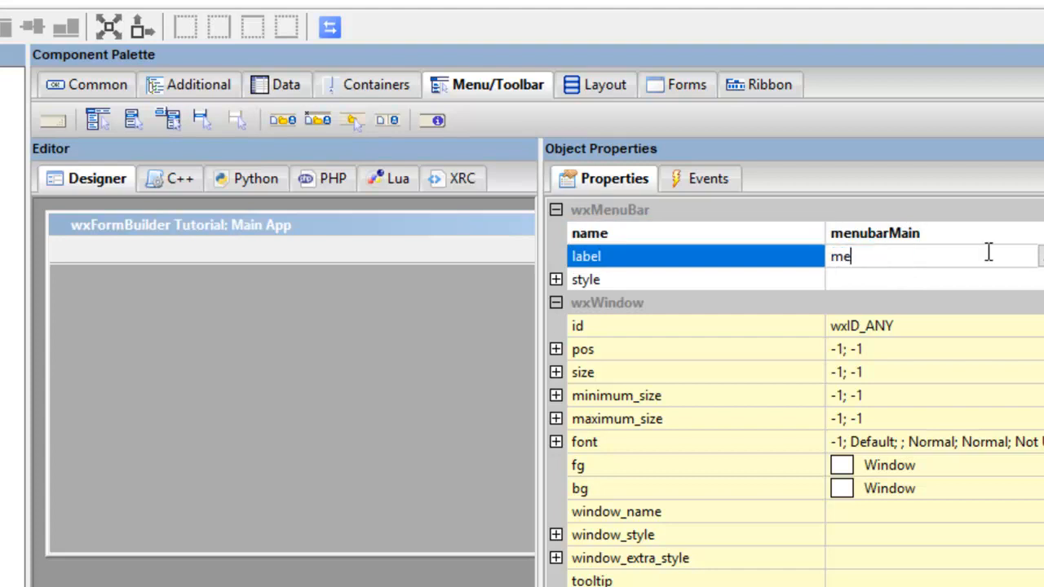
{"action": "type", "text": "nu"}
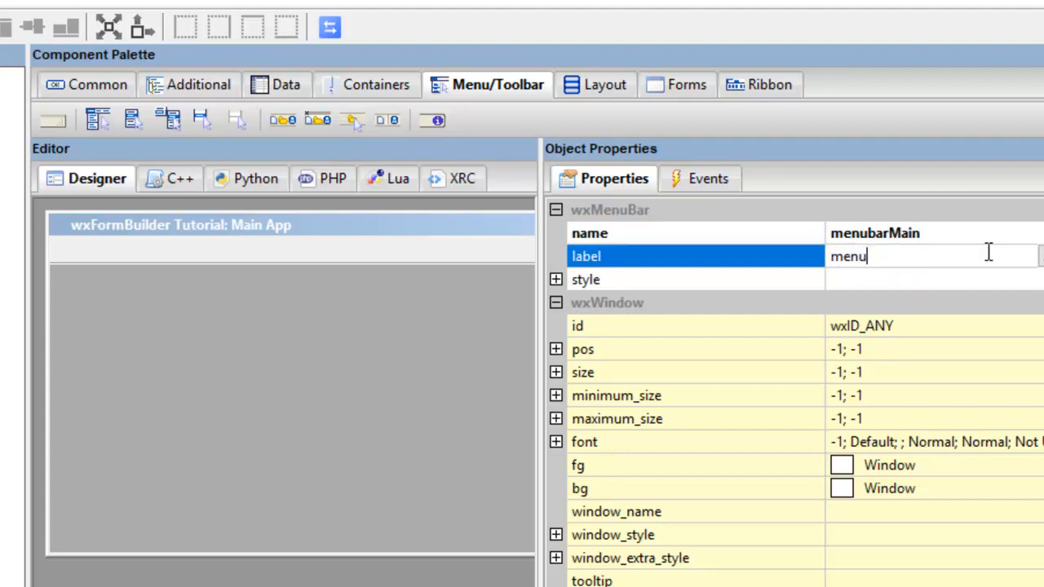
{"action": "type", "text": "ba"}
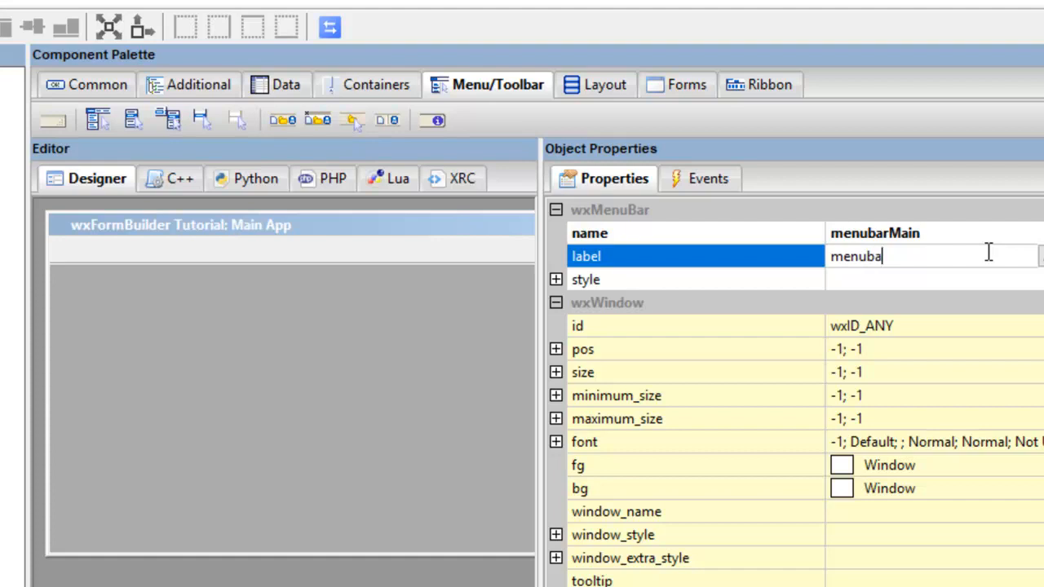
{"action": "type", "text": "rMain"}
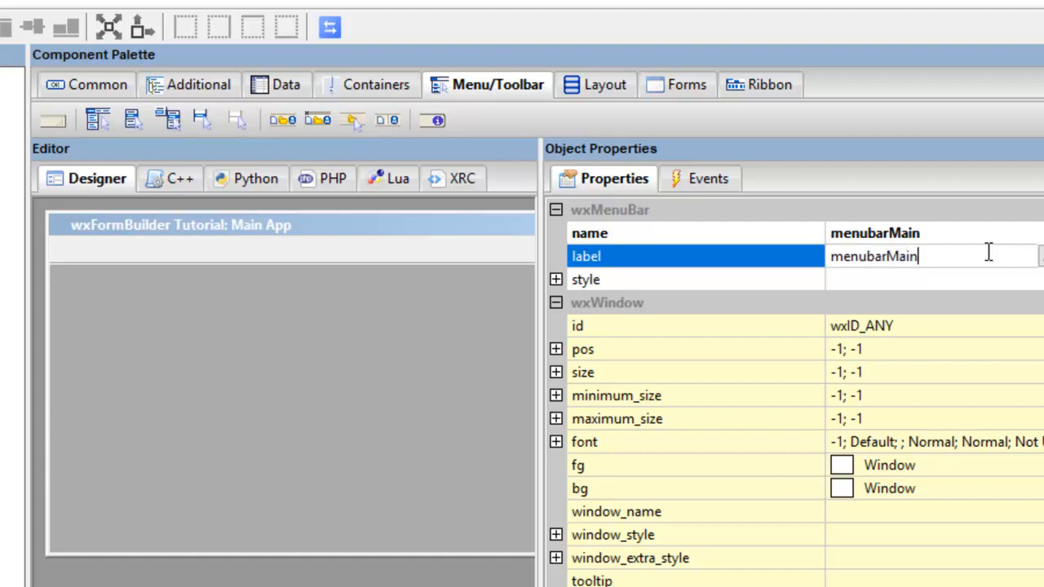
{"action": "mouse_move", "coordinate": [840, 290]}
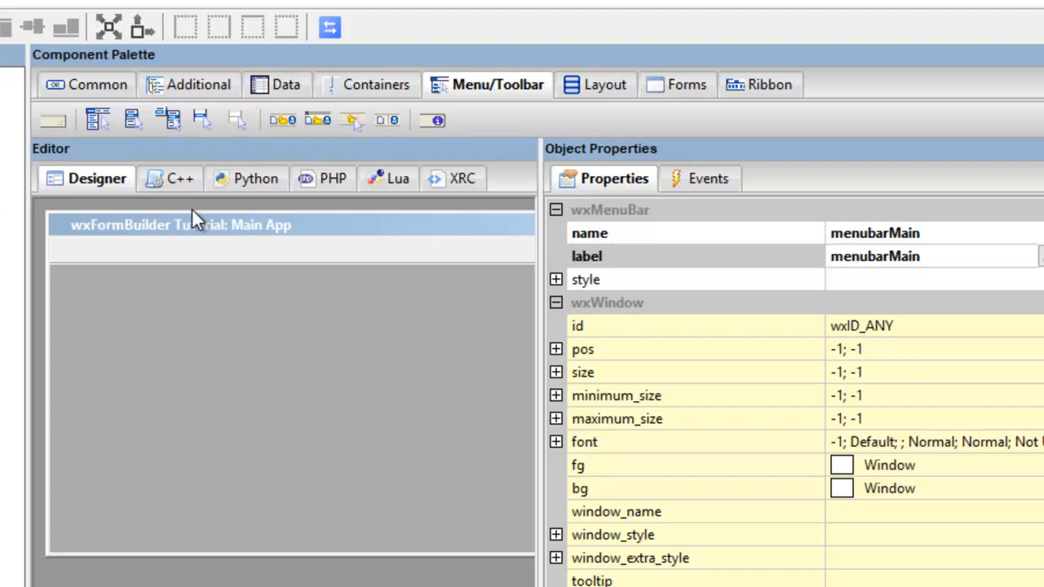
{"action": "mouse_move", "coordinate": [198, 255]}
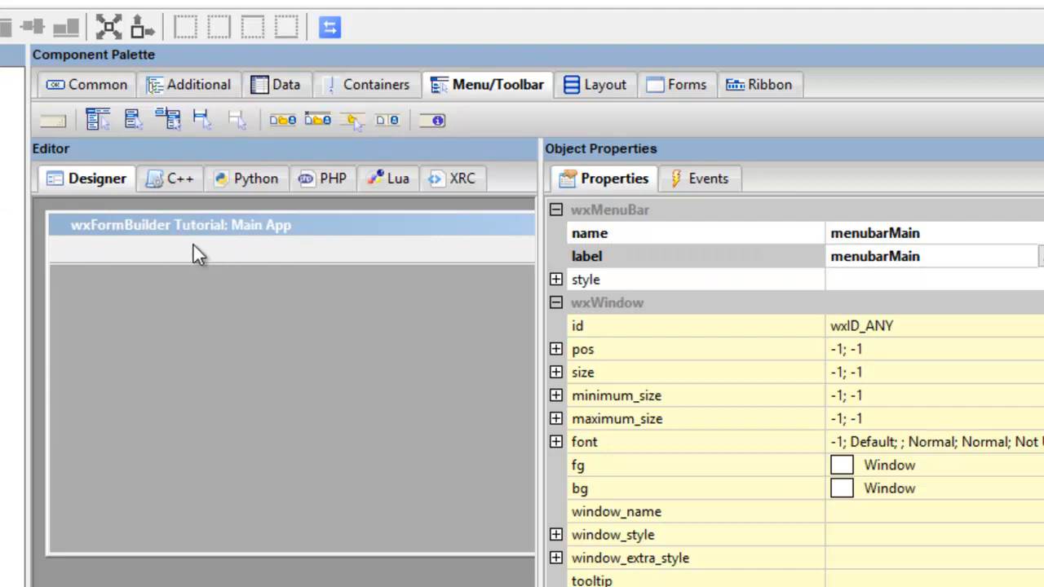
{"action": "mouse_move", "coordinate": [73, 252]}
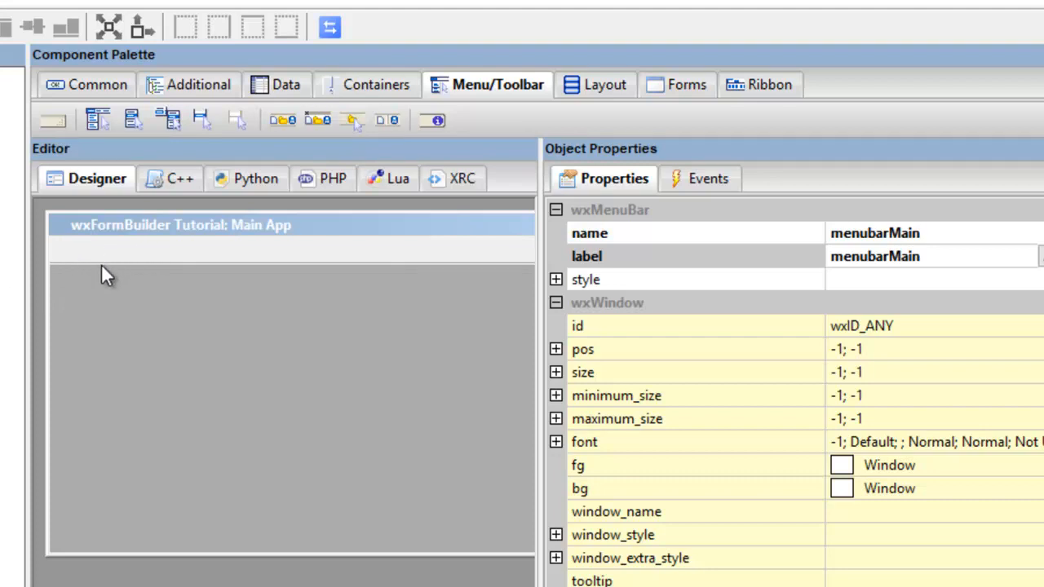
{"action": "mouse_move", "coordinate": [98, 270]}
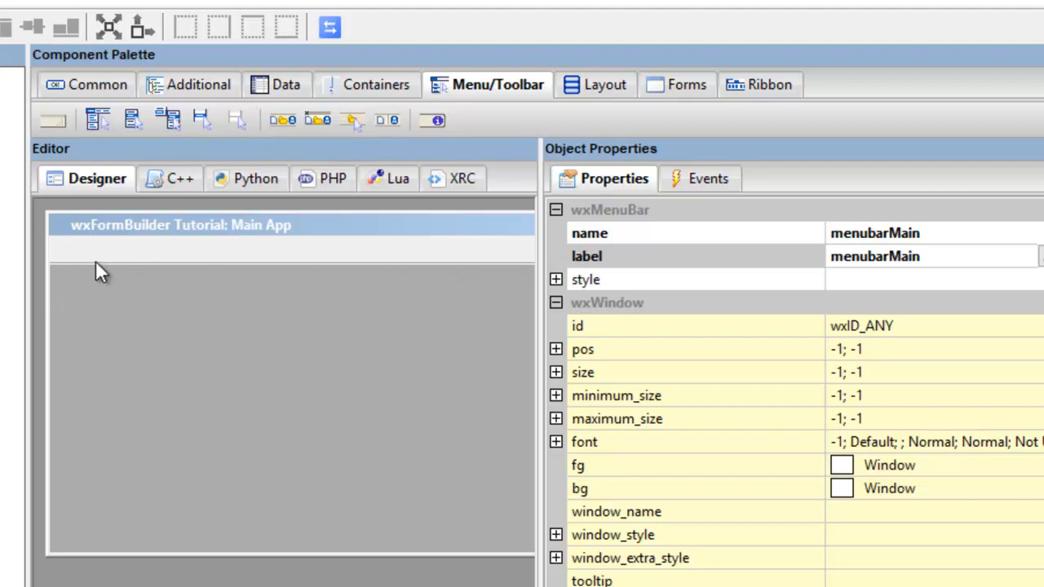
{"action": "mouse_move", "coordinate": [104, 267]}
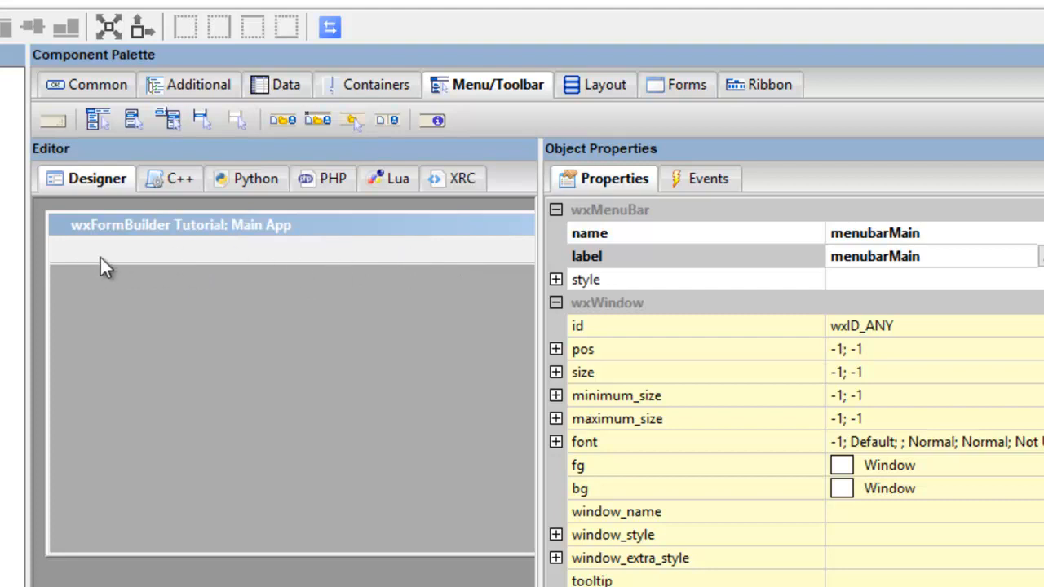
{"action": "mouse_move", "coordinate": [227, 208]}
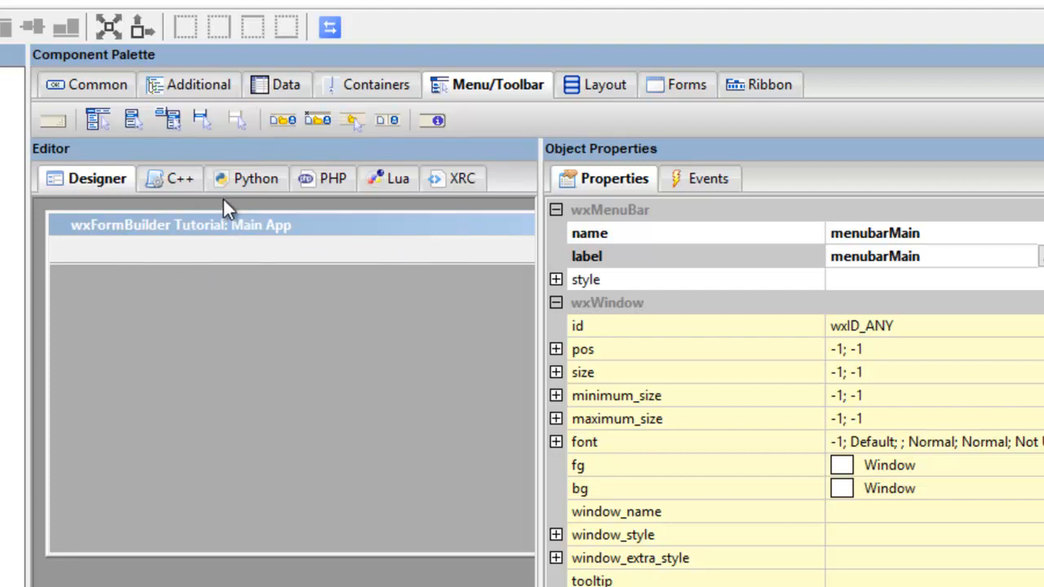
{"action": "mouse_move", "coordinate": [163, 238]}
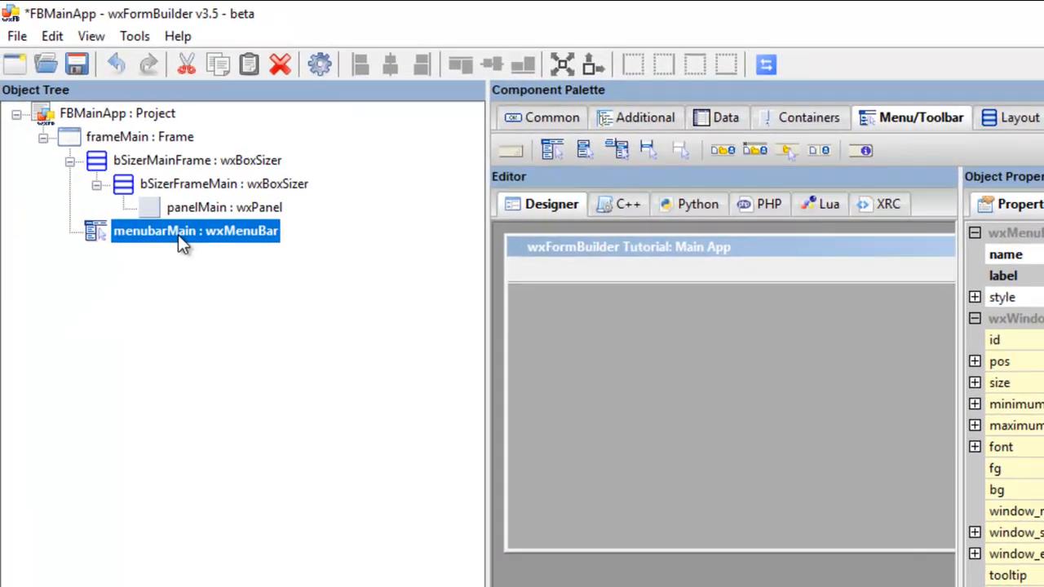
{"action": "mouse_move", "coordinate": [193, 212]}
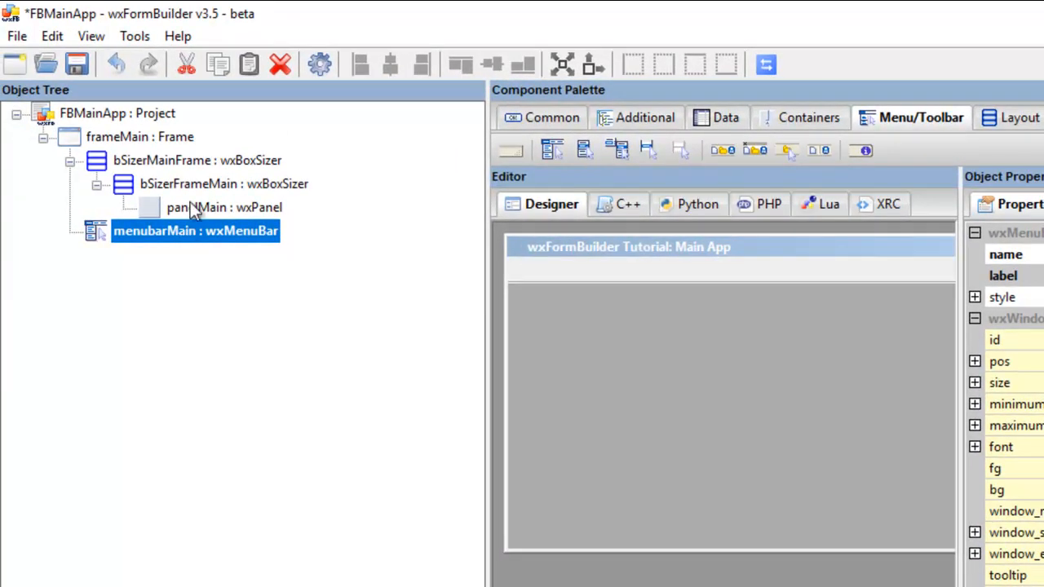
{"action": "mouse_move", "coordinate": [150, 241]}
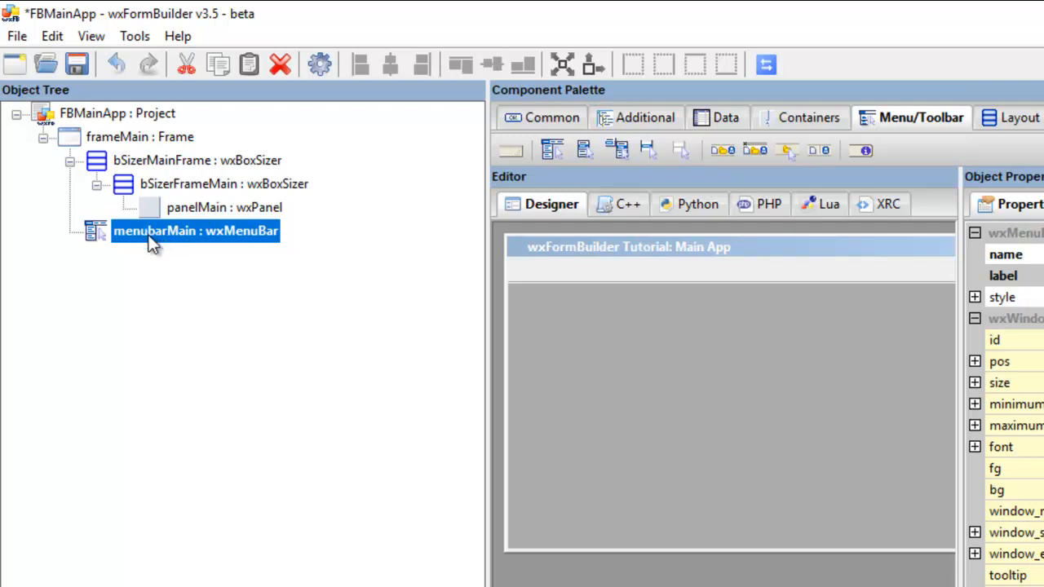
{"action": "mouse_move", "coordinate": [584, 150]}
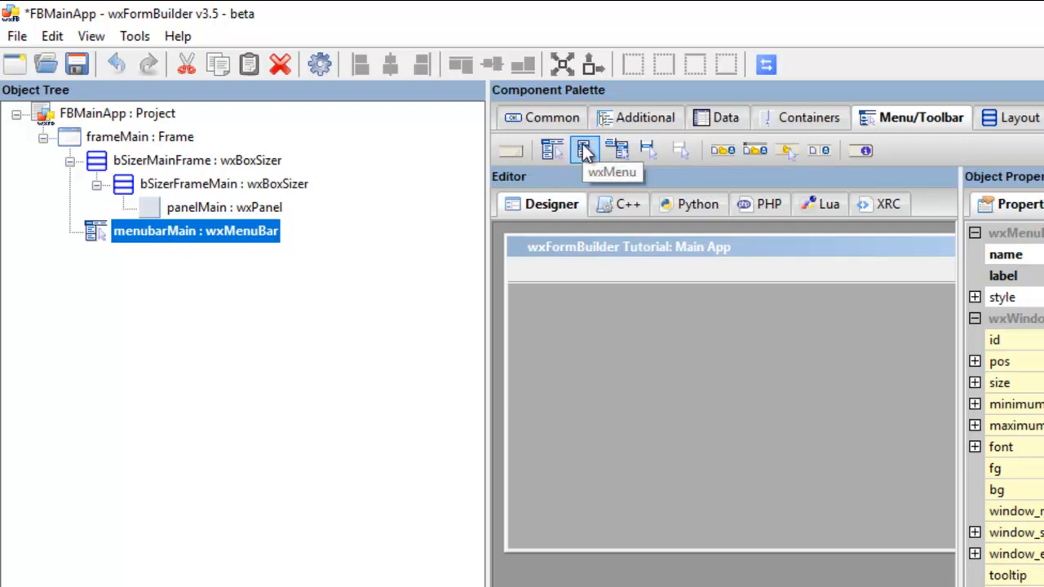
Step: Add a wxMenu to the menu bar named menuFile with the label File
{"action": "left_click", "coordinate": [584, 150]}
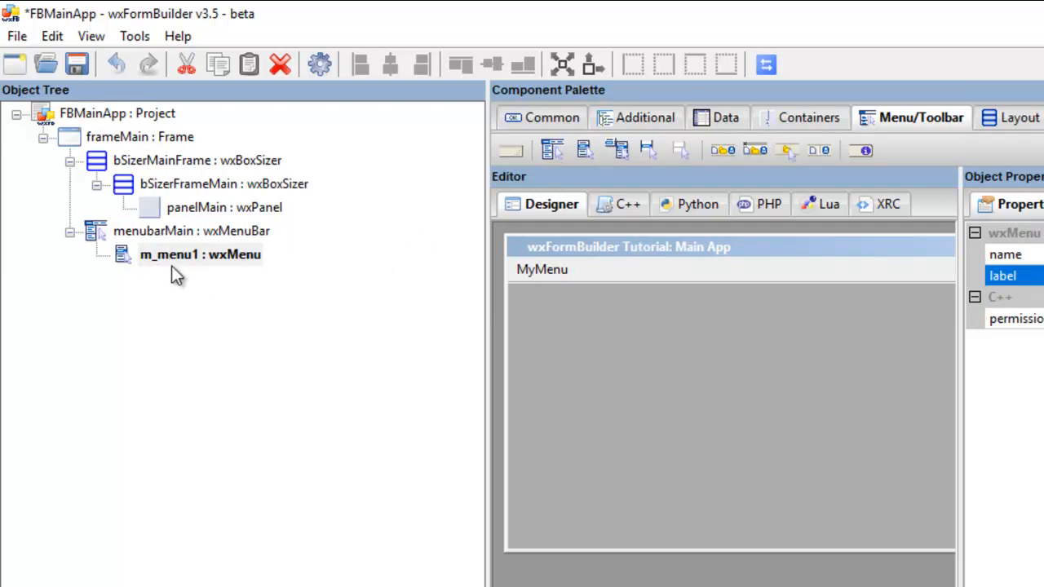
{"action": "mouse_move", "coordinate": [285, 261]}
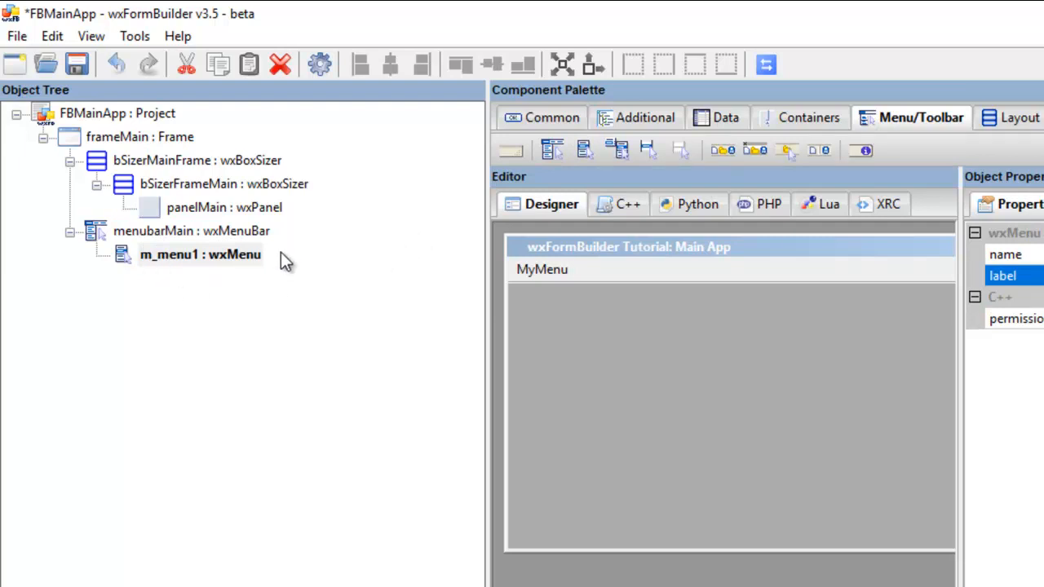
{"action": "left_click", "coordinate": [191, 231]}
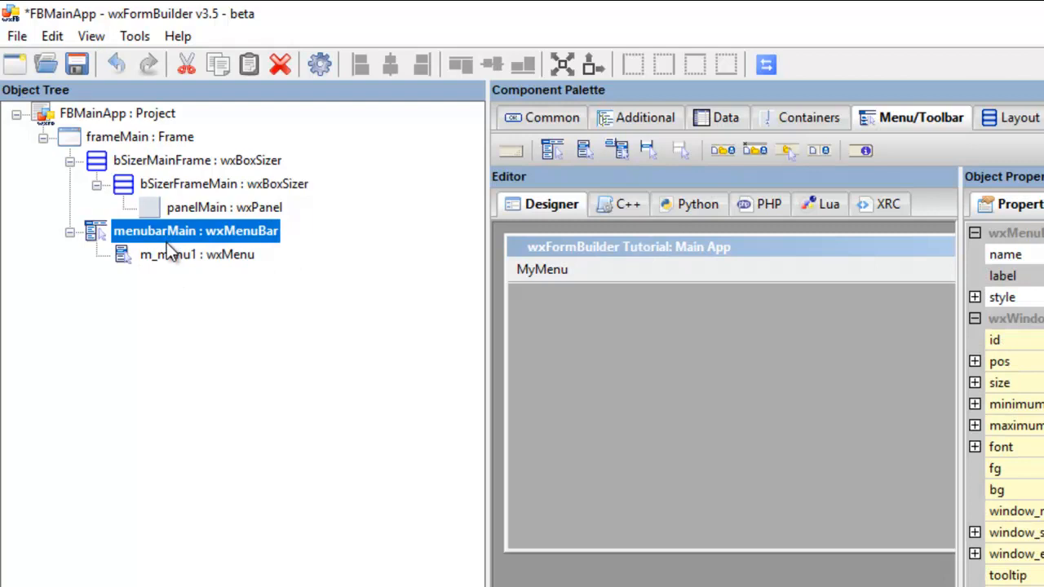
{"action": "left_click", "coordinate": [196, 254]}
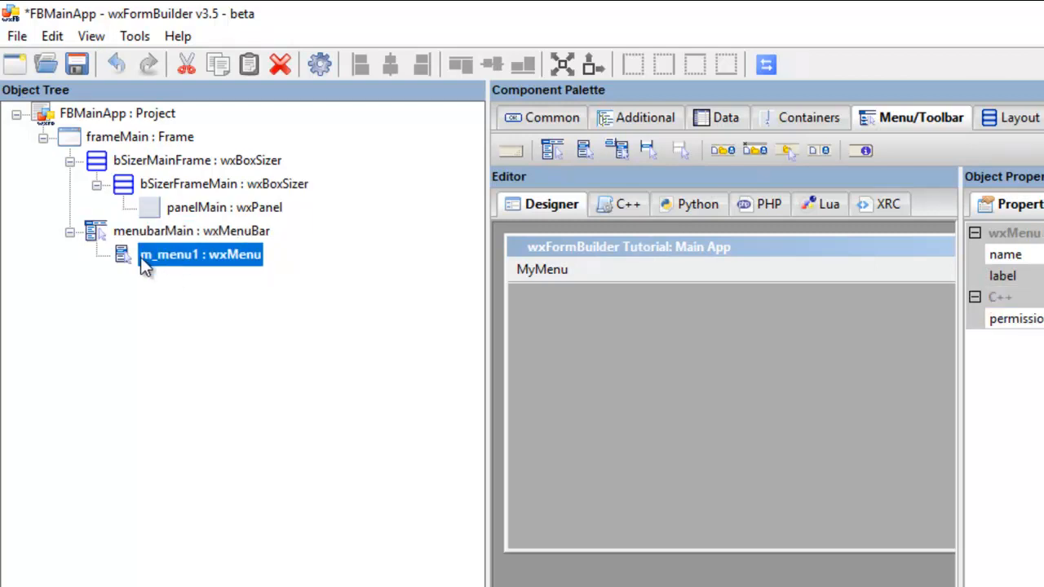
{"action": "mouse_move", "coordinate": [205, 269]}
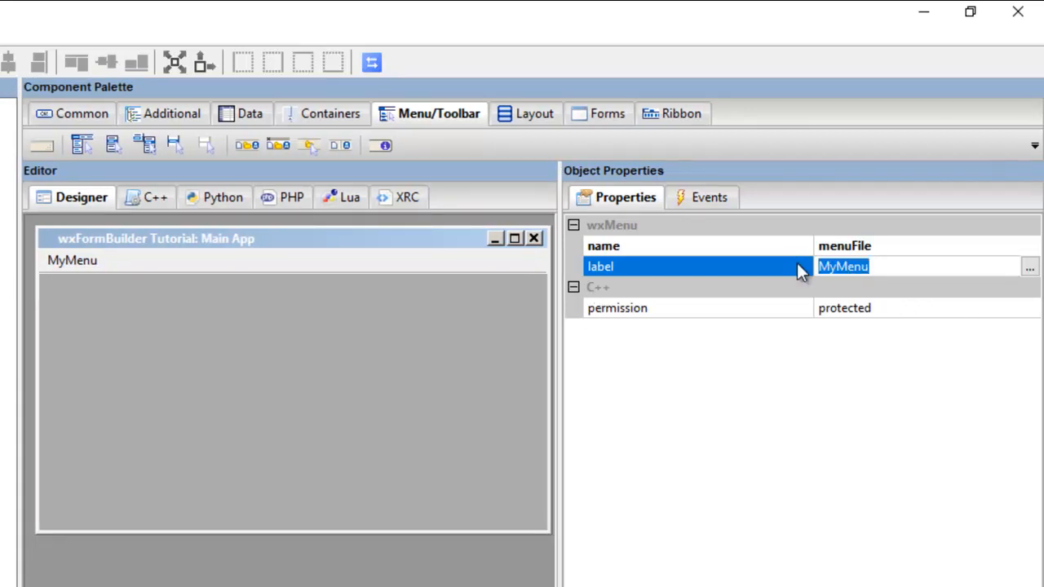
{"action": "type", "text": "File"}
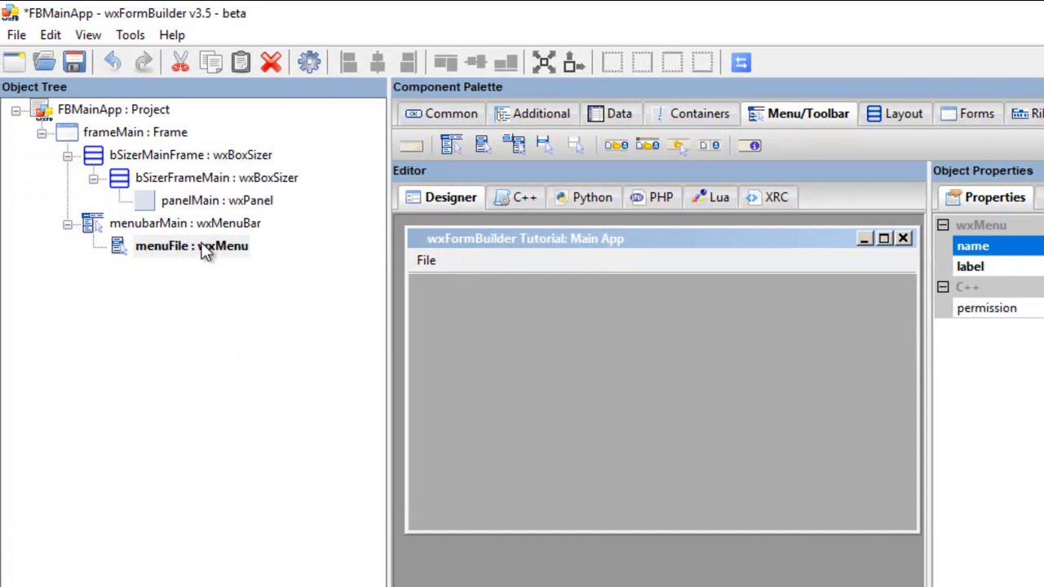
Step: Paste a copy of the File menu and relabel it Edit as menuEdit
{"action": "right_click", "coordinate": [191, 244]}
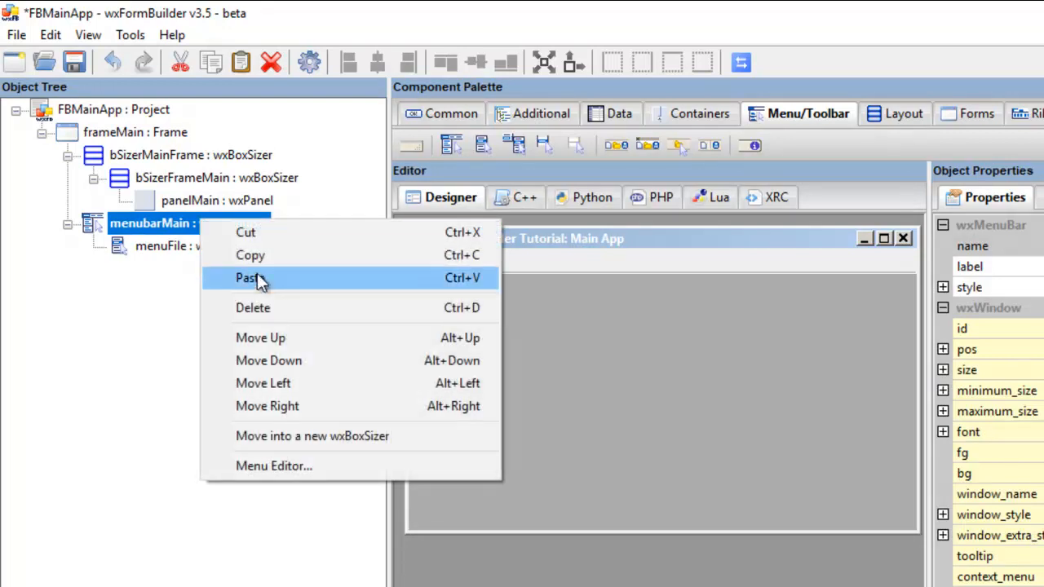
{"action": "left_click", "coordinate": [247, 277]}
{"action": "type", "text": "menuEdit"}
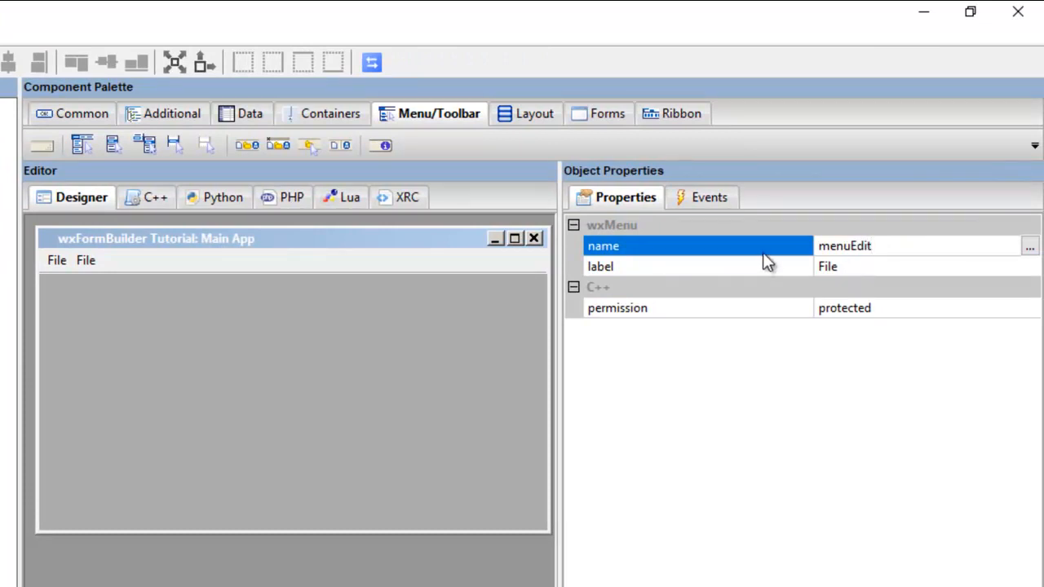
{"action": "left_click", "coordinate": [897, 244]}
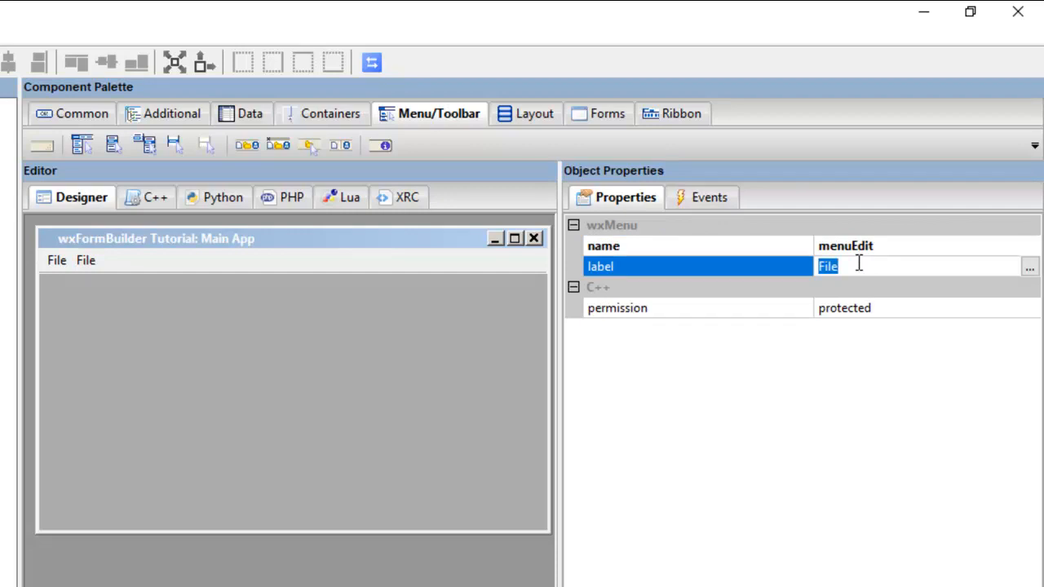
{"action": "type", "text": "Edit"}
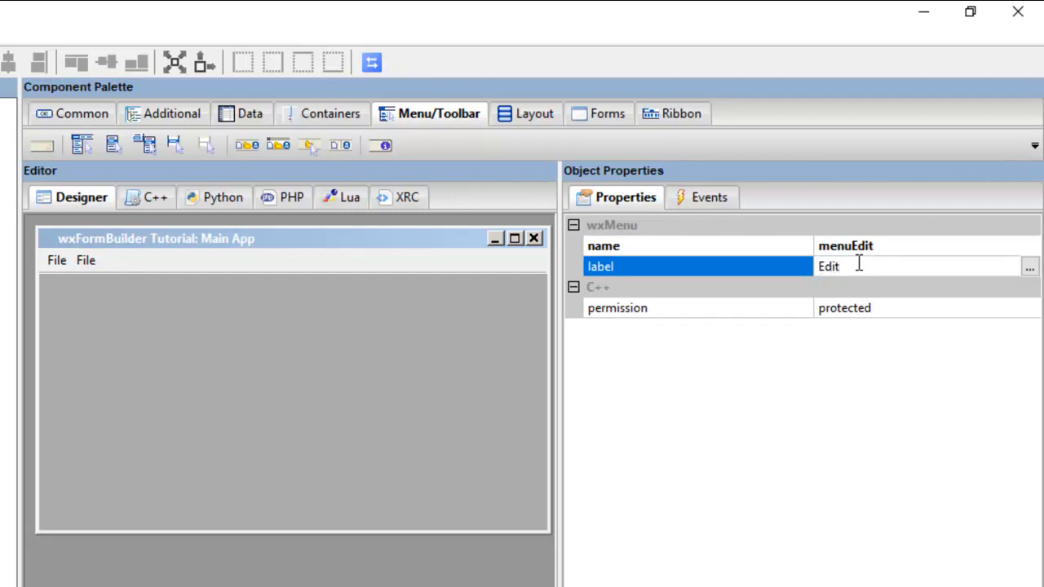
{"action": "left_click", "coordinate": [845, 245]}
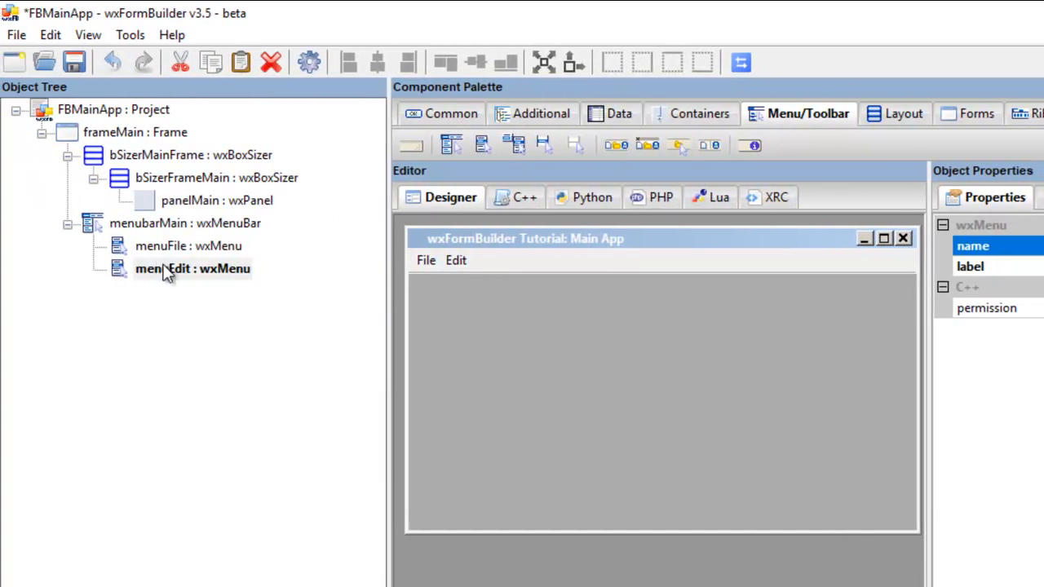
Step: Paste a third menu named menuHelp labelled Help, then select menuFile
{"action": "left_click", "coordinate": [186, 222]}
{"action": "type", "text": "menuH"}
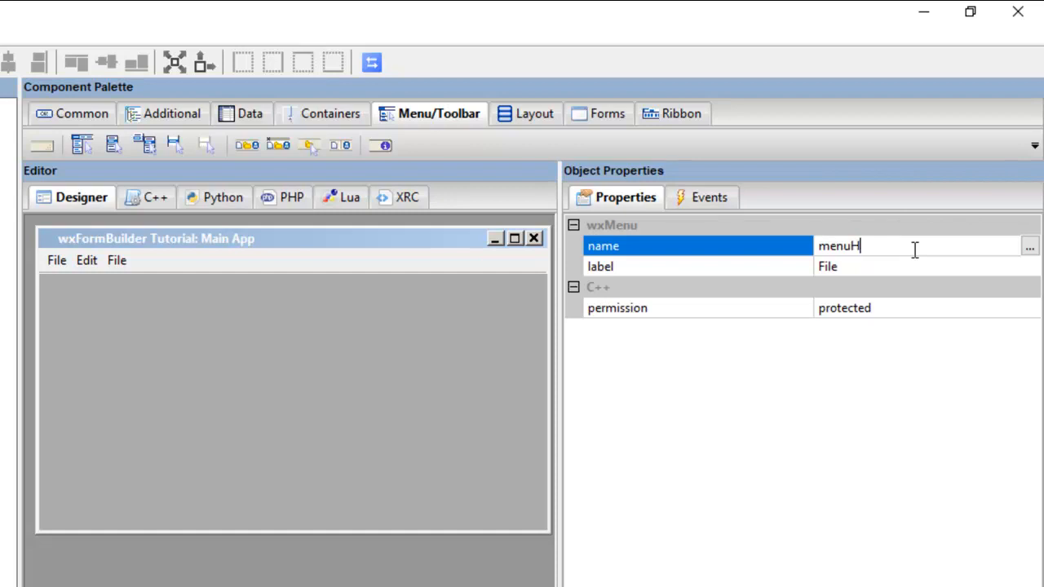
{"action": "type", "text": "elp"}
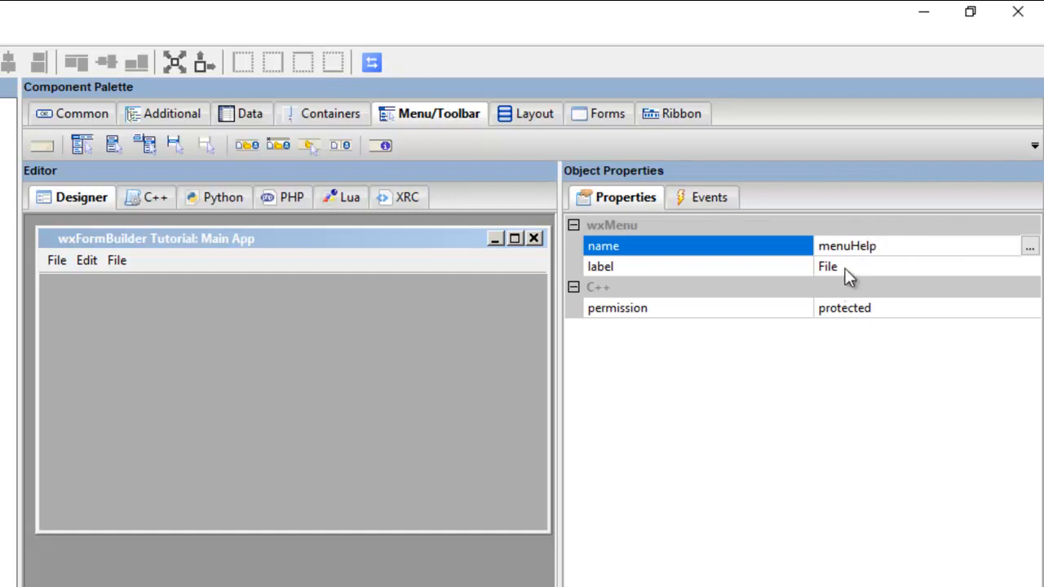
{"action": "type", "text": "Help"}
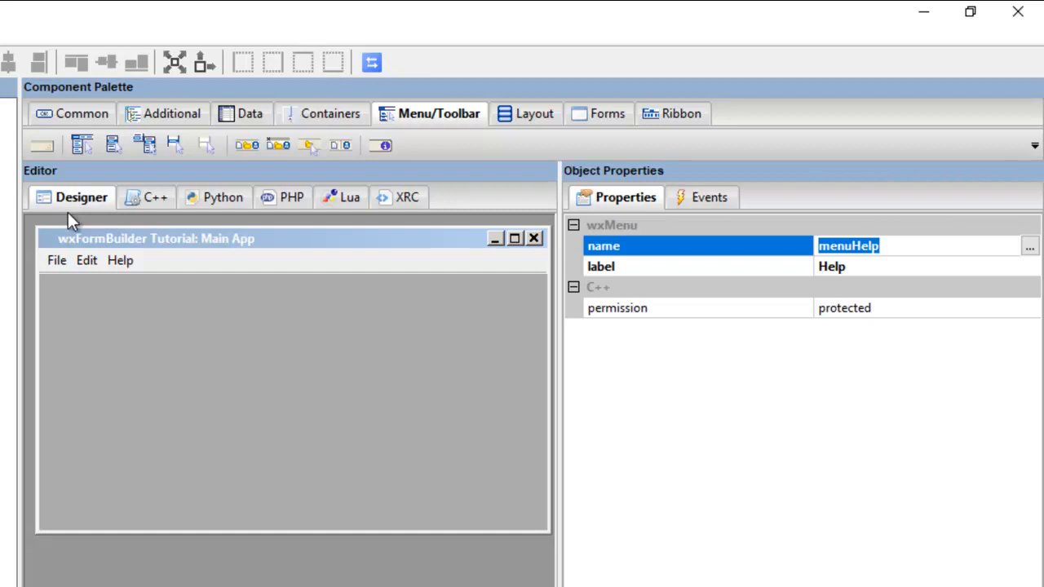
{"action": "mouse_move", "coordinate": [188, 304]}
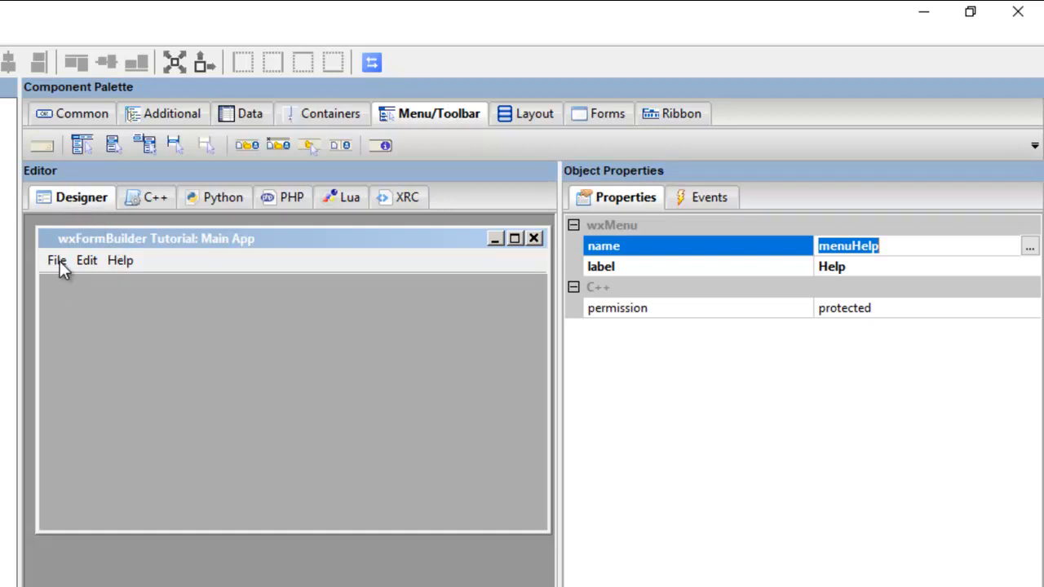
{"action": "mouse_move", "coordinate": [124, 267]}
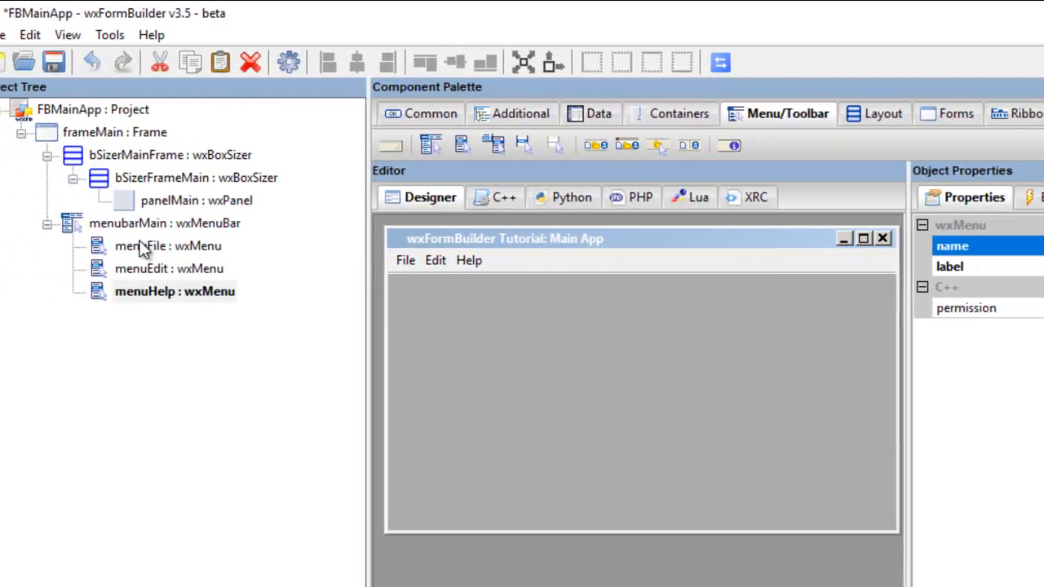
{"action": "left_click", "coordinate": [168, 244]}
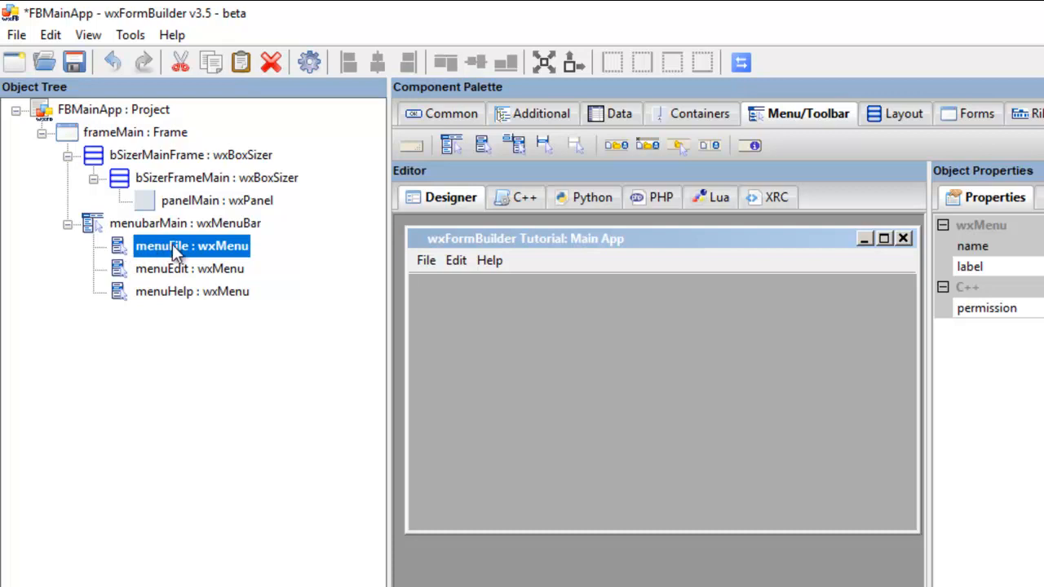
{"action": "mouse_move", "coordinate": [183, 253]}
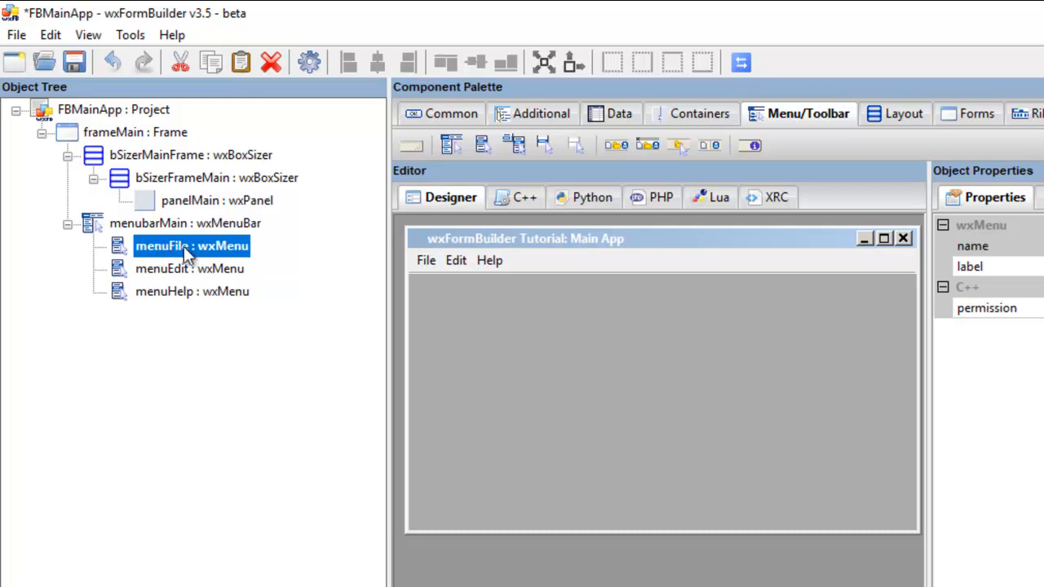
{"action": "mouse_move", "coordinate": [669, 110]}
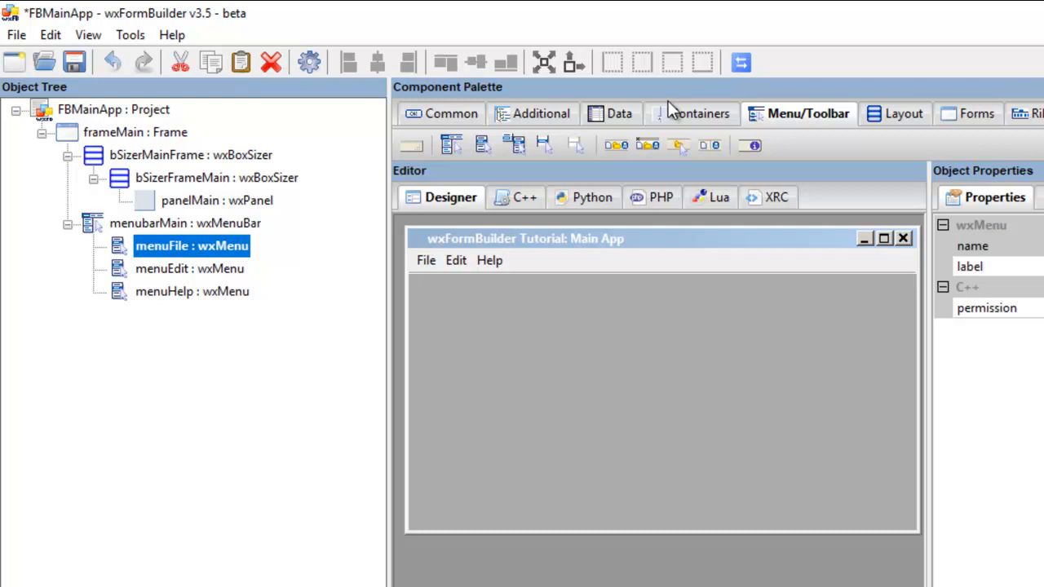
{"action": "mouse_move", "coordinate": [781, 123]}
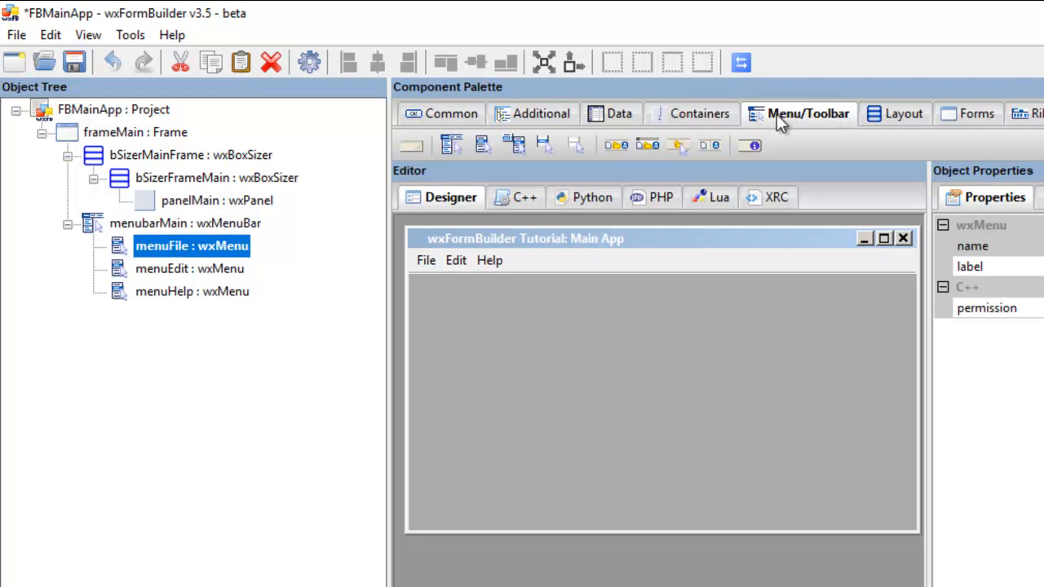
{"action": "mouse_move", "coordinate": [515, 145]}
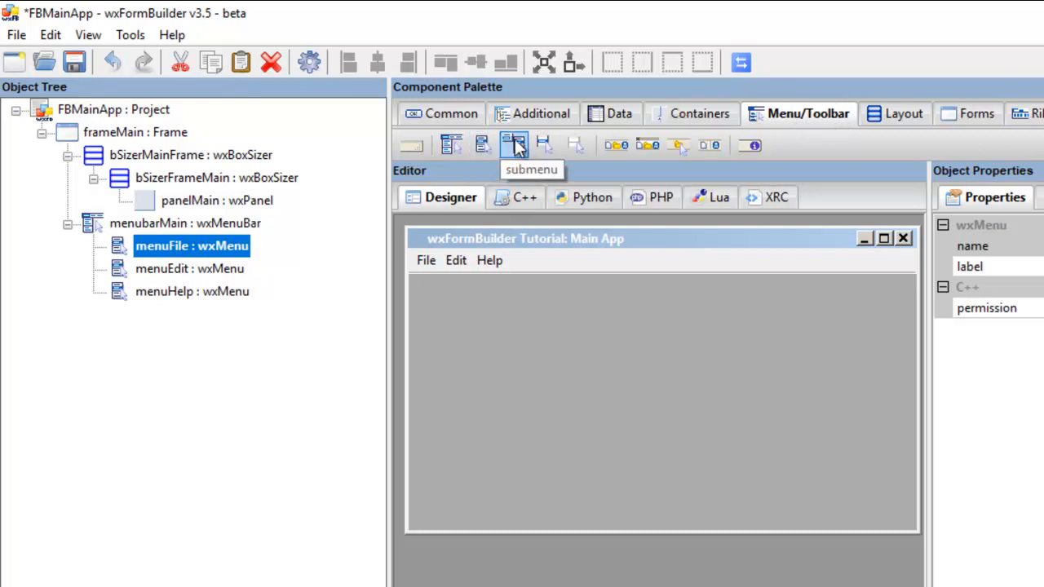
{"action": "mouse_move", "coordinate": [544, 143]}
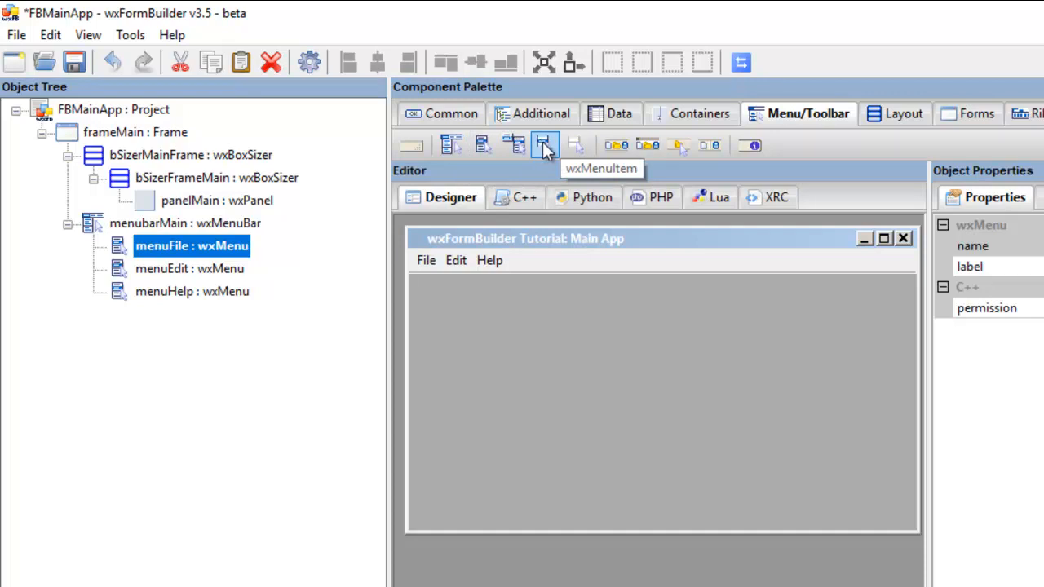
Step: Add a File menu item named menuItemFileNew, labelled New with shortcut Ctrl+N
{"action": "left_click", "coordinate": [545, 145]}
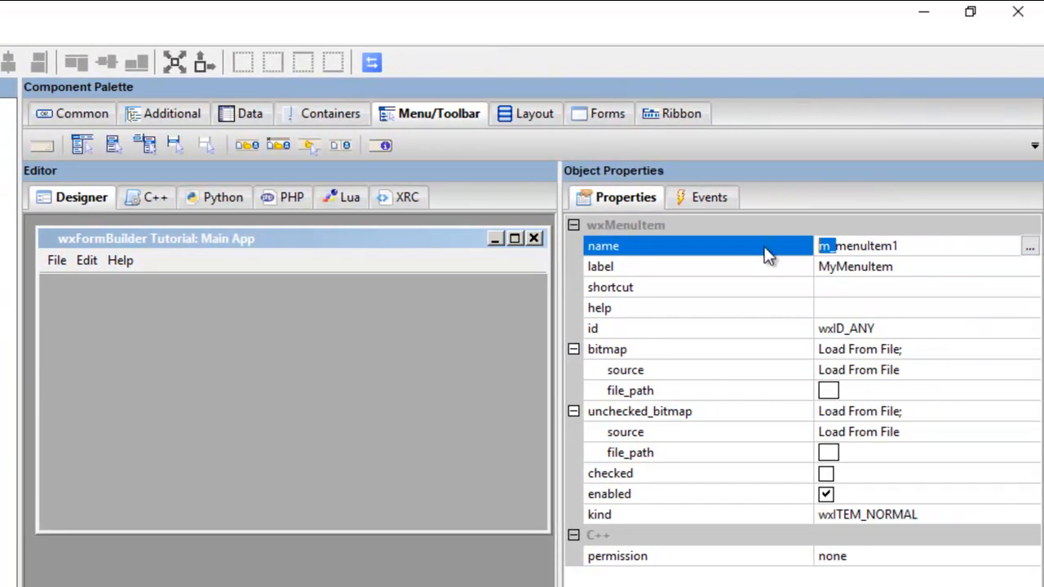
{"action": "left_click", "coordinate": [896, 244]}
{"action": "type", "text": "File"}
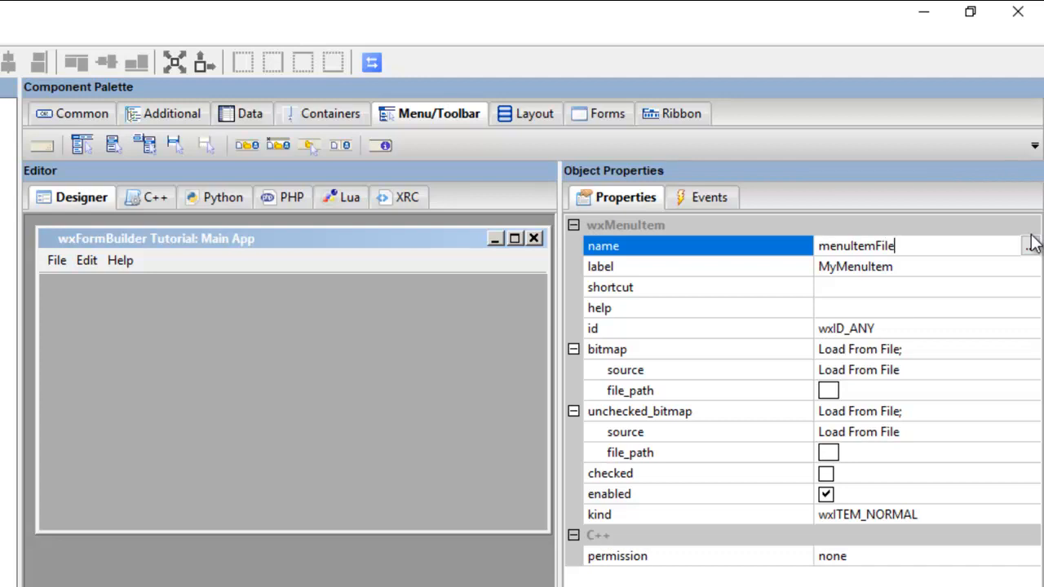
{"action": "type", "text": "New"}
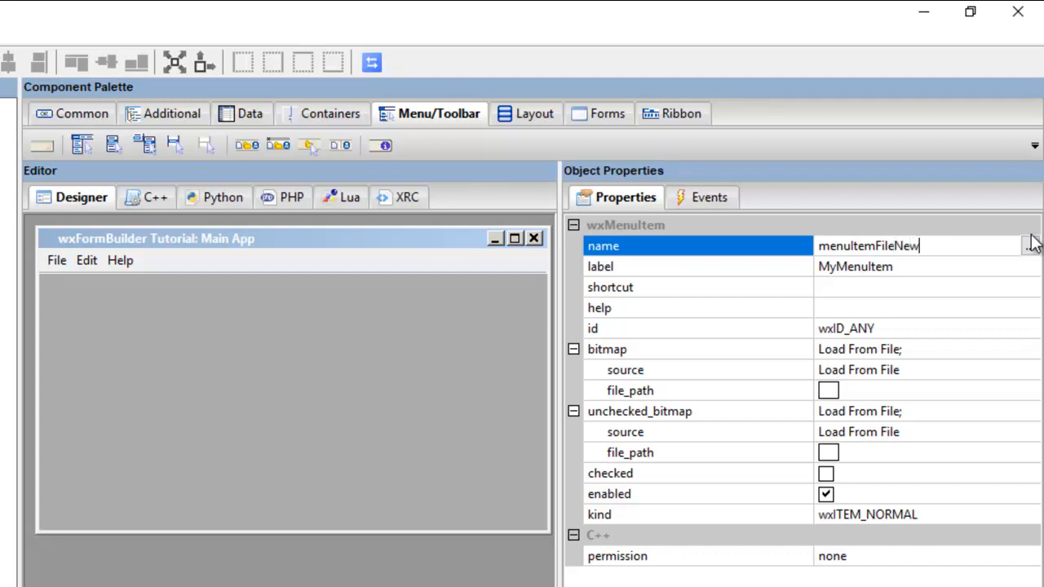
{"action": "mouse_move", "coordinate": [897, 292]}
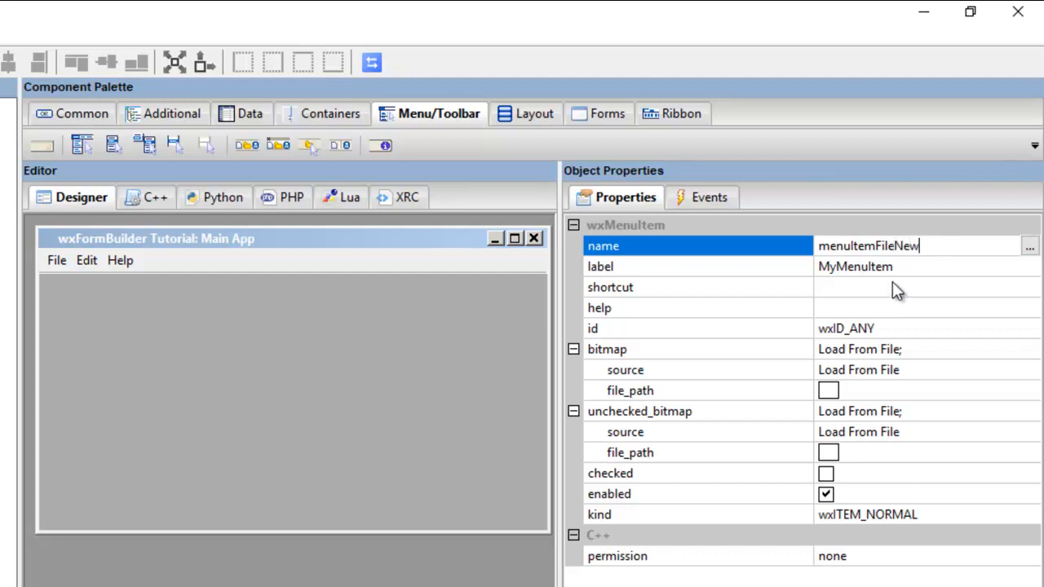
{"action": "left_click", "coordinate": [897, 266]}
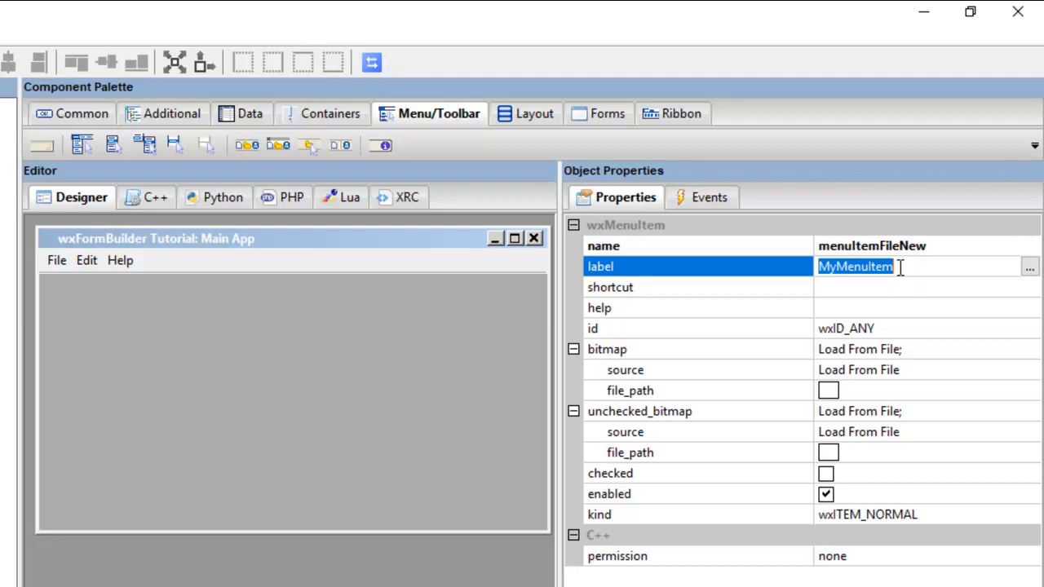
{"action": "type", "text": "New"}
{"action": "left_click", "coordinate": [926, 287]}
{"action": "type", "text": "C"}
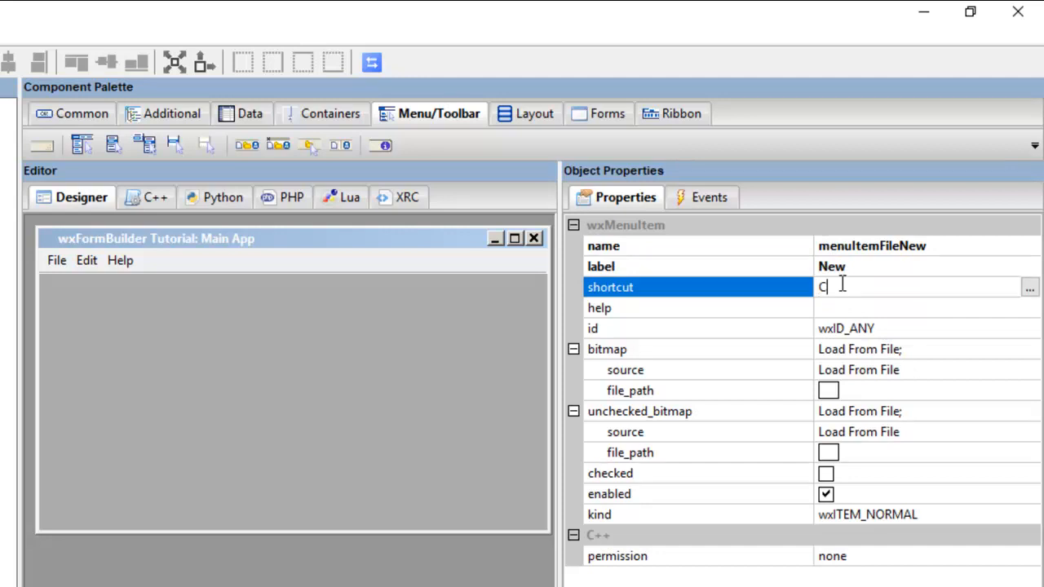
{"action": "type", "text": "trl+N"}
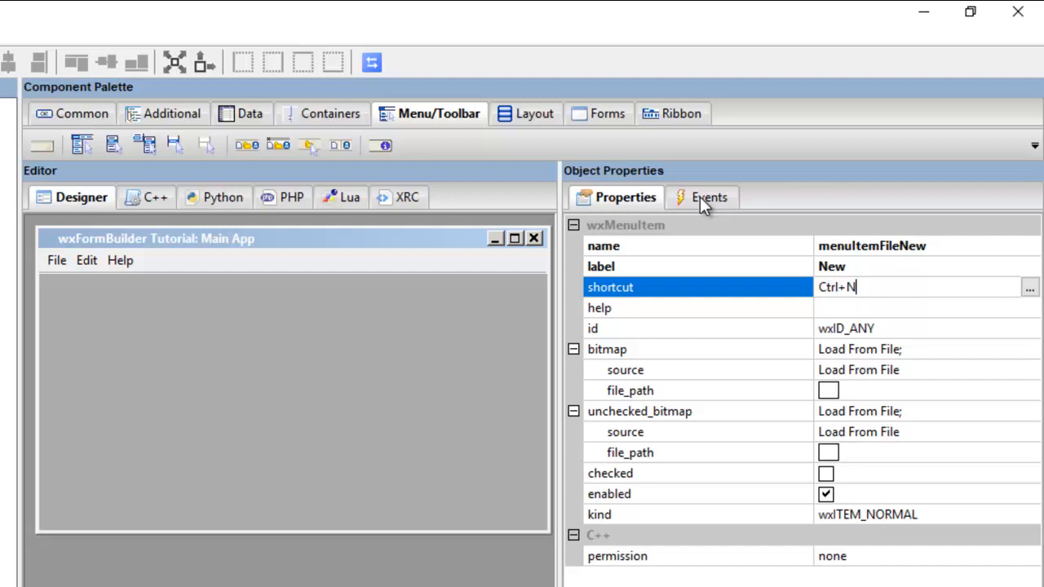
{"action": "left_click", "coordinate": [708, 197]}
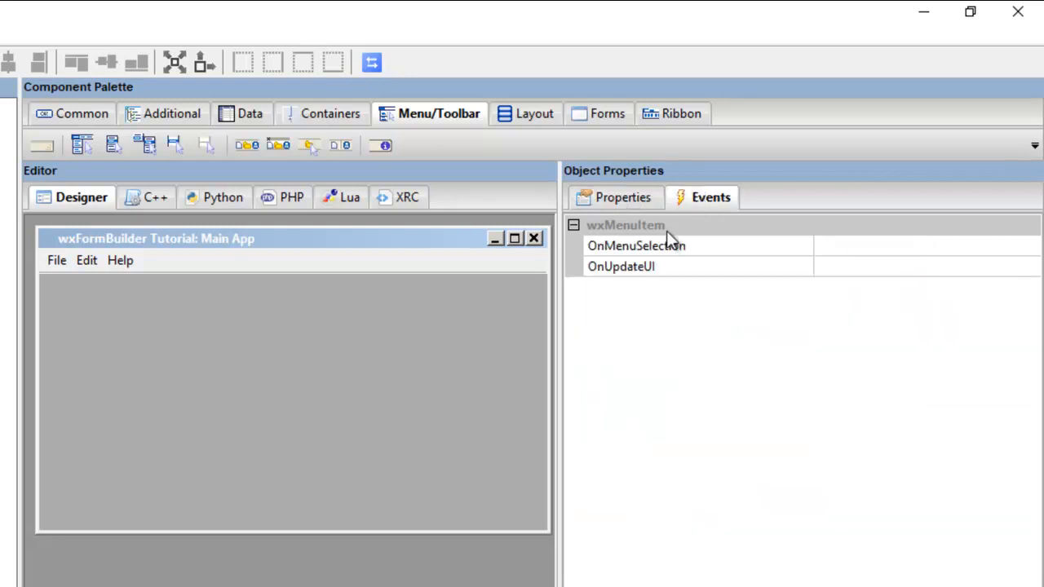
Step: Bind OnMenuSelection to the default handler menuItemFileNewOnMenuSelection
{"action": "left_click", "coordinate": [636, 244]}
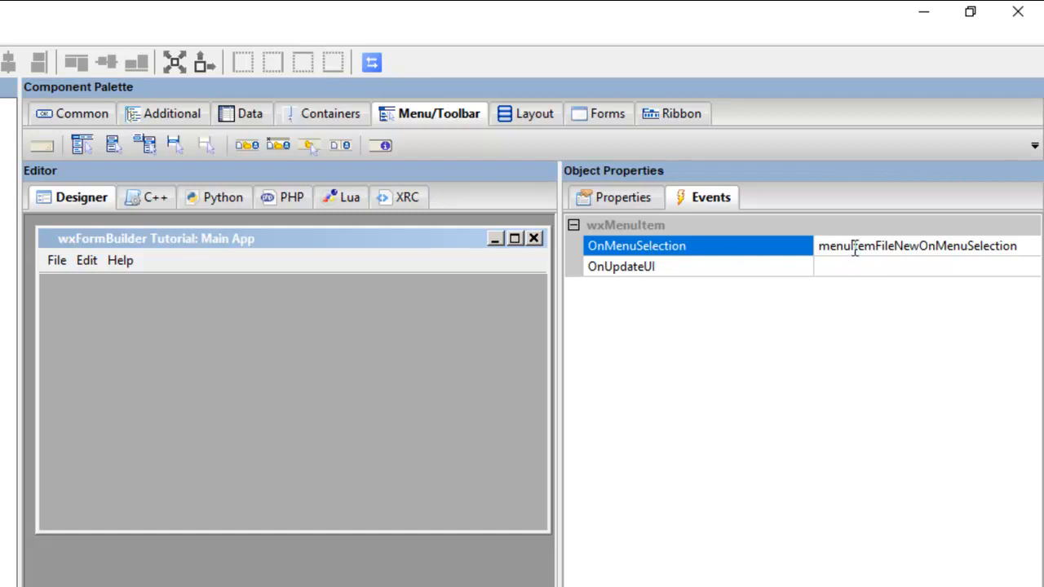
{"action": "double_click", "coordinate": [882, 245]}
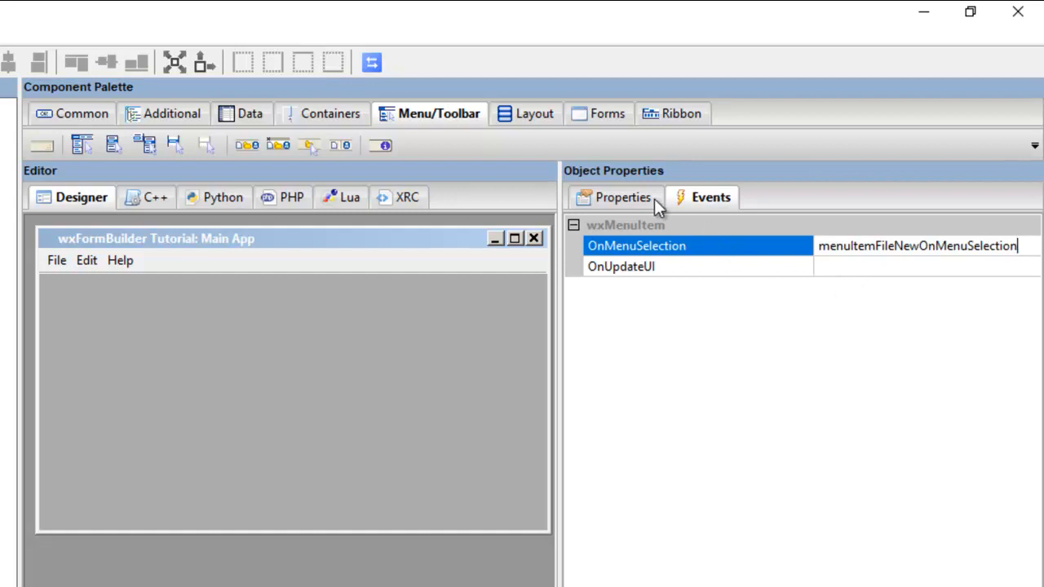
{"action": "left_click", "coordinate": [623, 196]}
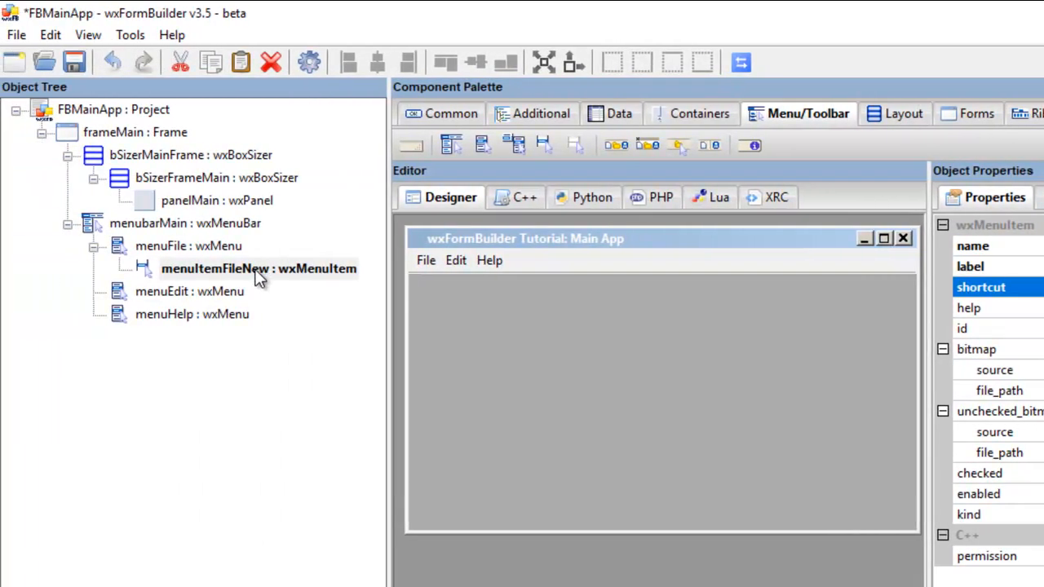
Step: Copy menuItemFileNew and select menuFile as the paste destination
{"action": "right_click", "coordinate": [257, 267]}
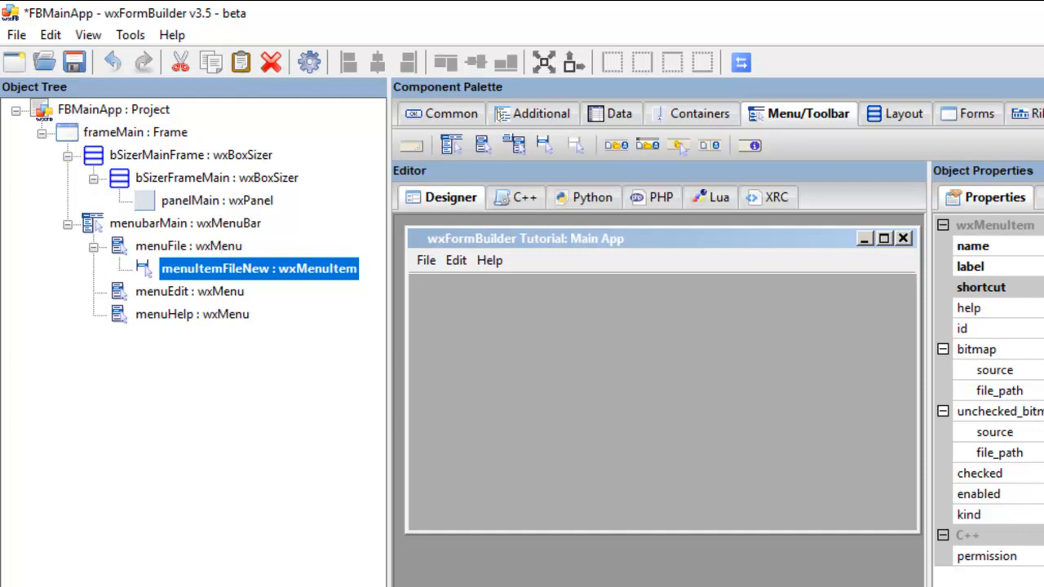
{"action": "mouse_move", "coordinate": [561, 271]}
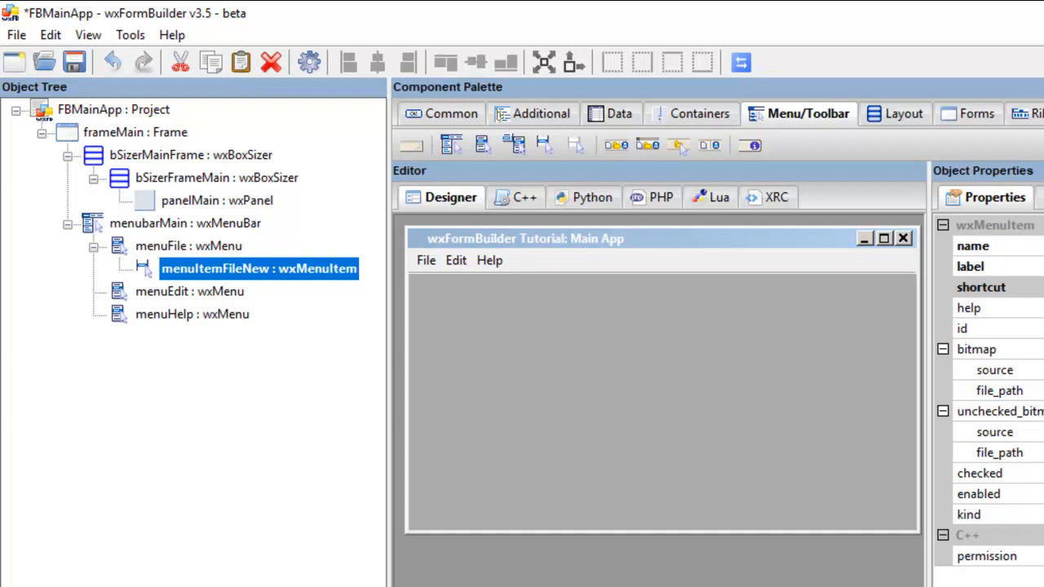
{"action": "mouse_move", "coordinate": [1003, 247]}
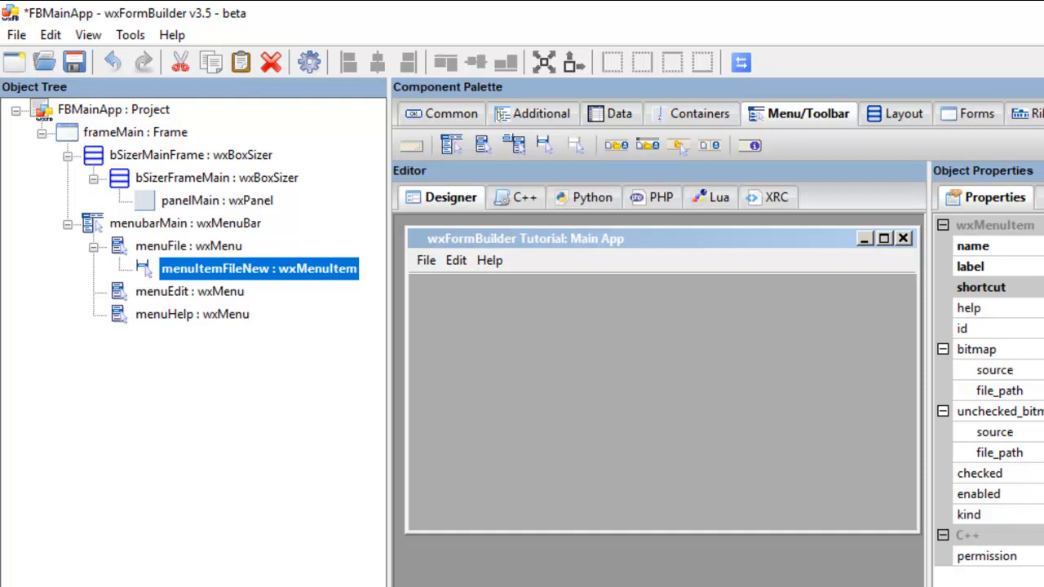
{"action": "mouse_move", "coordinate": [532, 323]}
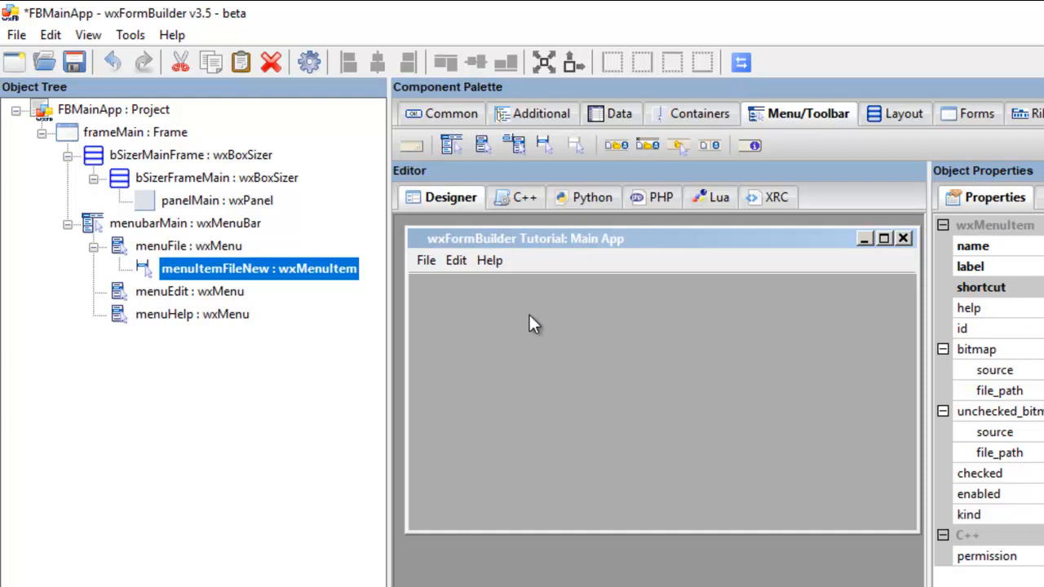
{"action": "left_click", "coordinate": [190, 244]}
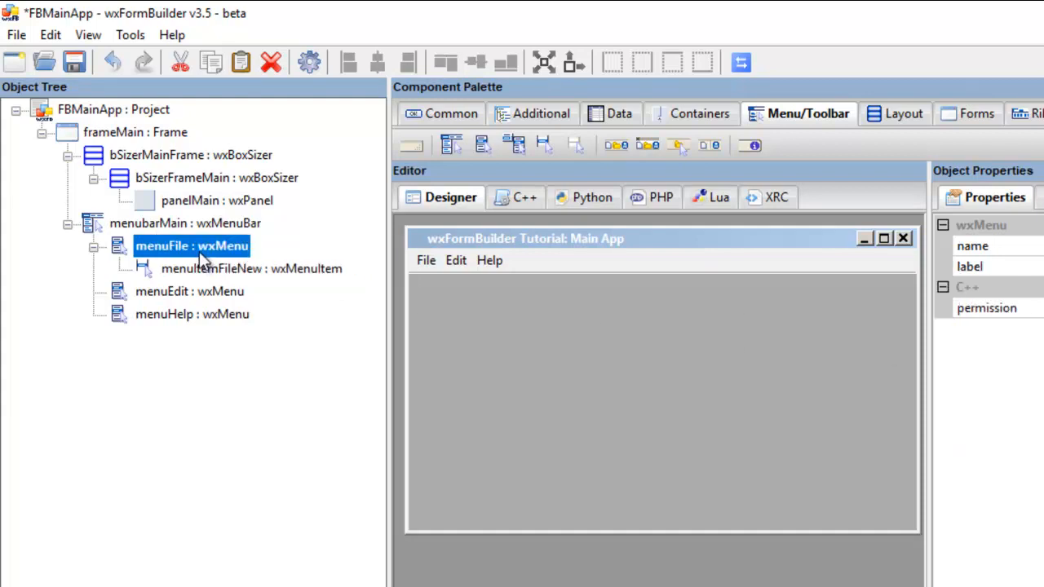
Step: Paste the item into File and make it menuItemFileOpen, labelled Open with Ctrl+O
{"action": "right_click", "coordinate": [192, 244]}
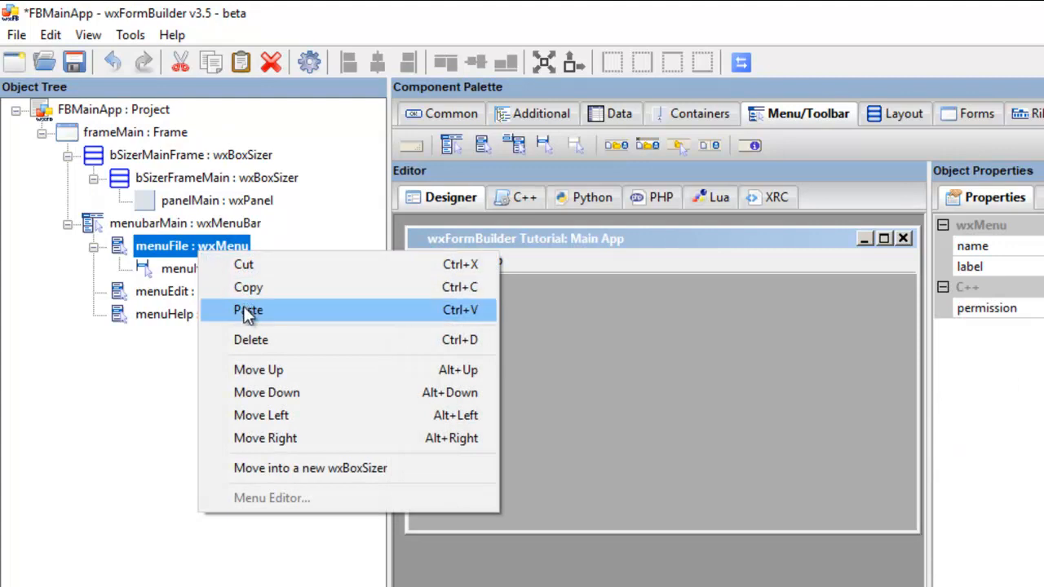
{"action": "left_click", "coordinate": [247, 309]}
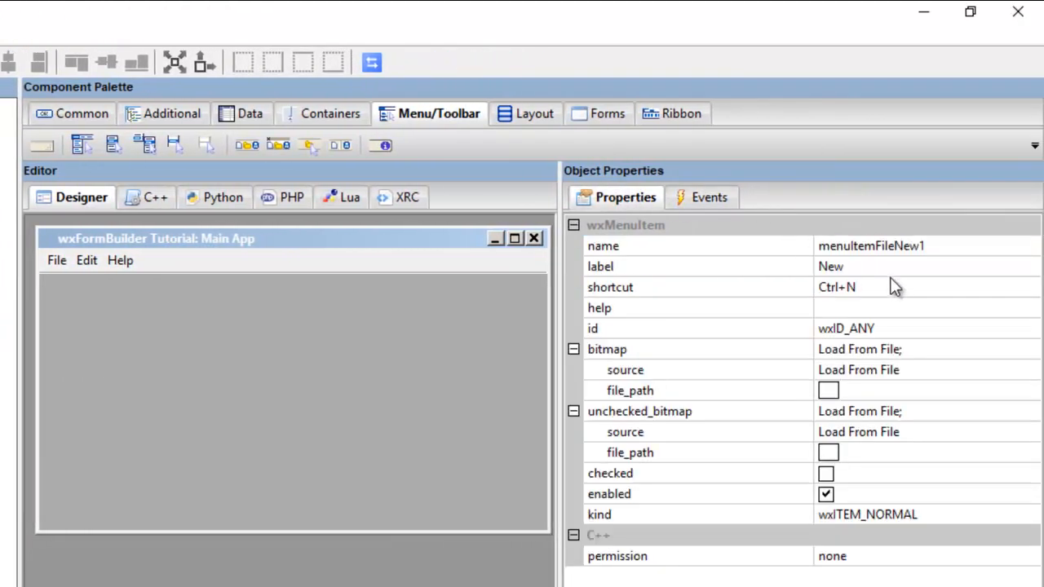
{"action": "left_click", "coordinate": [897, 244]}
{"action": "type", "text": "O"}
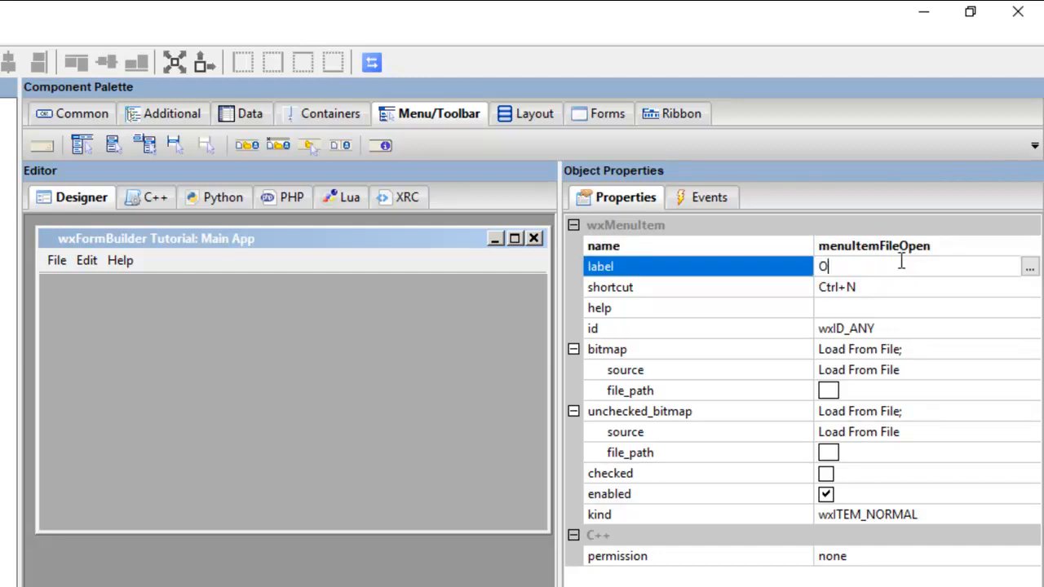
{"action": "type", "text": "pen"}
{"action": "left_click", "coordinate": [926, 287]}
{"action": "type", "text": "O"}
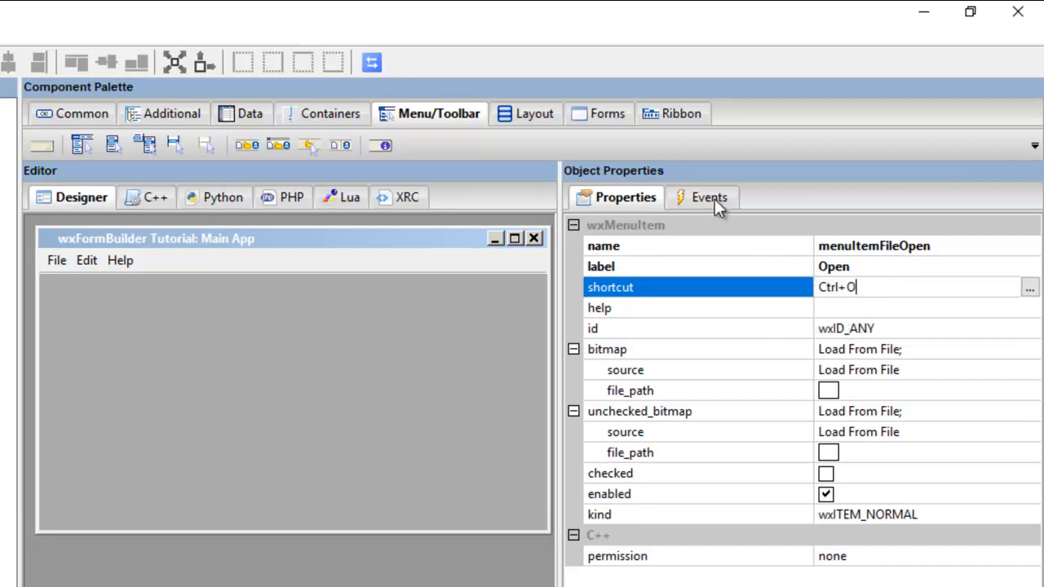
{"action": "left_click", "coordinate": [709, 196]}
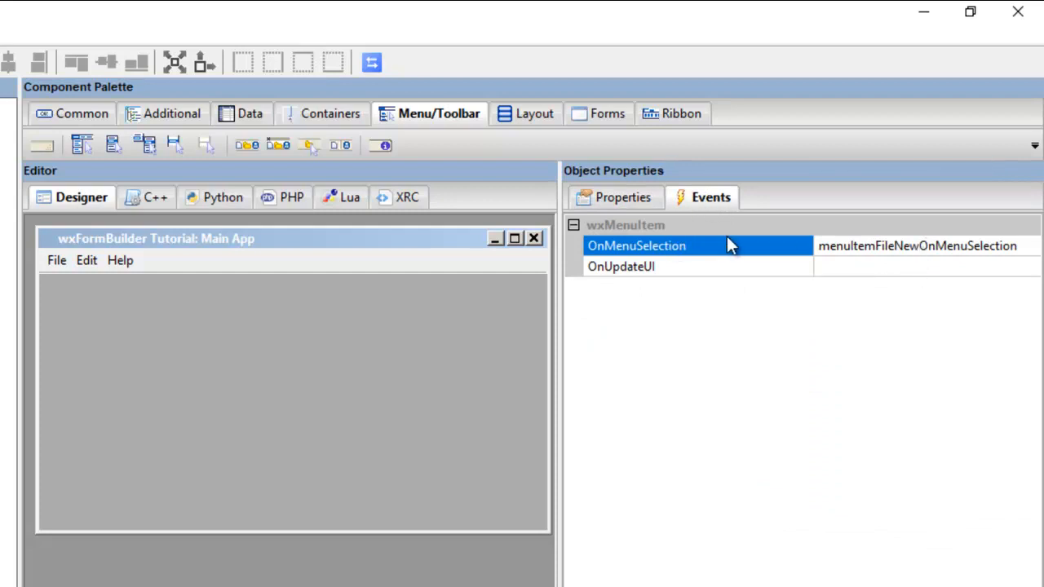
{"action": "mouse_move", "coordinate": [937, 264]}
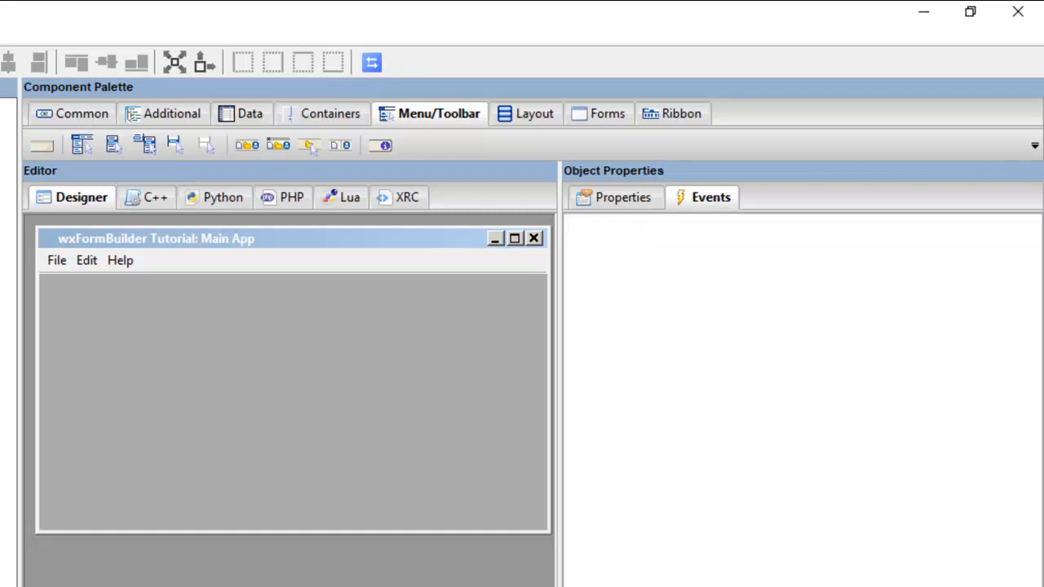
{"action": "mouse_move", "coordinate": [59, 269]}
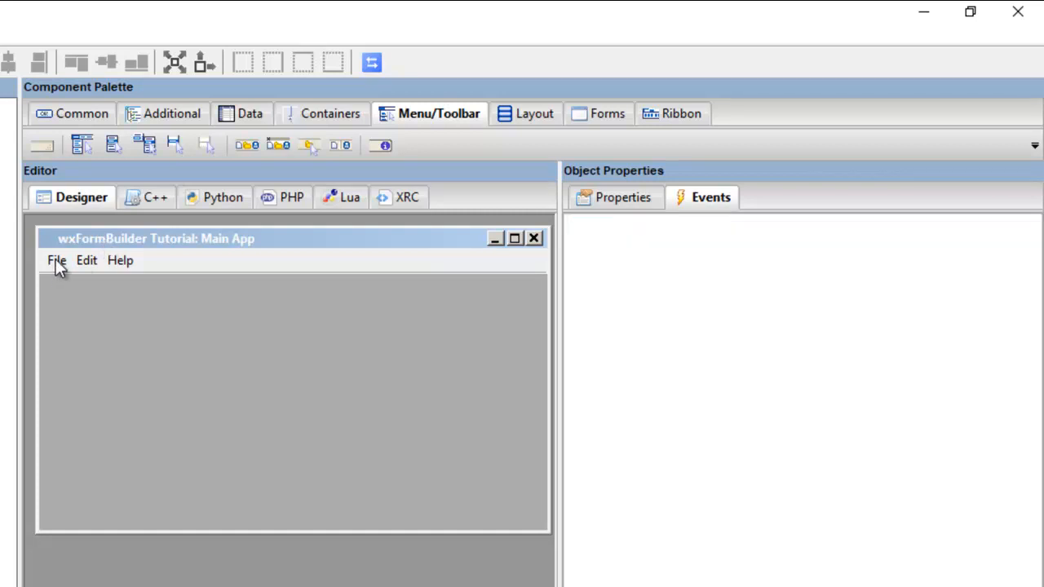
Step: Select the File menu in the object tree to add more items under it
{"action": "left_click", "coordinate": [55, 261]}
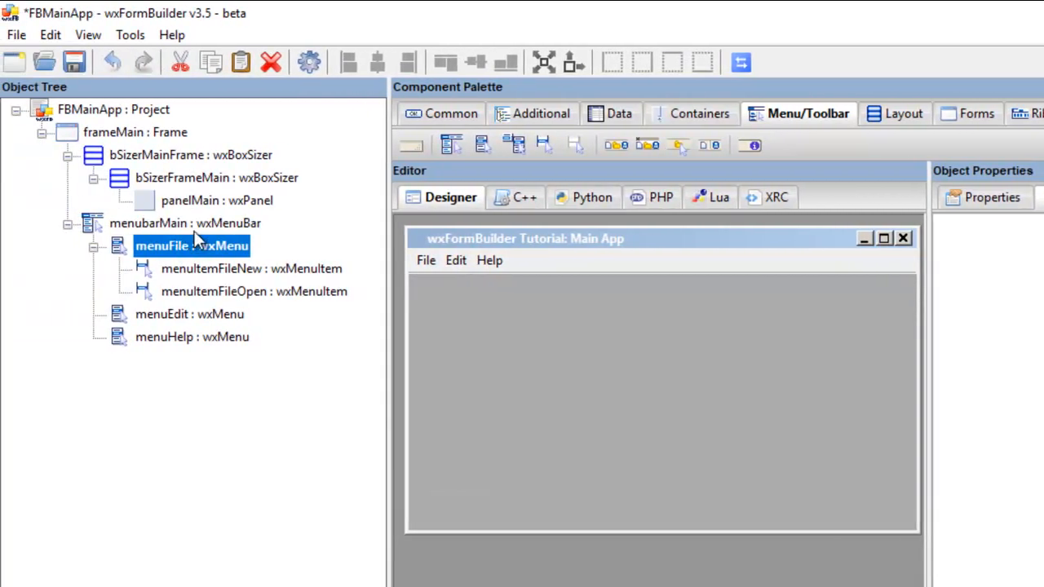
{"action": "mouse_move", "coordinate": [181, 237]}
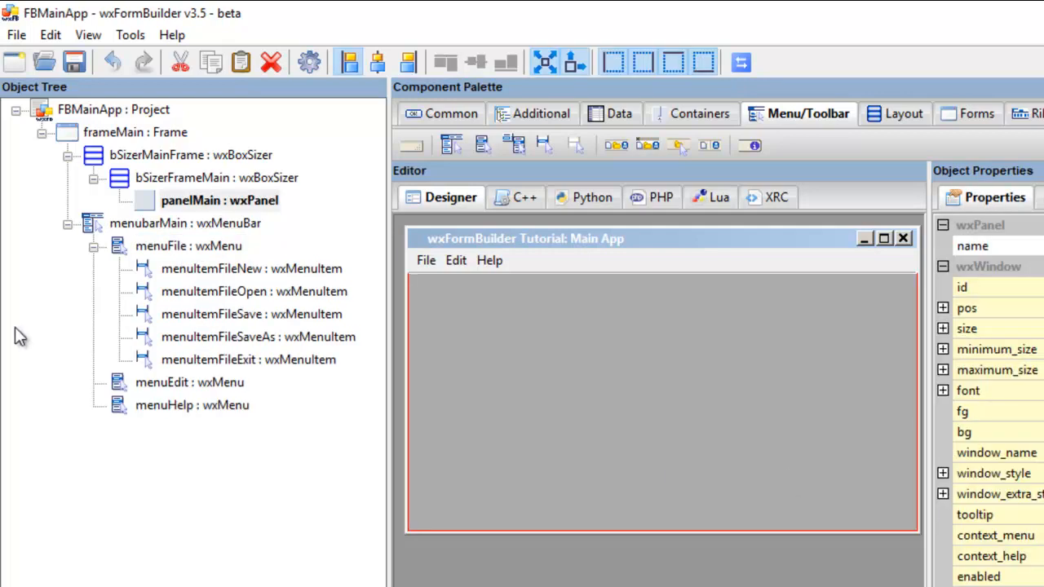
{"action": "mouse_move", "coordinate": [187, 258]}
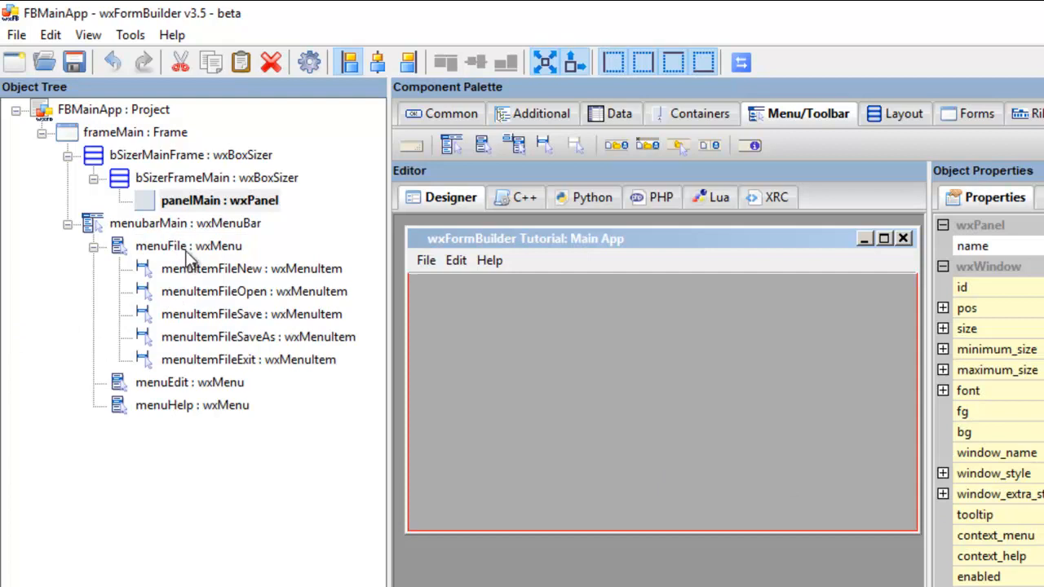
{"action": "left_click", "coordinate": [189, 245]}
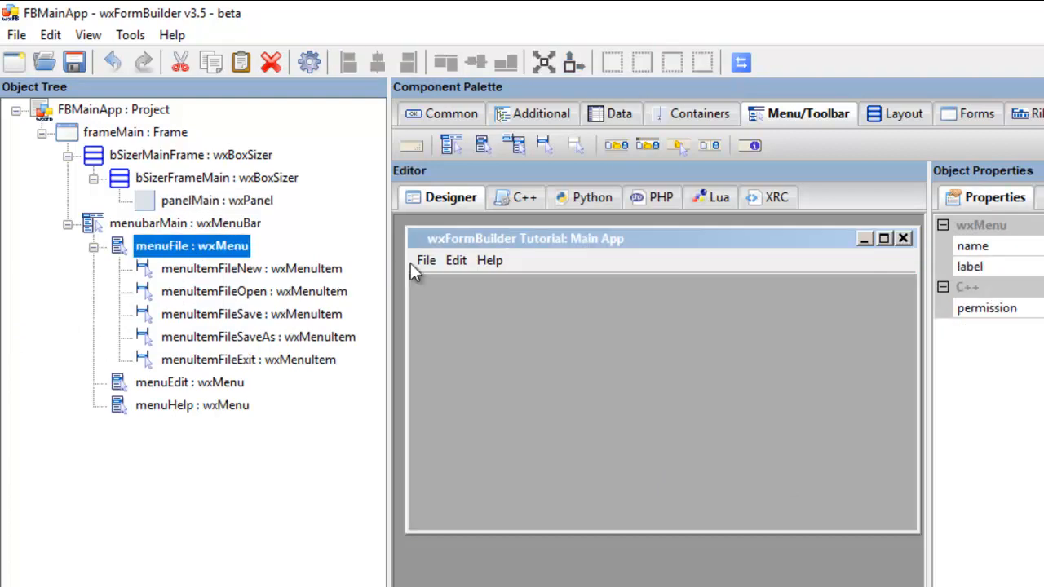
{"action": "left_click", "coordinate": [425, 260]}
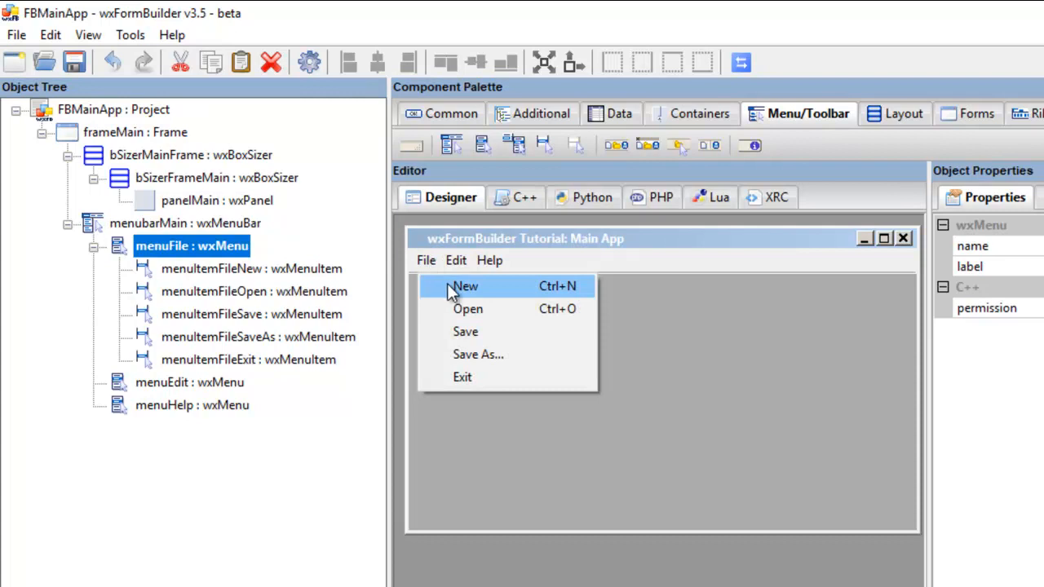
{"action": "mouse_move", "coordinate": [463, 377]}
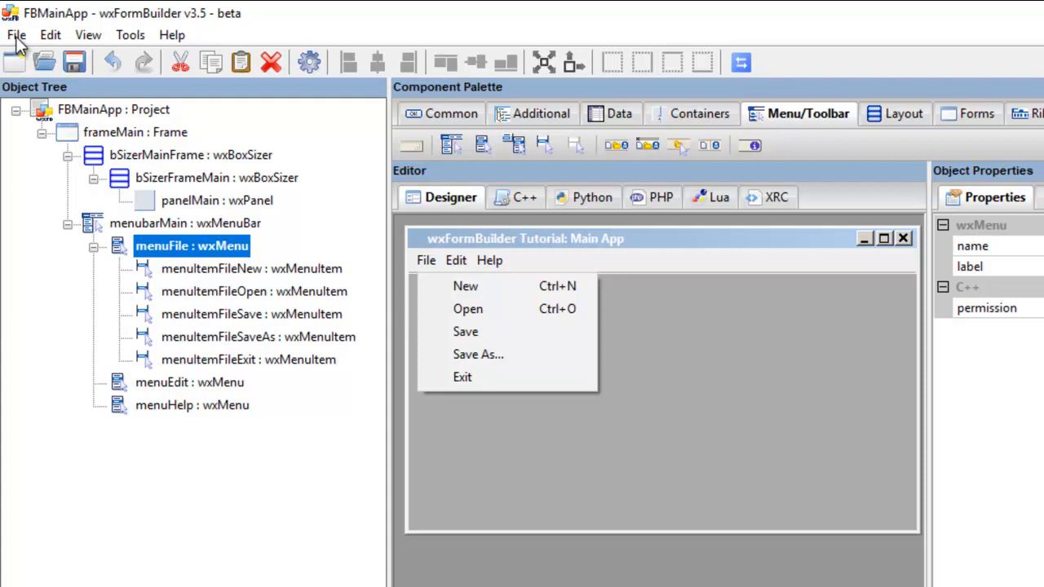
{"action": "left_click", "coordinate": [16, 35]}
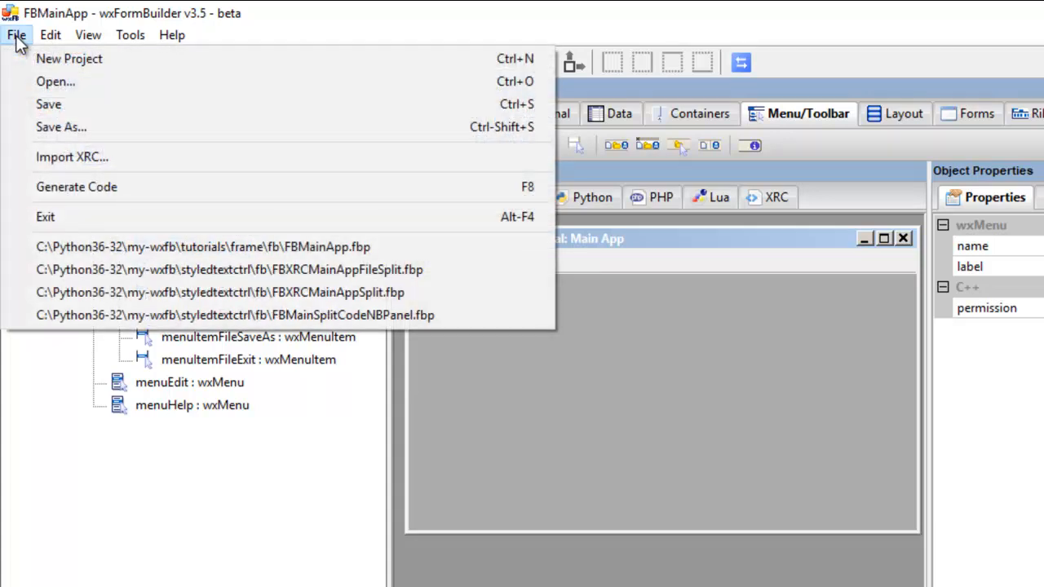
{"action": "mouse_move", "coordinate": [55, 147]}
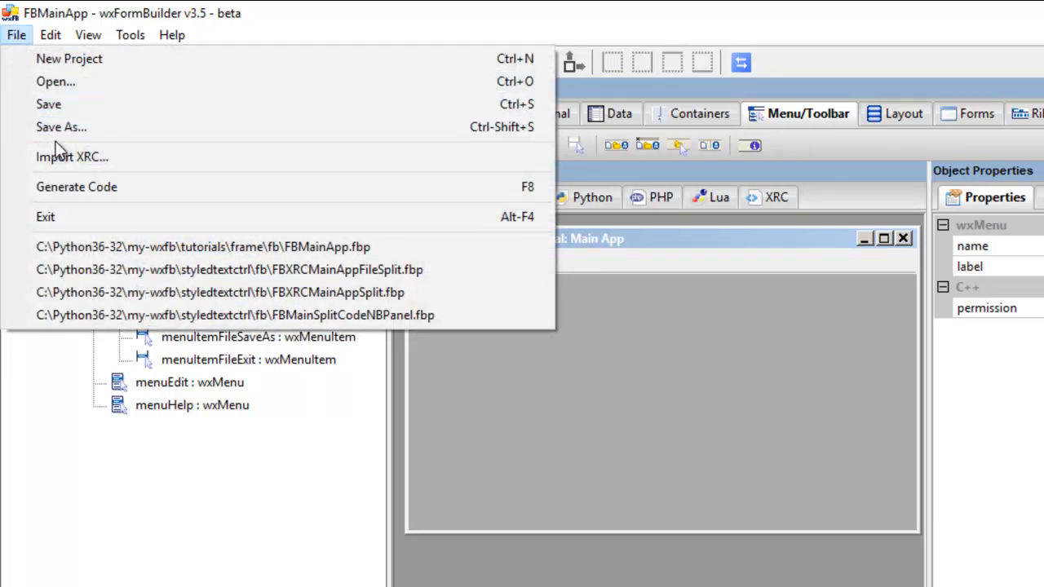
{"action": "mouse_move", "coordinate": [219, 145]}
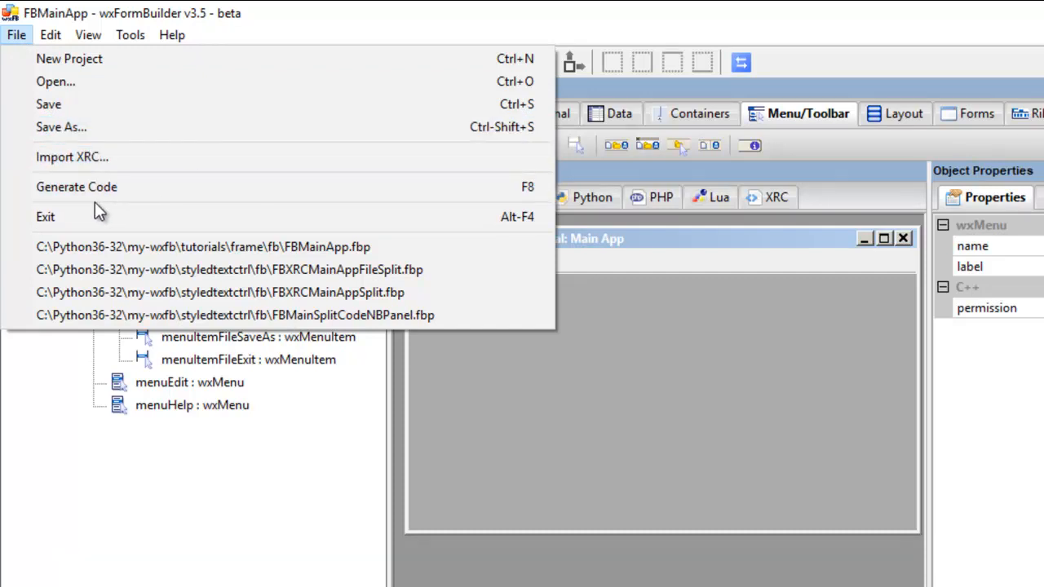
{"action": "left_click", "coordinate": [15, 34]}
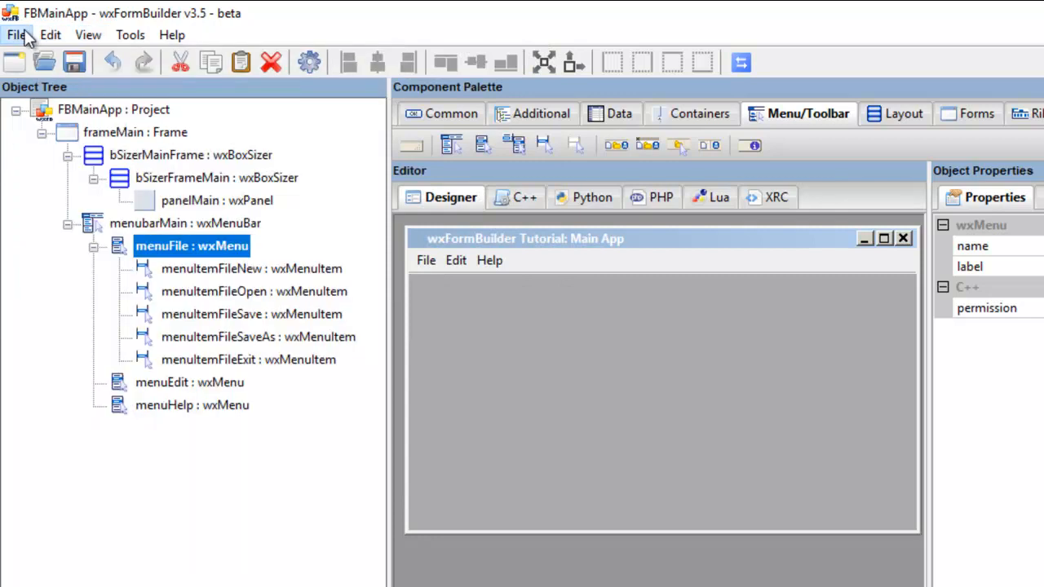
{"action": "mouse_move", "coordinate": [432, 261]}
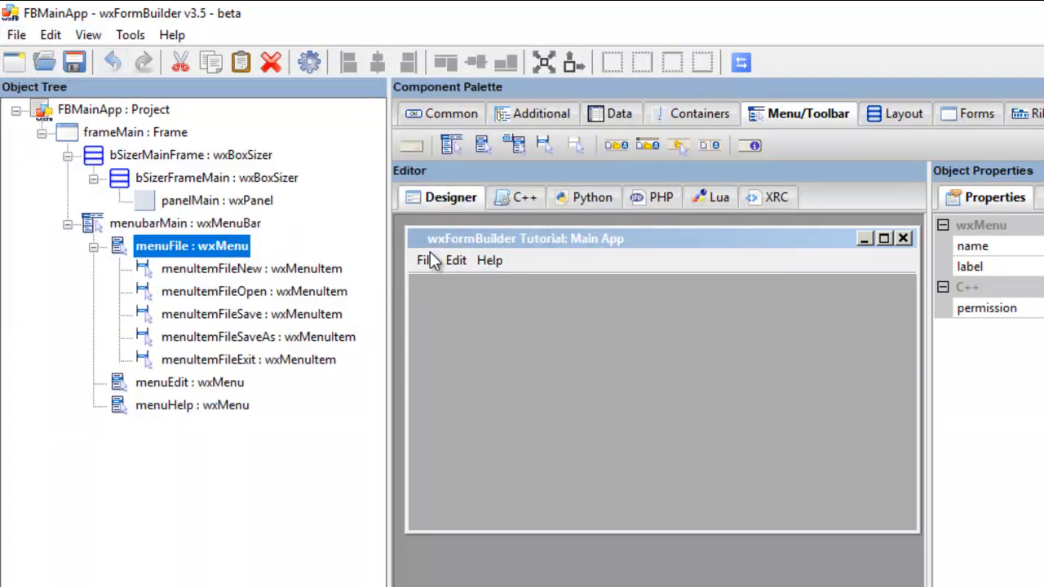
Step: Preview the File menu (New, Open, Save, Save As…, Exit) and select menuItemFileSaveAs
{"action": "left_click", "coordinate": [426, 261]}
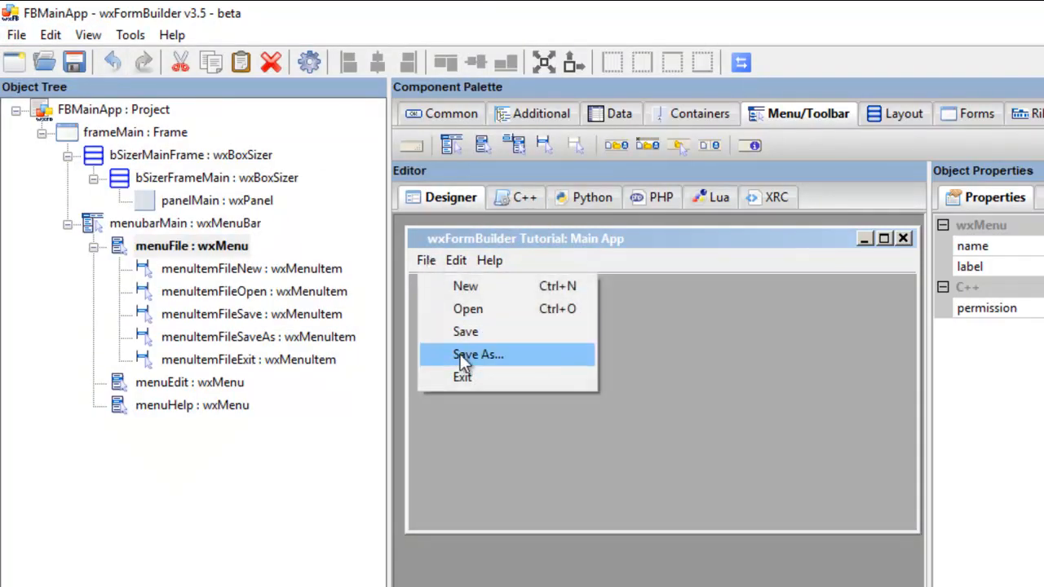
{"action": "mouse_move", "coordinate": [476, 372]}
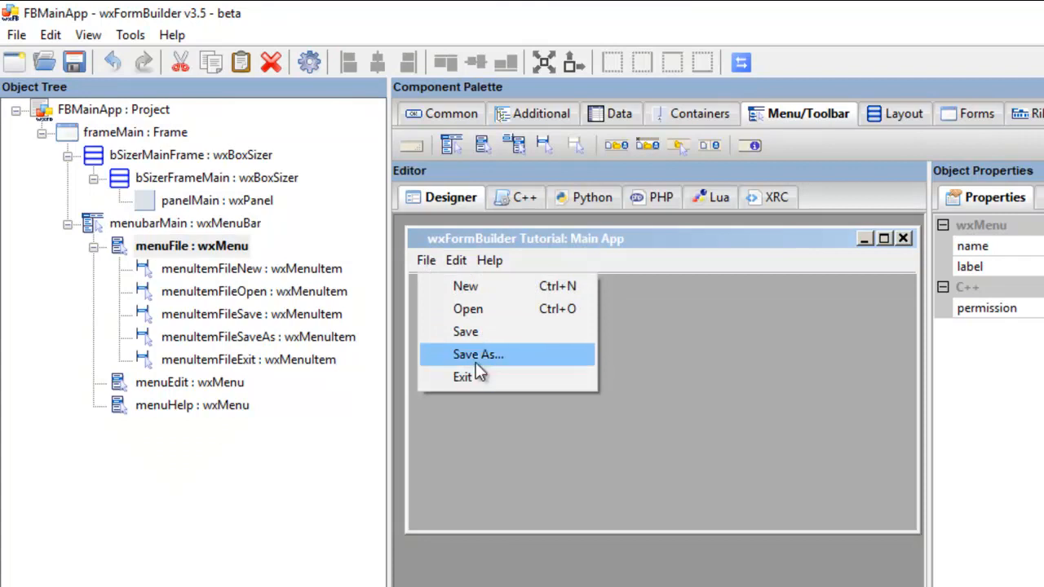
{"action": "mouse_move", "coordinate": [432, 269]}
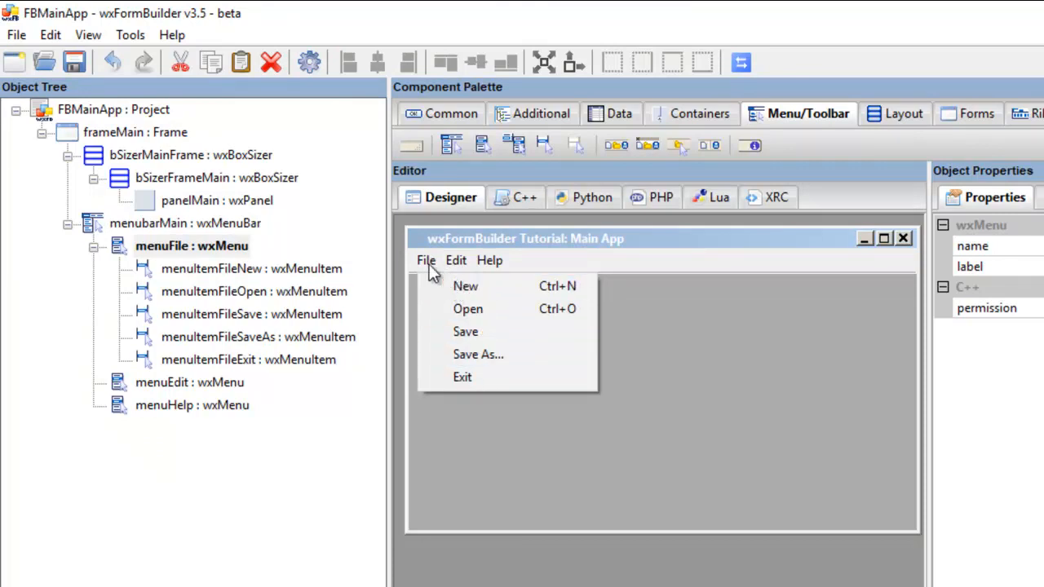
{"action": "mouse_move", "coordinate": [442, 260]}
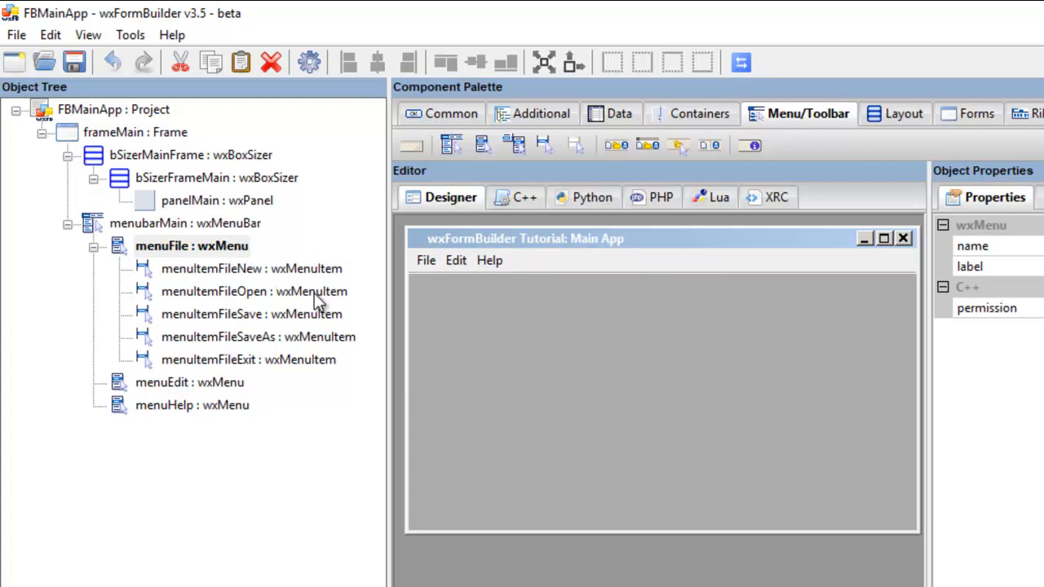
{"action": "mouse_move", "coordinate": [274, 334]}
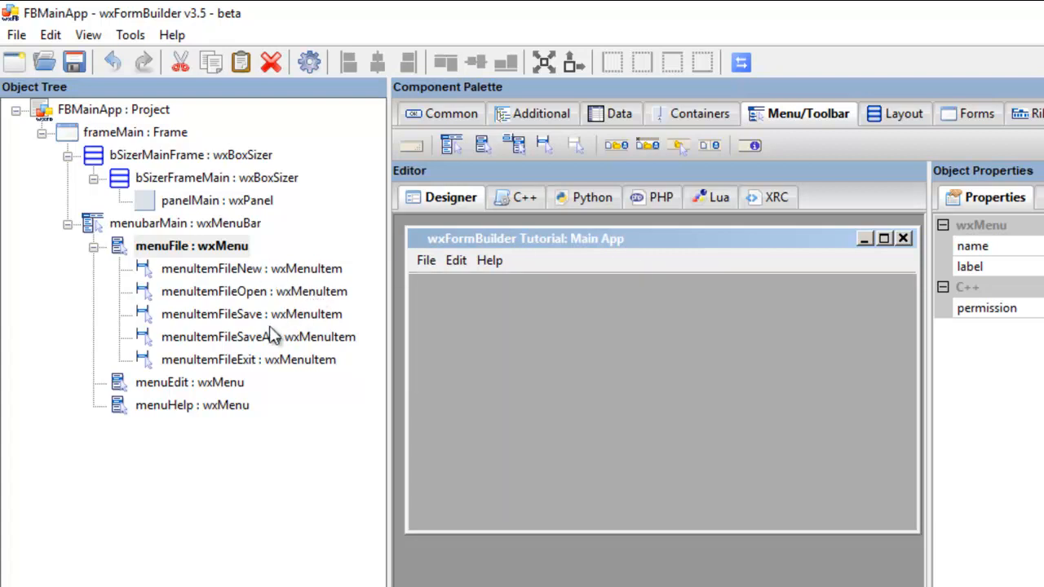
{"action": "left_click", "coordinate": [253, 336]}
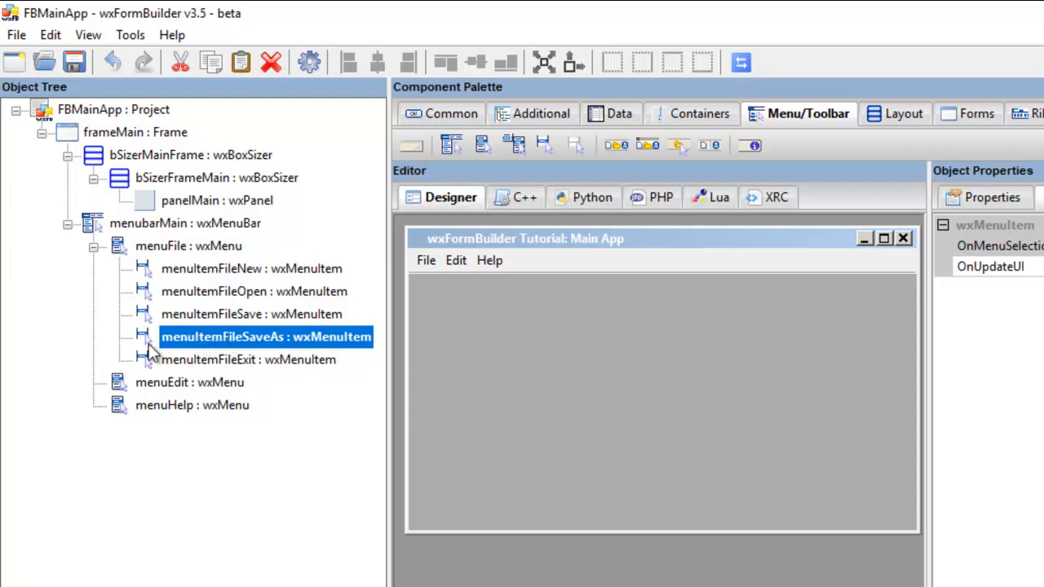
{"action": "mouse_move", "coordinate": [307, 358]}
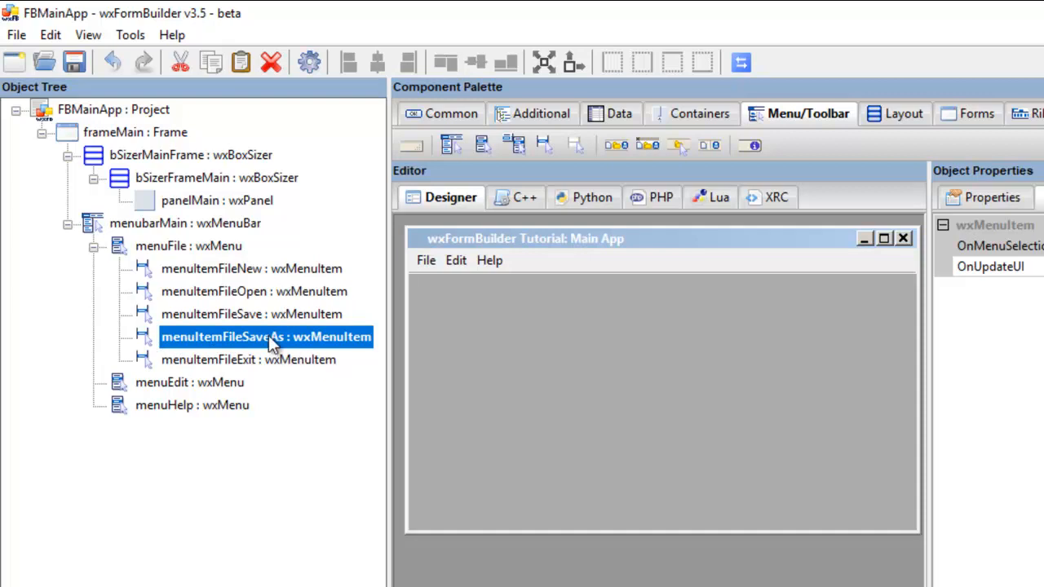
{"action": "mouse_move", "coordinate": [241, 305]}
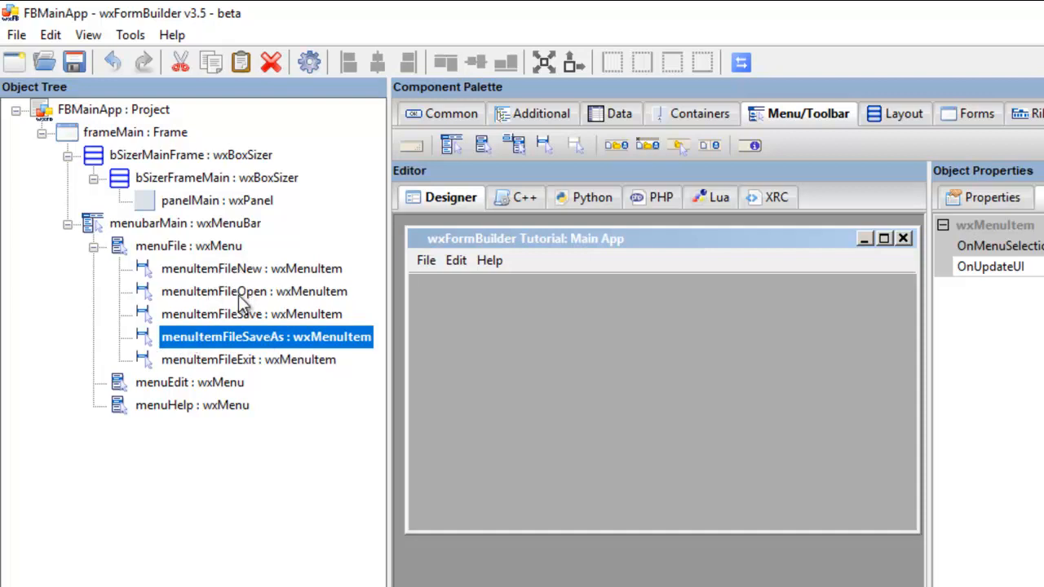
{"action": "mouse_move", "coordinate": [256, 280]}
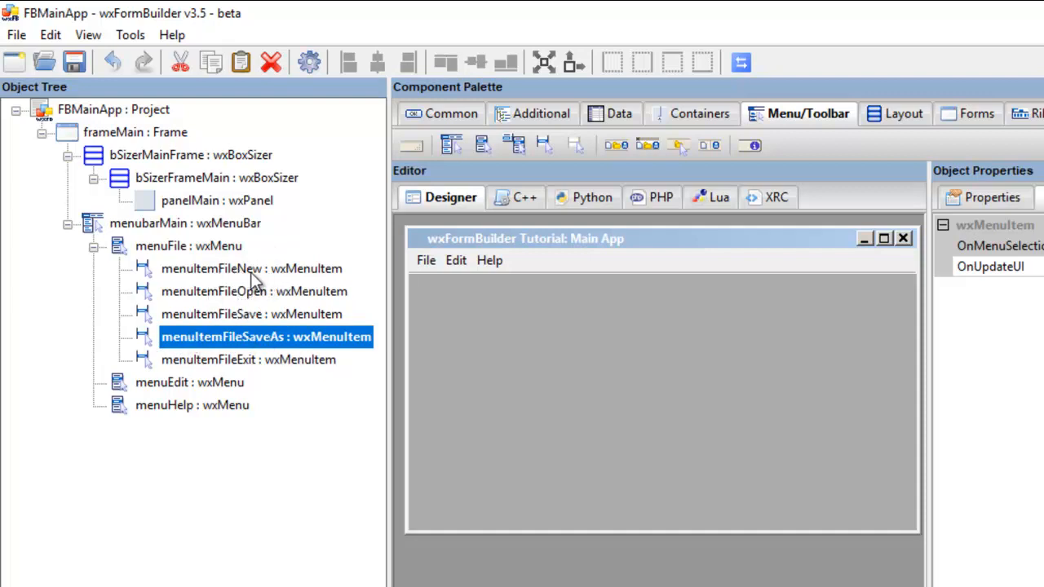
{"action": "mouse_move", "coordinate": [227, 246]}
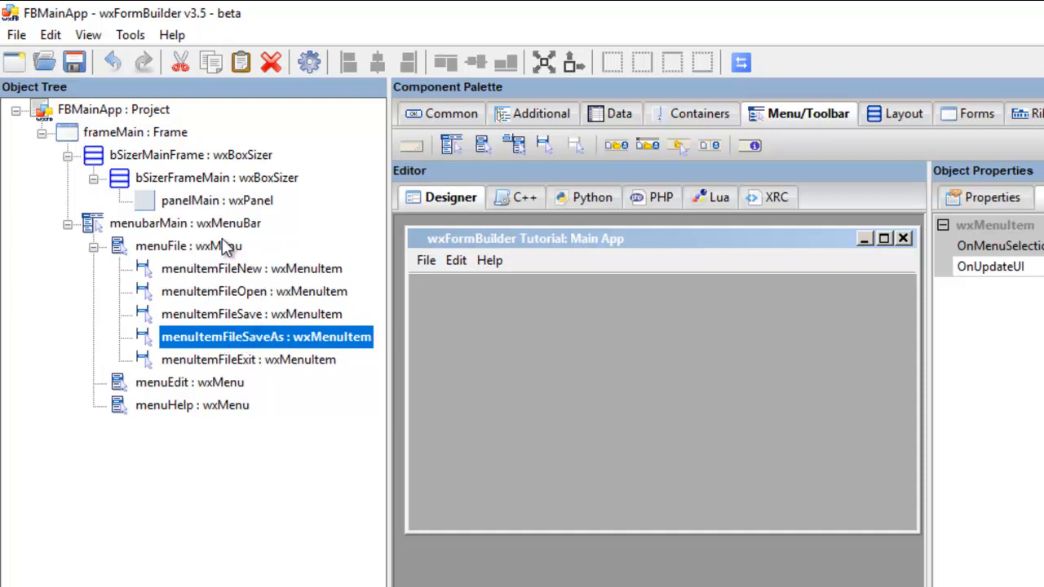
{"action": "mouse_move", "coordinate": [257, 341]}
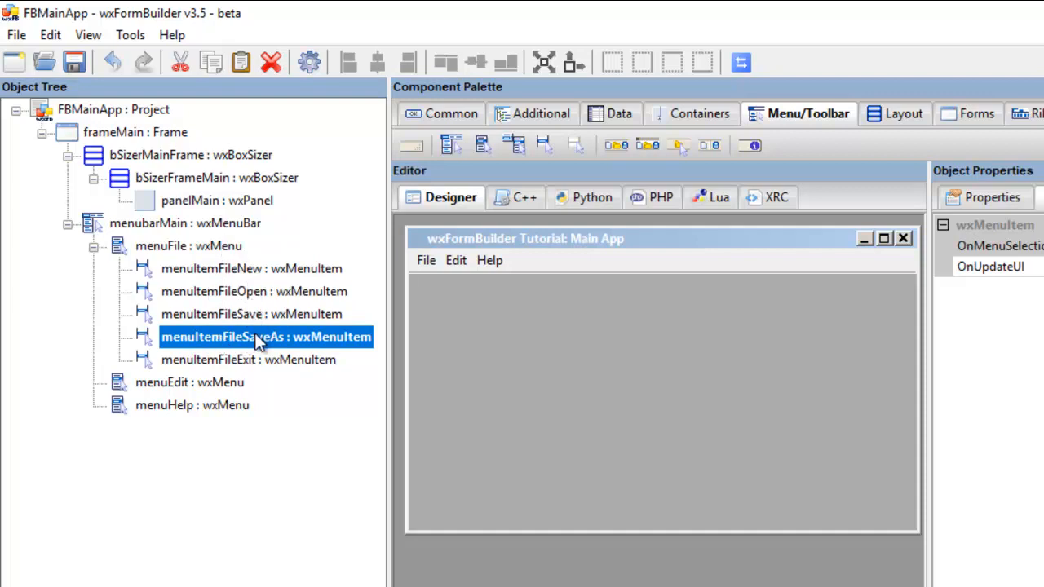
{"action": "mouse_move", "coordinate": [220, 362]}
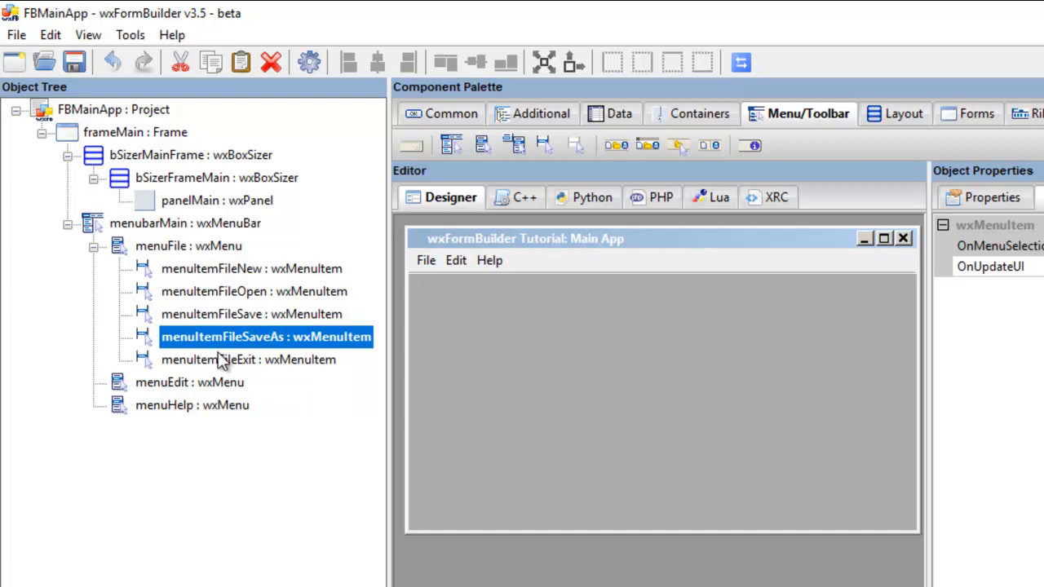
{"action": "mouse_move", "coordinate": [303, 377]}
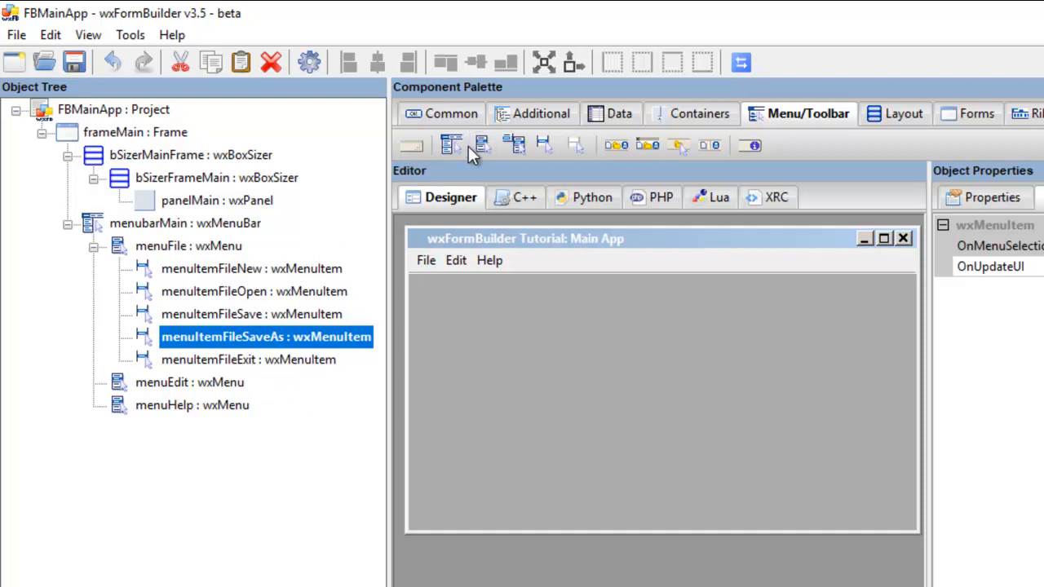
{"action": "mouse_move", "coordinate": [515, 146]}
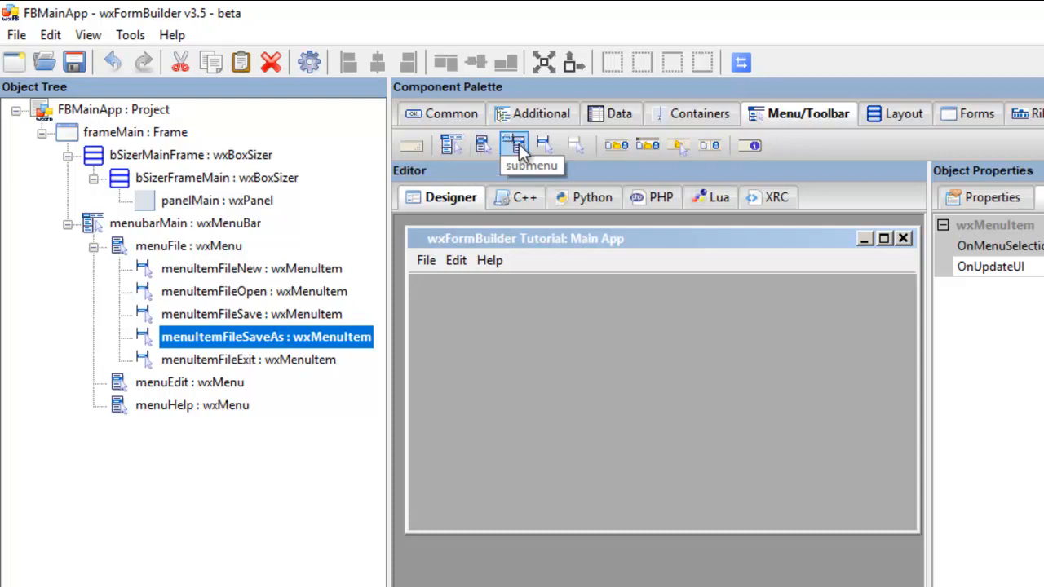
{"action": "mouse_move", "coordinate": [545, 145]}
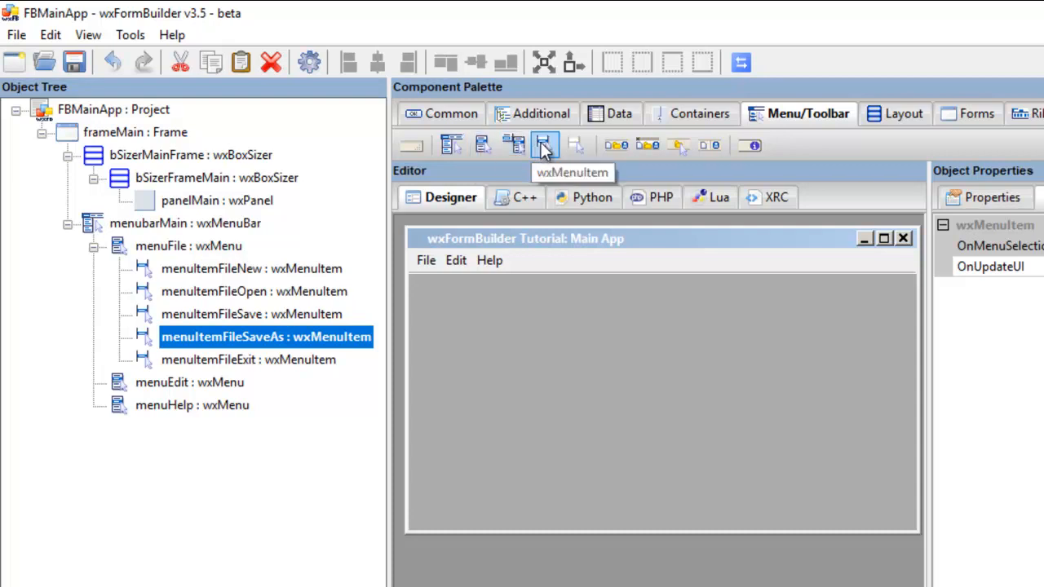
{"action": "mouse_move", "coordinate": [575, 145]}
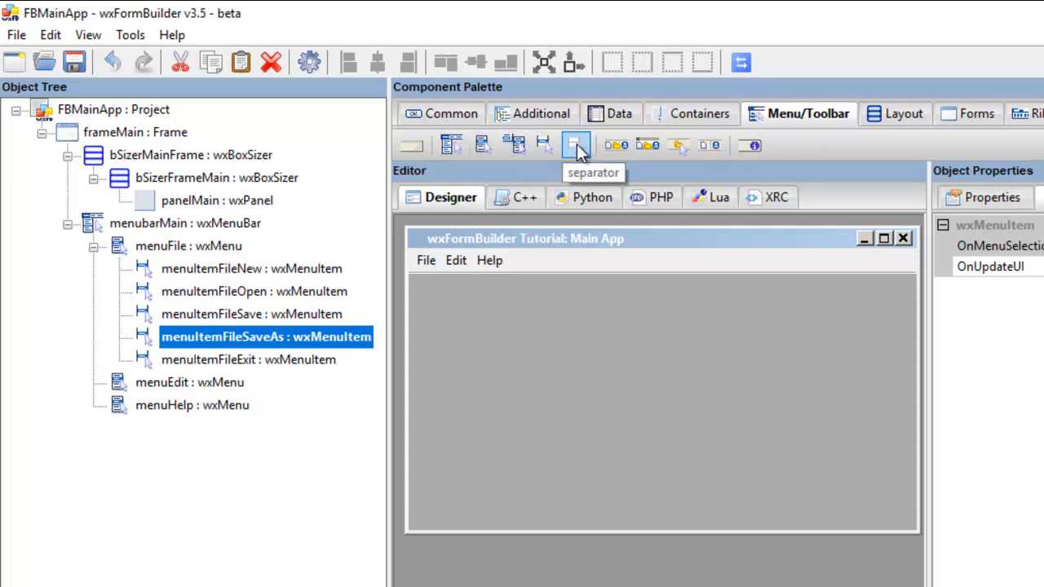
Step: Insert a separator after Save As and extend its name with 'File' and 'Exit'
{"action": "left_click", "coordinate": [576, 144]}
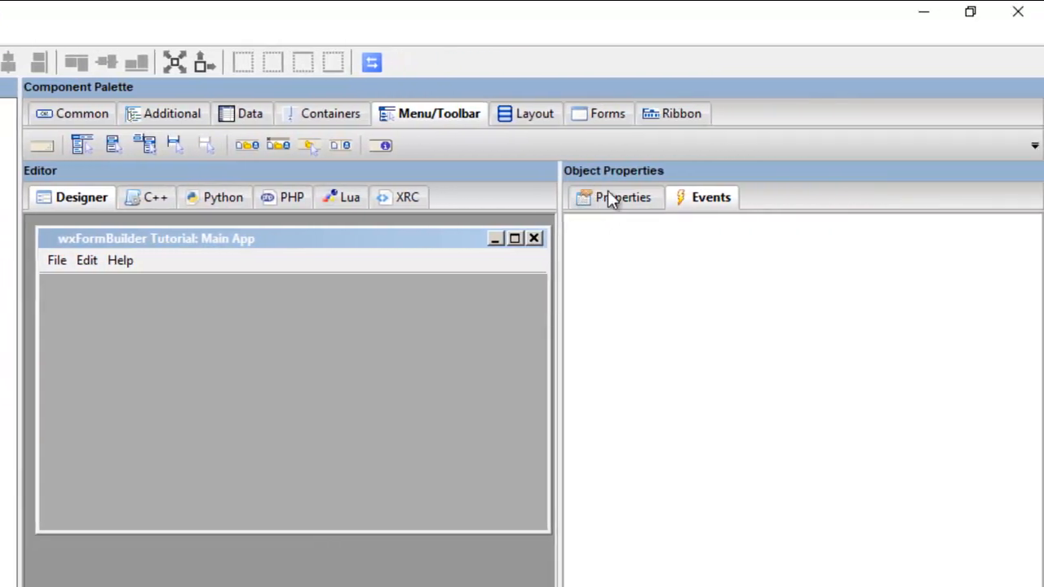
{"action": "left_click", "coordinate": [622, 198]}
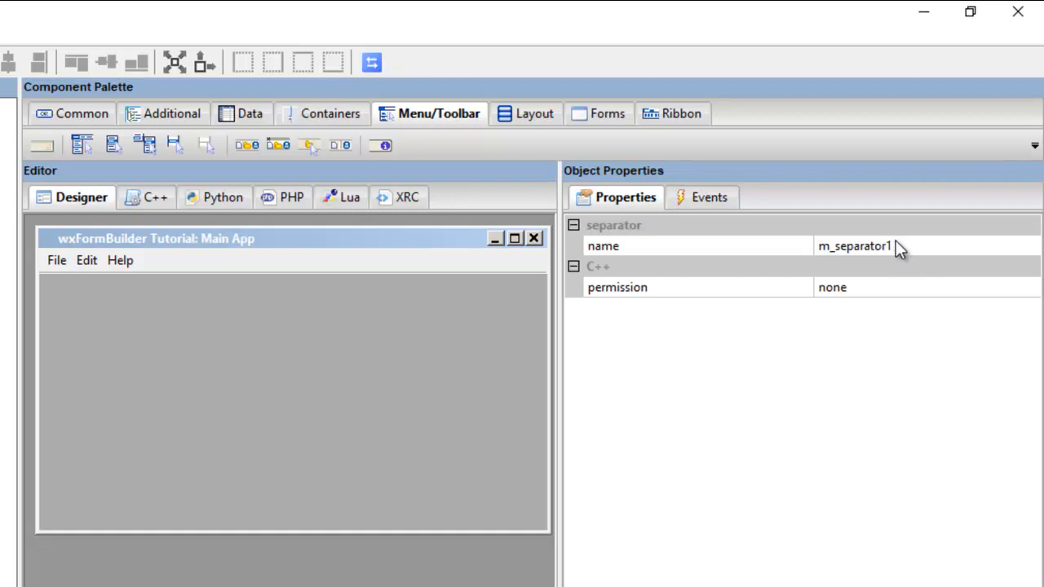
{"action": "left_click", "coordinate": [854, 244]}
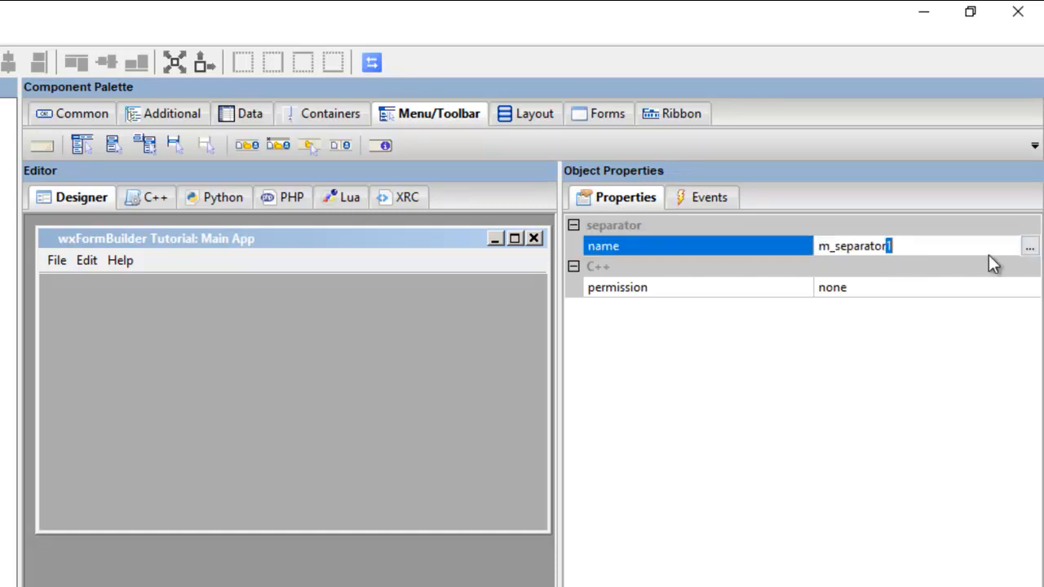
{"action": "left_click", "coordinate": [707, 197]}
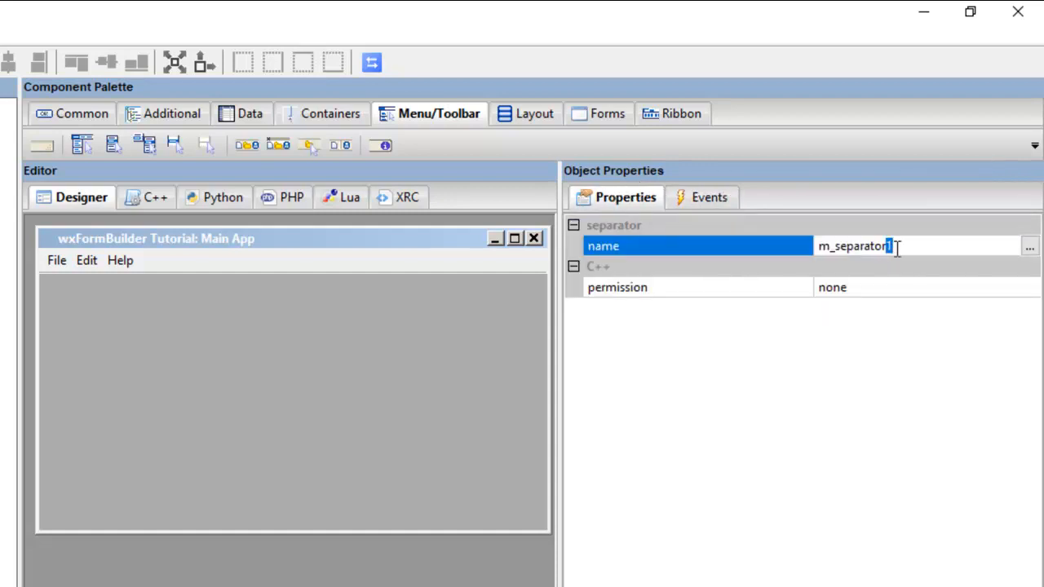
{"action": "type", "text": "File"}
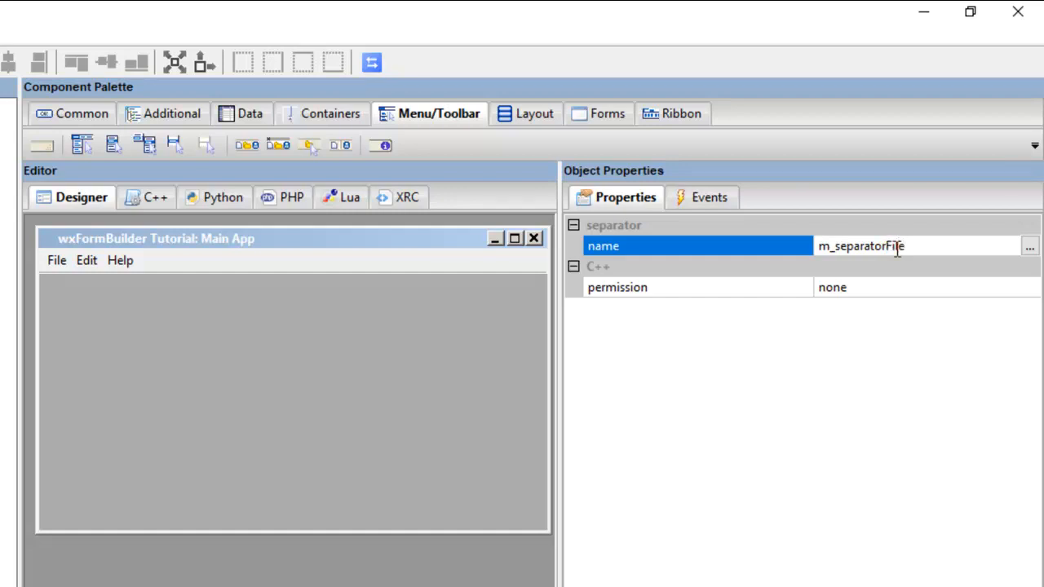
{"action": "type", "text": "Exit"}
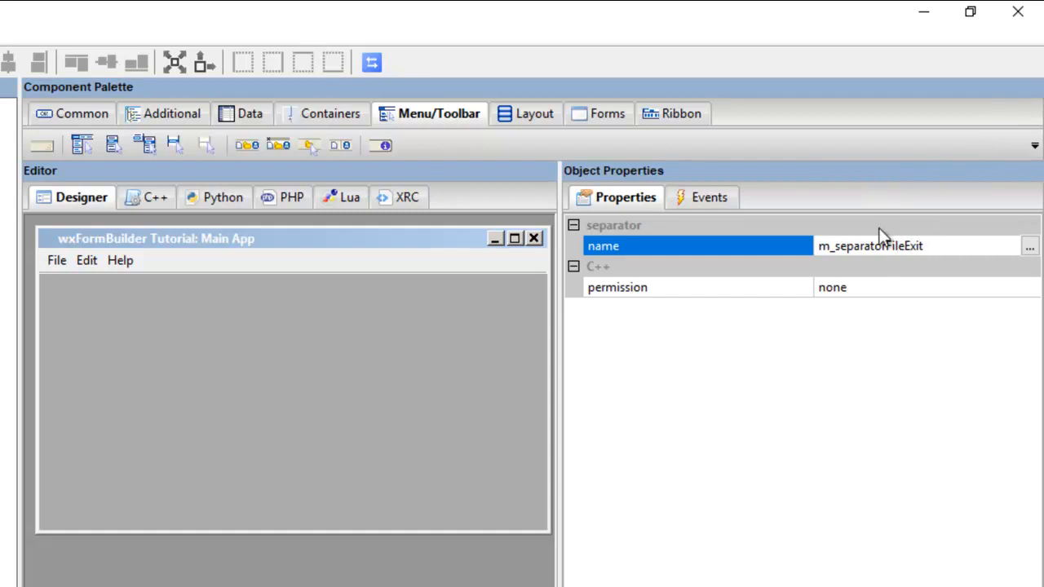
{"action": "left_click", "coordinate": [905, 244]}
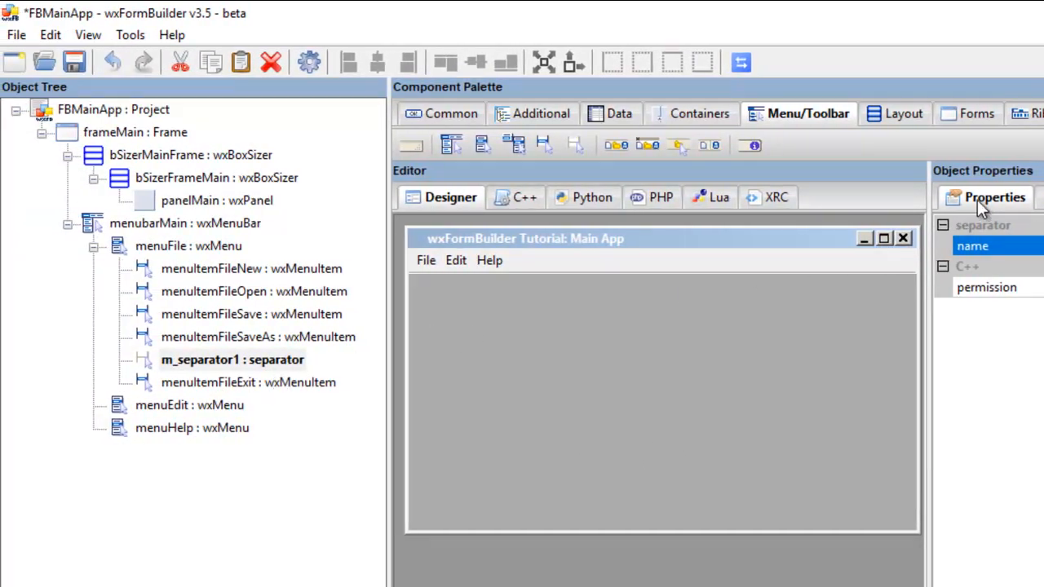
Step: Name the separator m_separatorFileExit and finish the rename by selecting Exit
{"action": "type", "text": "m_separatorFileExit"}
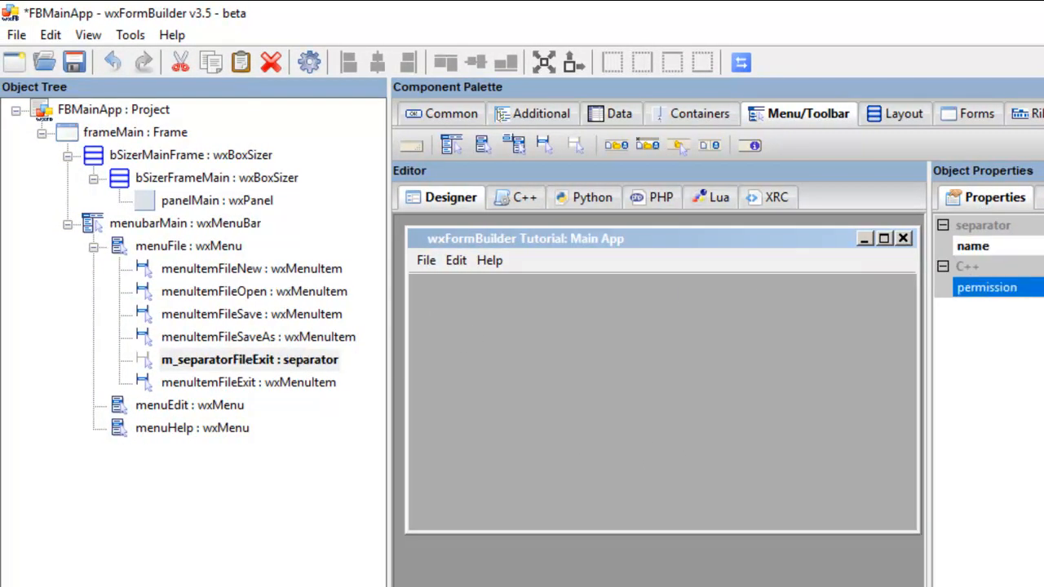
{"action": "mouse_move", "coordinate": [169, 382]}
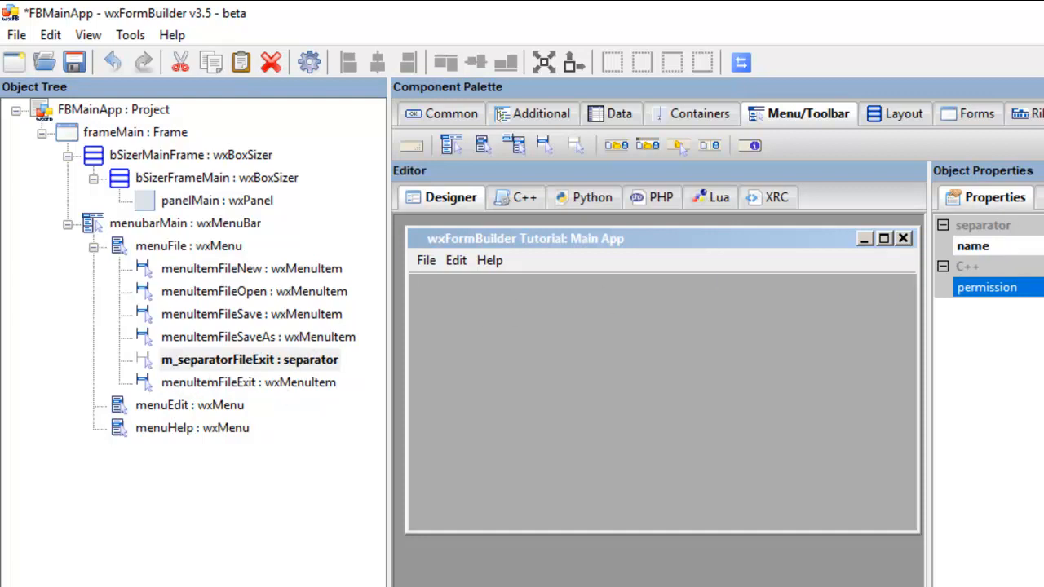
{"action": "left_click", "coordinate": [972, 245]}
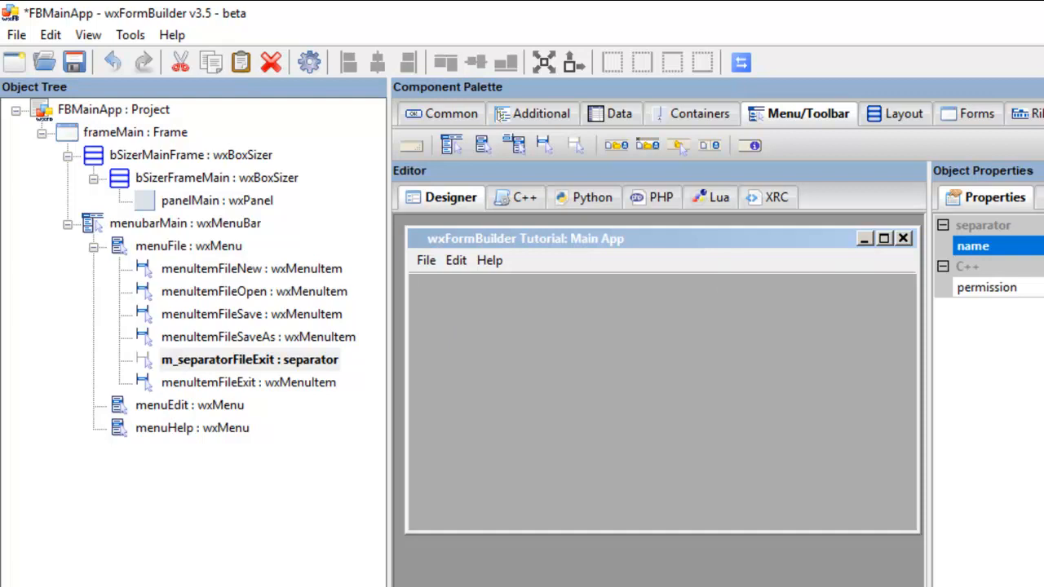
{"action": "mouse_move", "coordinate": [318, 333]}
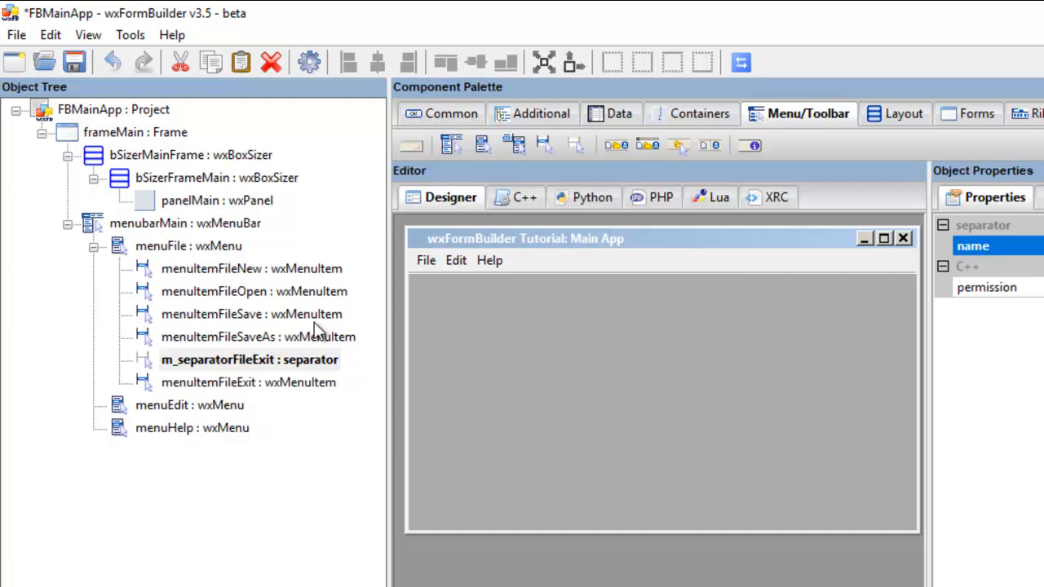
{"action": "left_click", "coordinate": [248, 381]}
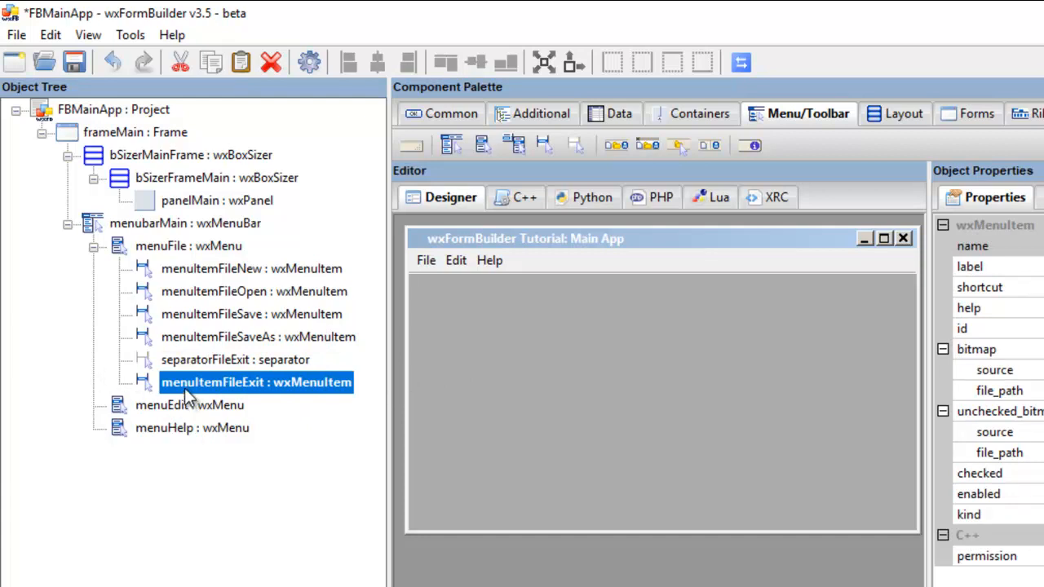
Step: Select the separator and preview the File menu showing it above Exit
{"action": "left_click", "coordinate": [235, 360]}
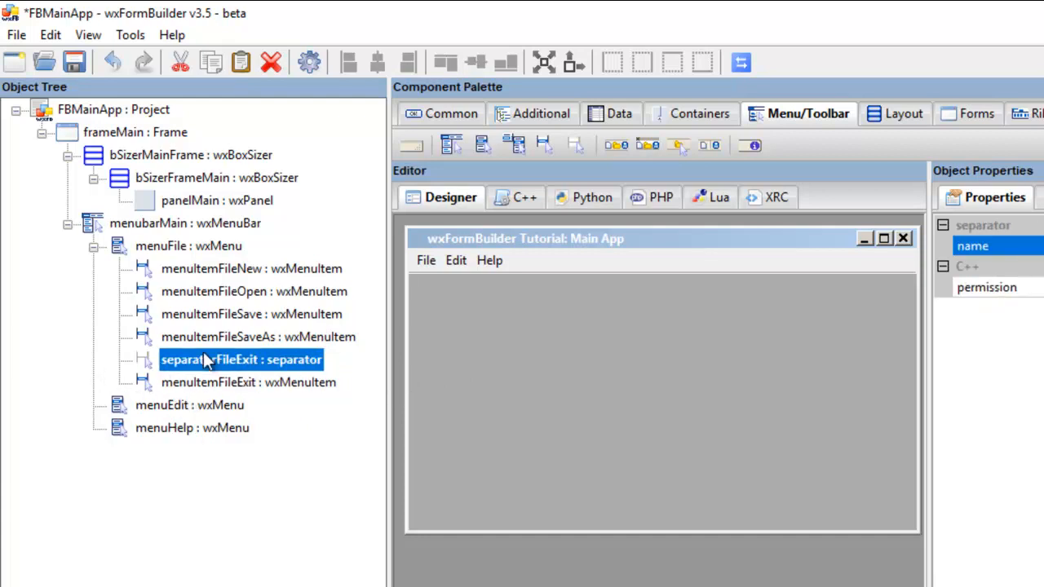
{"action": "left_click", "coordinate": [424, 260]}
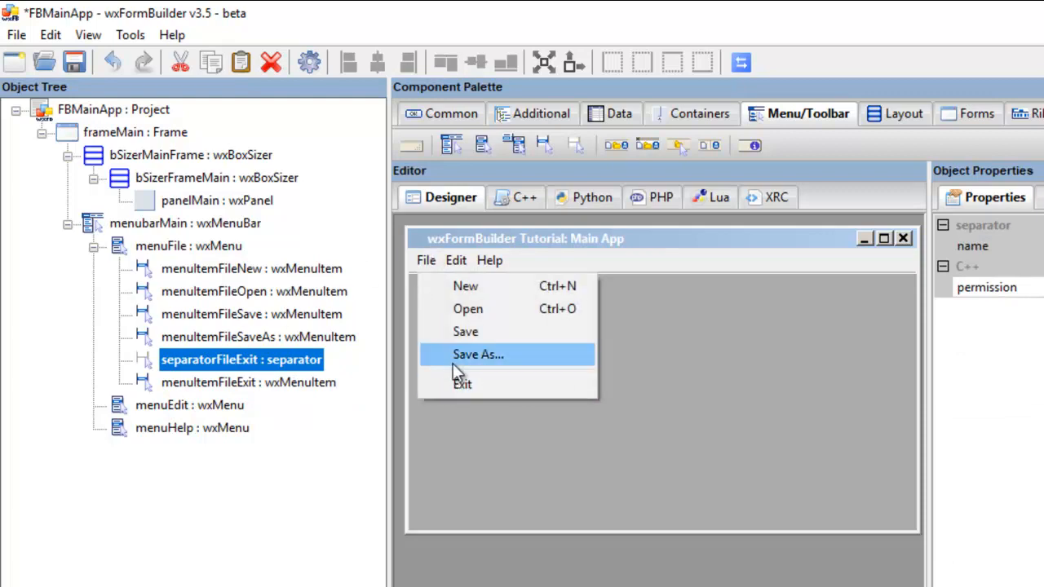
{"action": "mouse_move", "coordinate": [483, 368]}
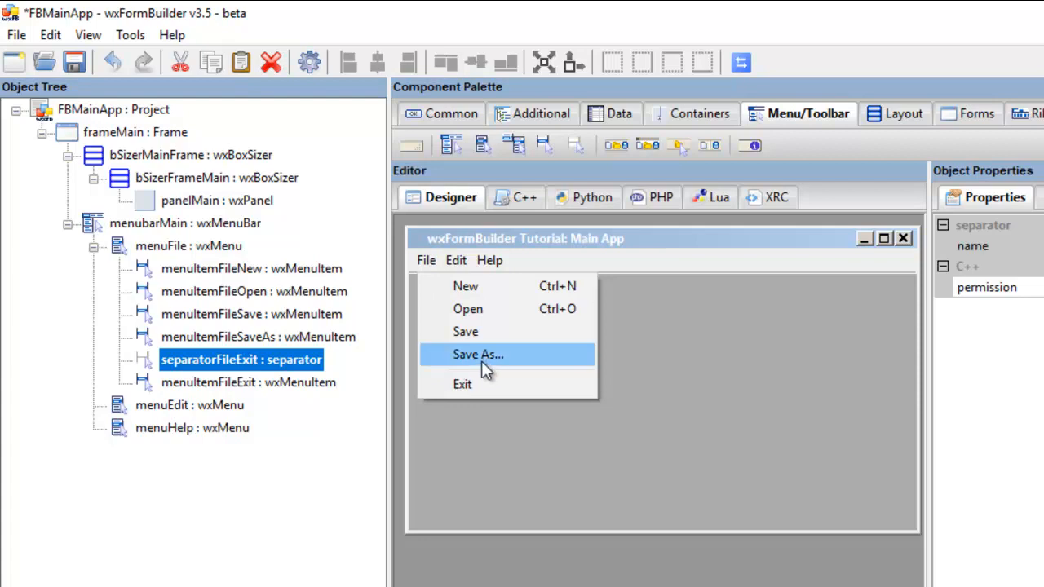
{"action": "mouse_move", "coordinate": [464, 285]}
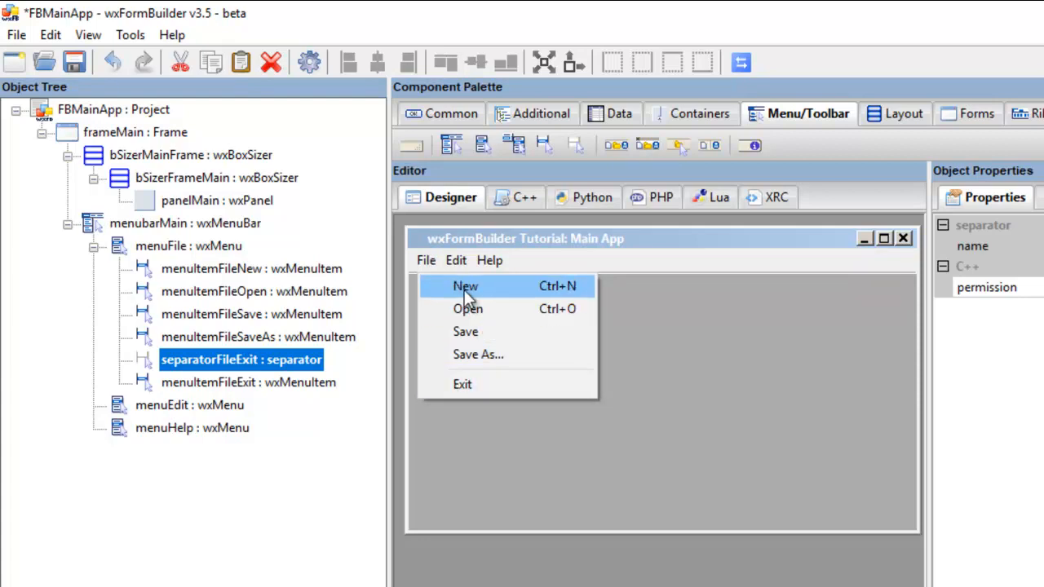
{"action": "mouse_move", "coordinate": [137, 238]}
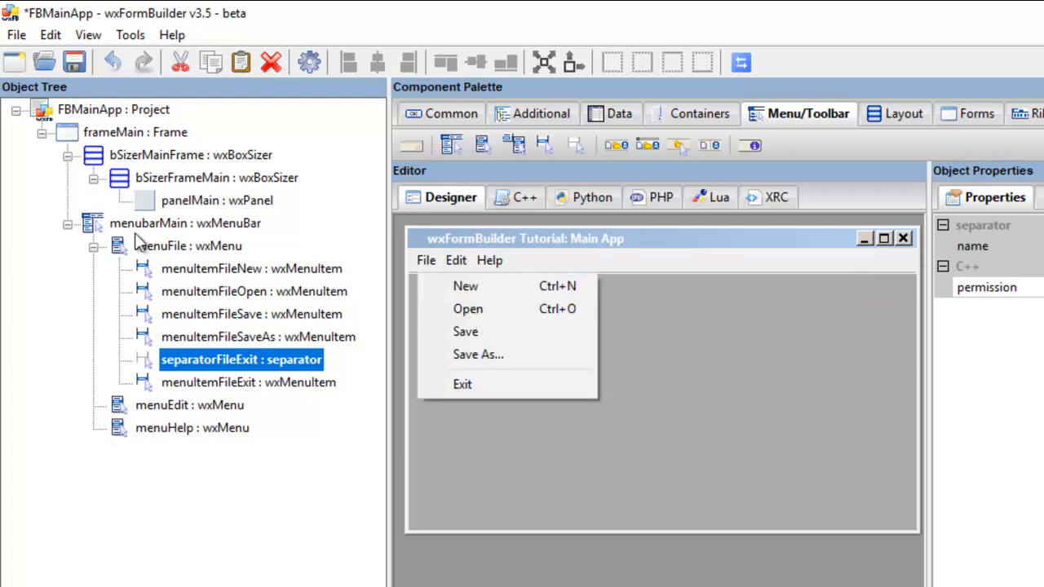
{"action": "mouse_move", "coordinate": [143, 231]}
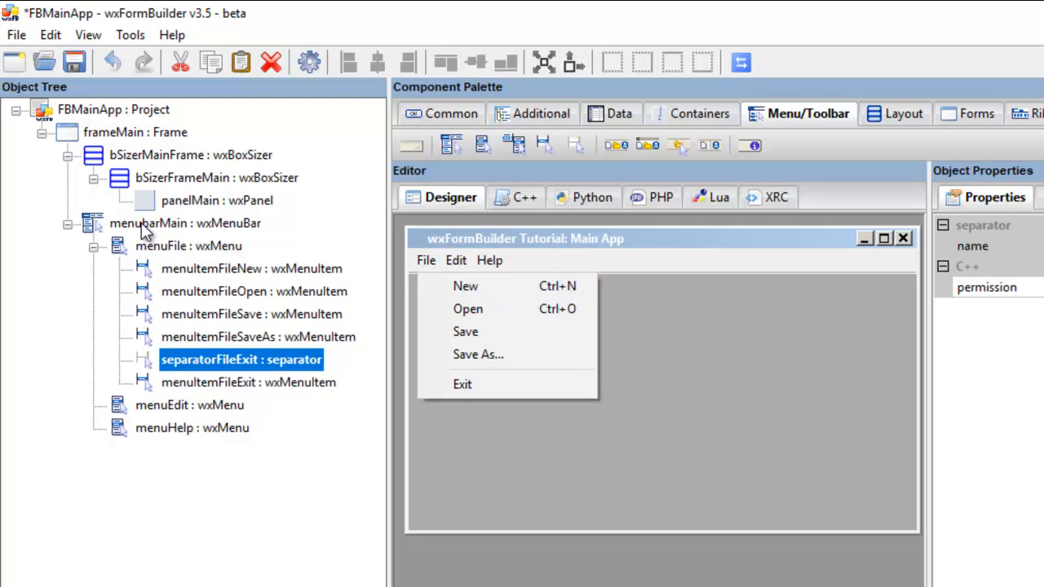
{"action": "mouse_move", "coordinate": [198, 261]}
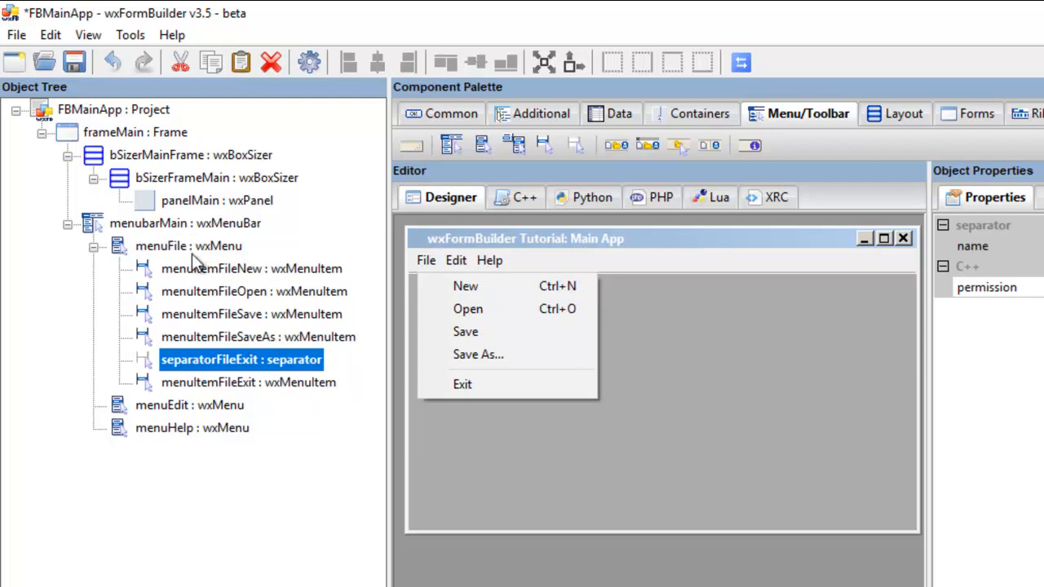
{"action": "left_click", "coordinate": [186, 222]}
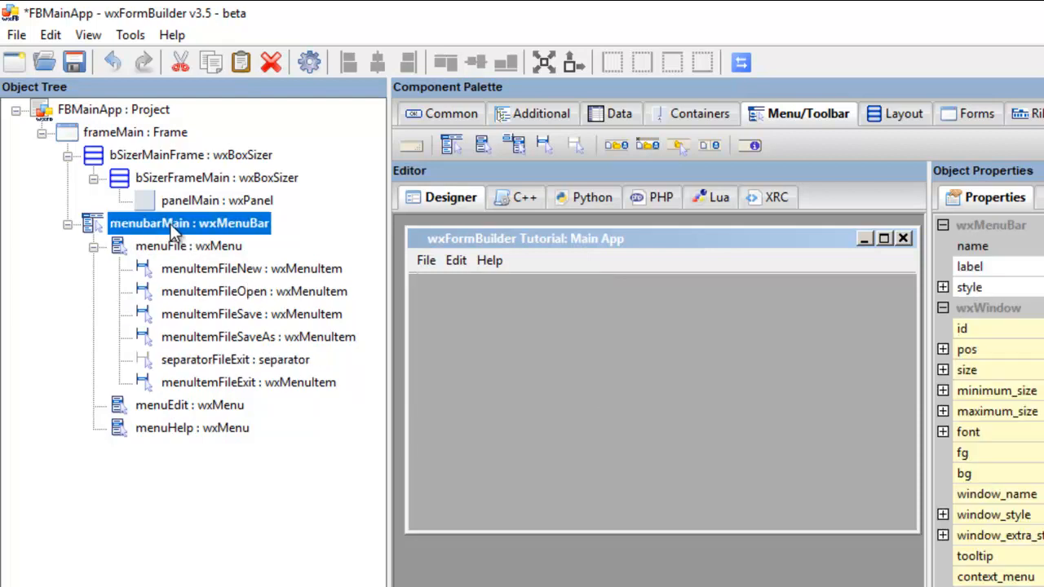
{"action": "left_click", "coordinate": [189, 245]}
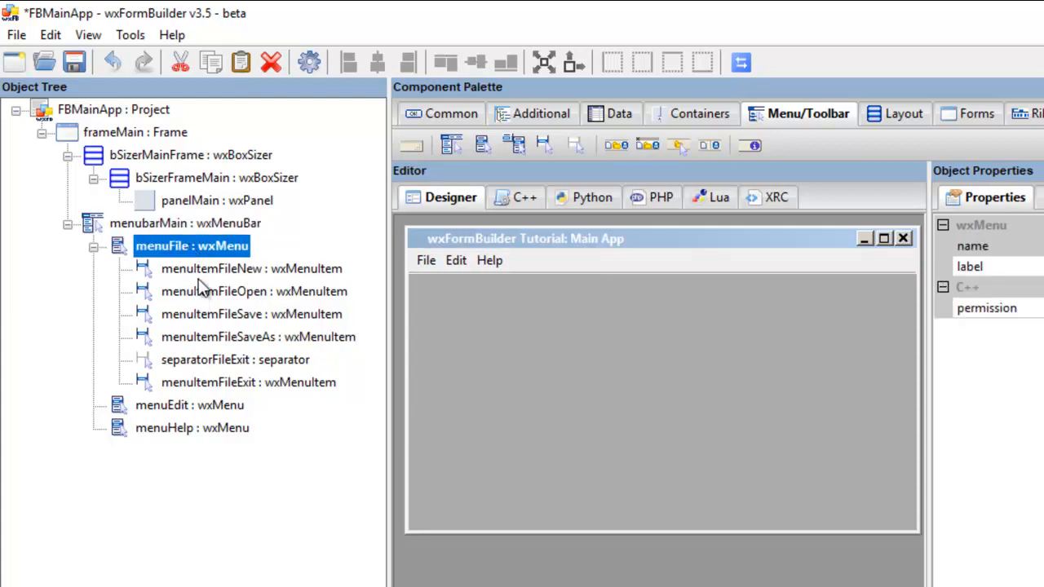
{"action": "left_click", "coordinate": [212, 267]}
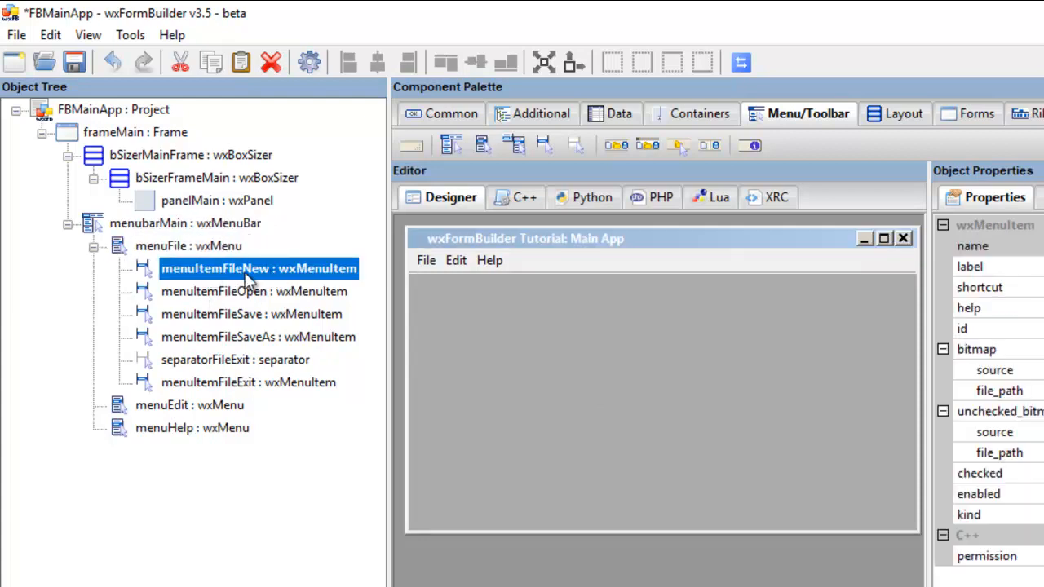
{"action": "left_click", "coordinate": [189, 245]}
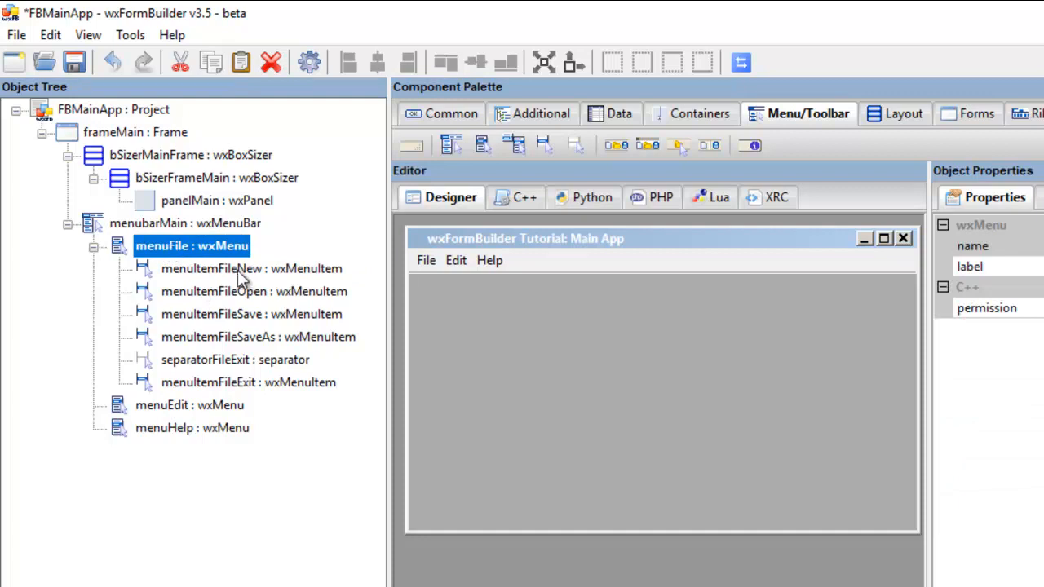
{"action": "left_click", "coordinate": [251, 268]}
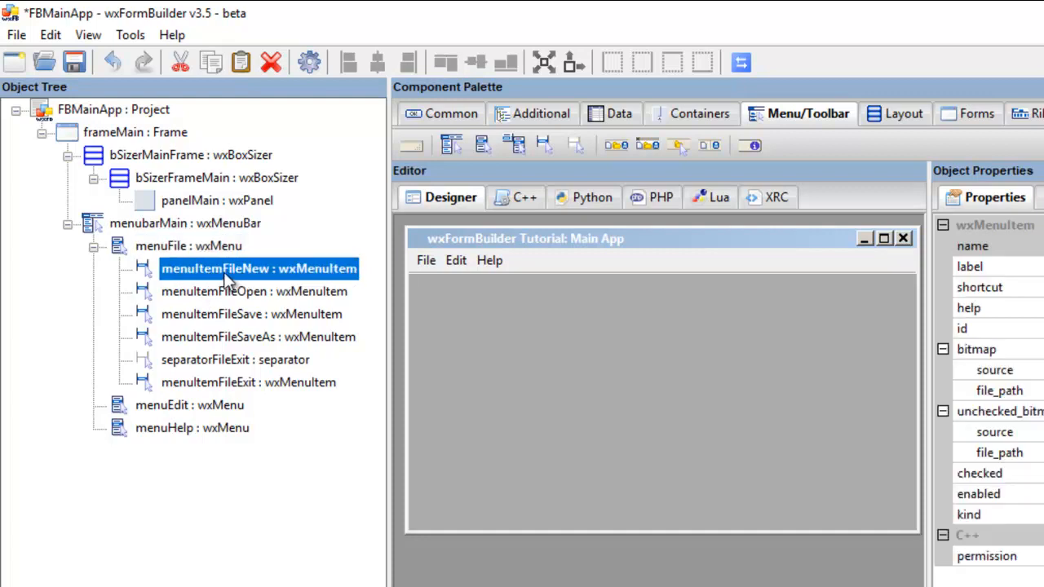
{"action": "mouse_move", "coordinate": [225, 316]}
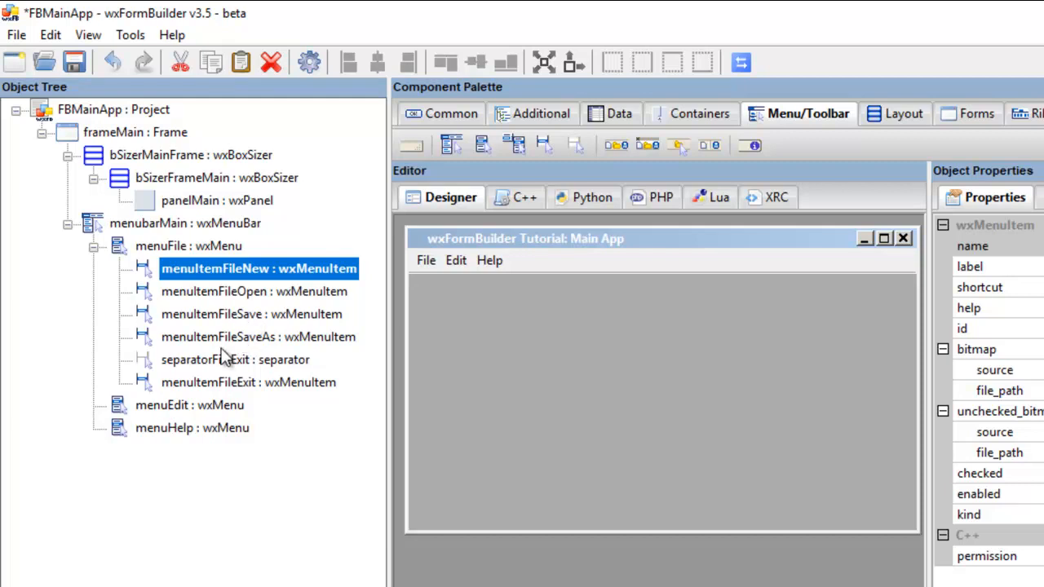
{"action": "mouse_move", "coordinate": [277, 346]}
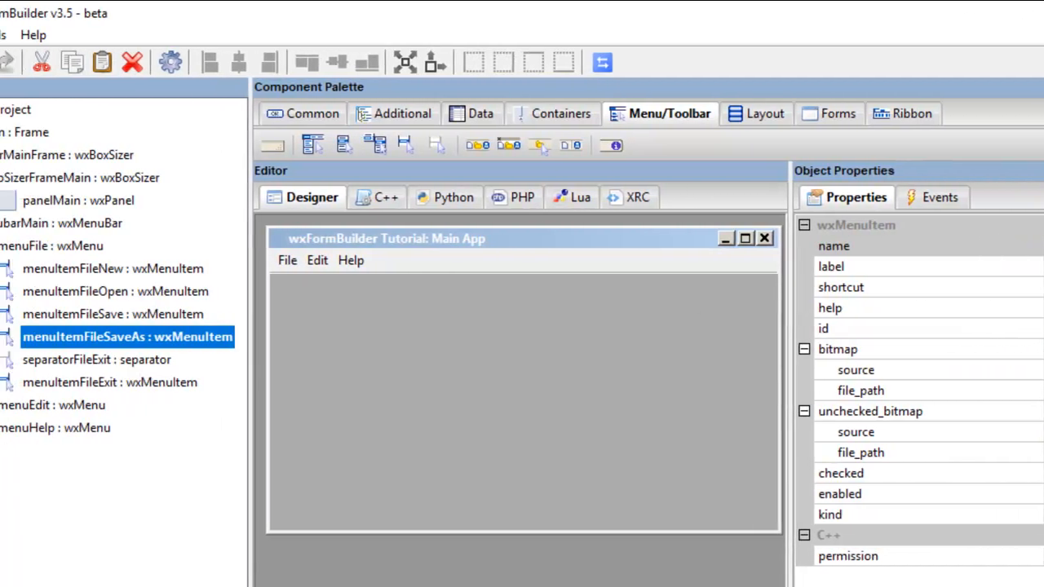
{"action": "left_click", "coordinate": [242, 358]}
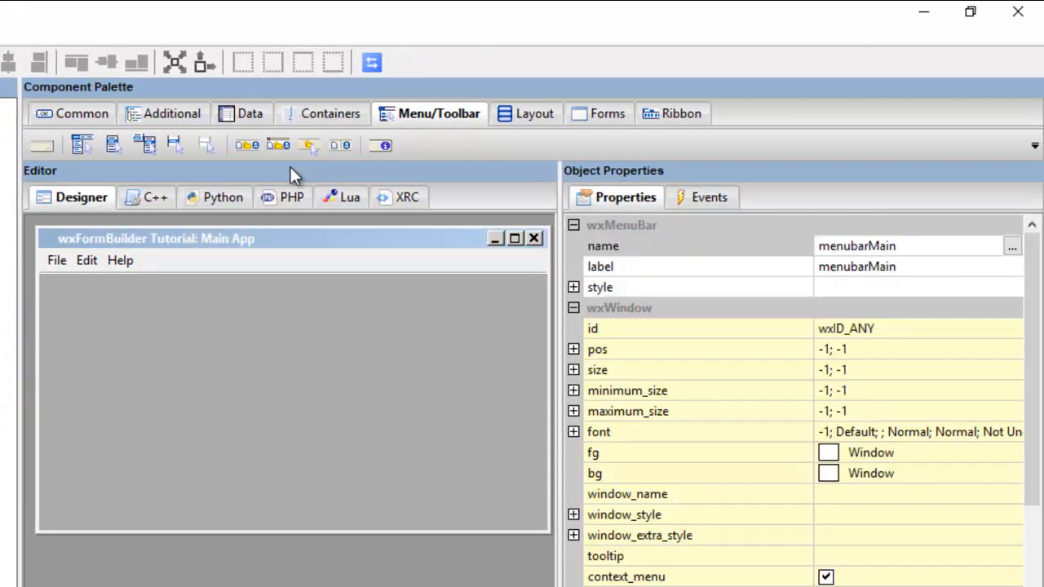
{"action": "left_click", "coordinate": [222, 197]}
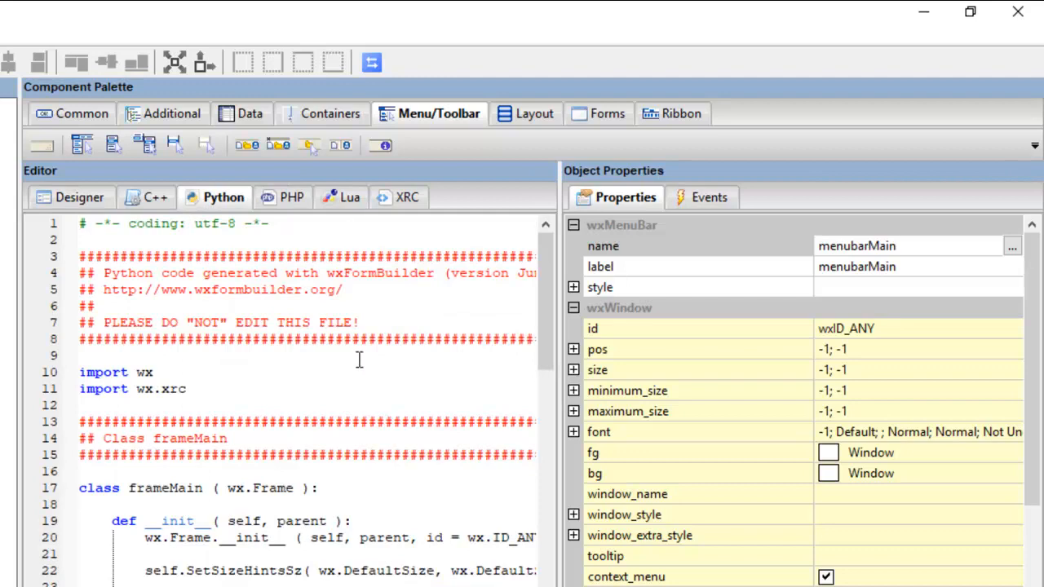
{"action": "scroll", "scroll_direction": "down", "scroll_amount": 3}
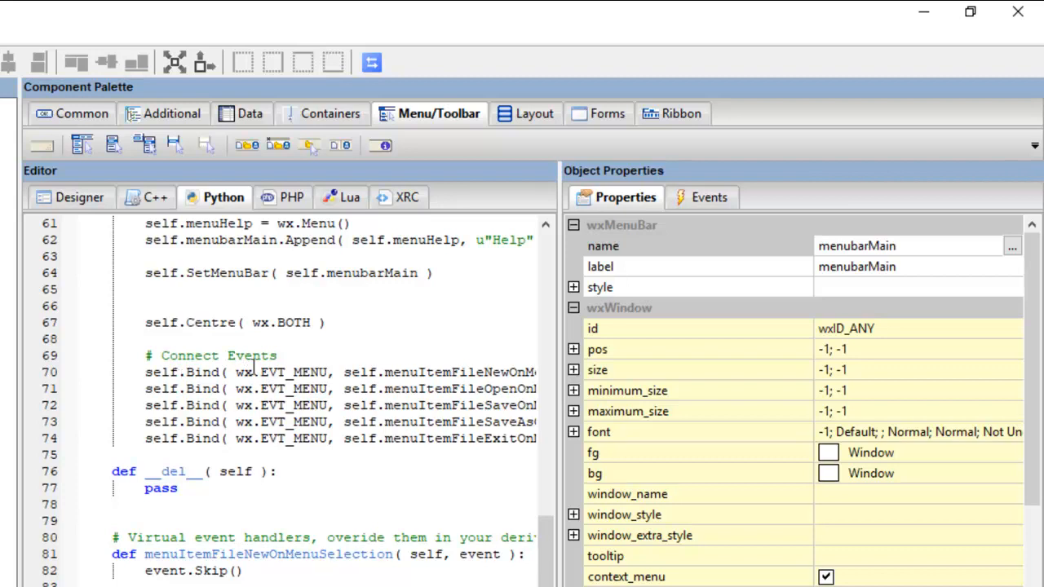
{"action": "scroll", "scroll_direction": "right", "scroll_amount": 3}
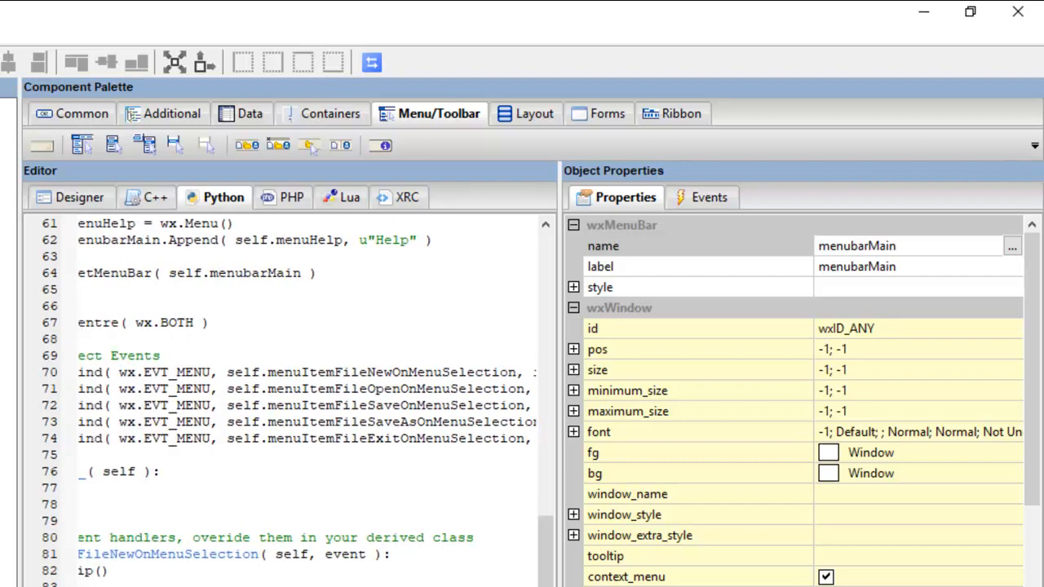
{"action": "scroll", "scroll_direction": "down", "scroll_amount": 3}
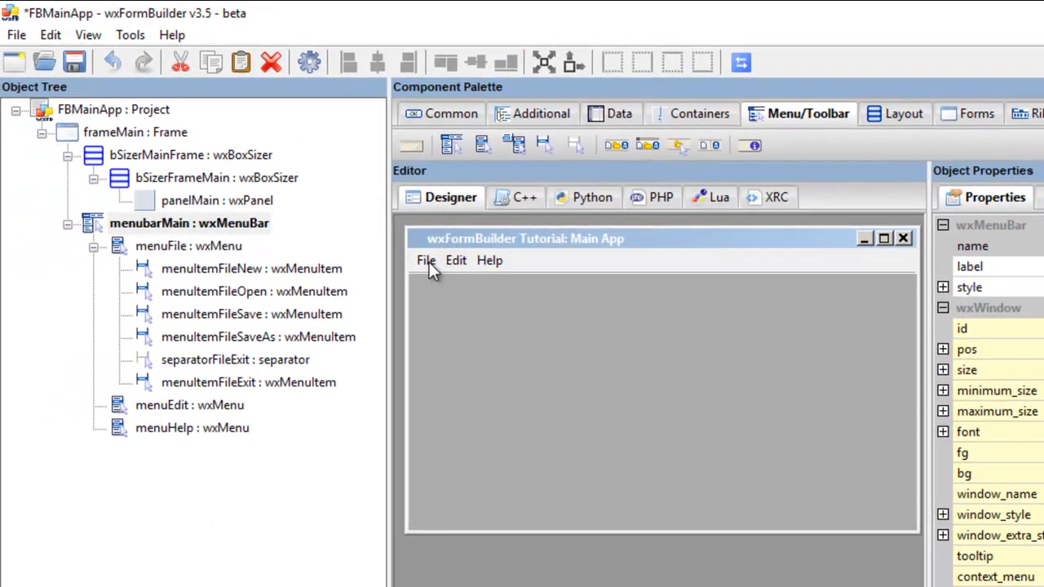
{"action": "left_click", "coordinate": [424, 261]}
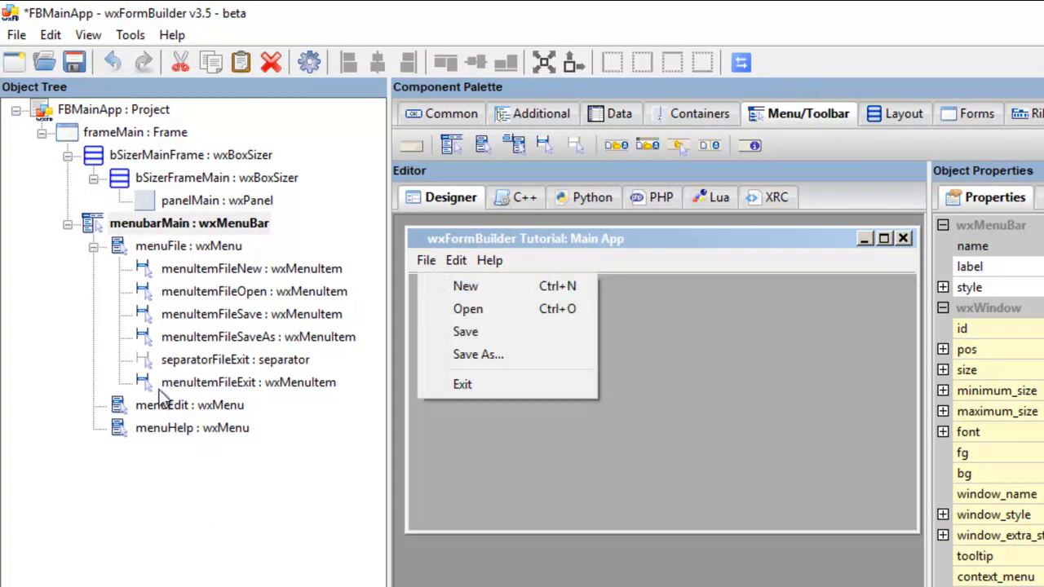
{"action": "mouse_move", "coordinate": [202, 447]}
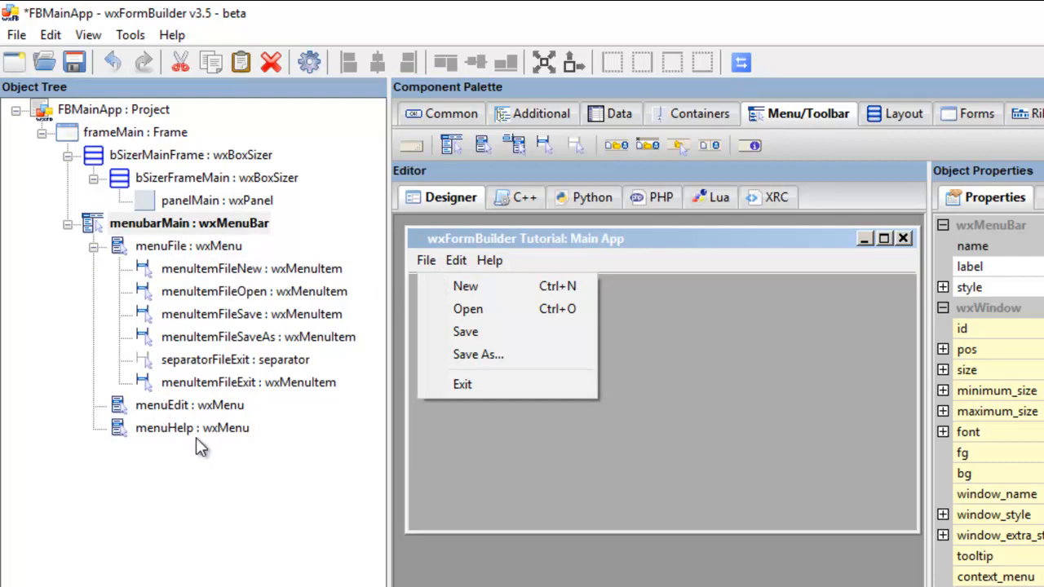
{"action": "left_click", "coordinate": [190, 404]}
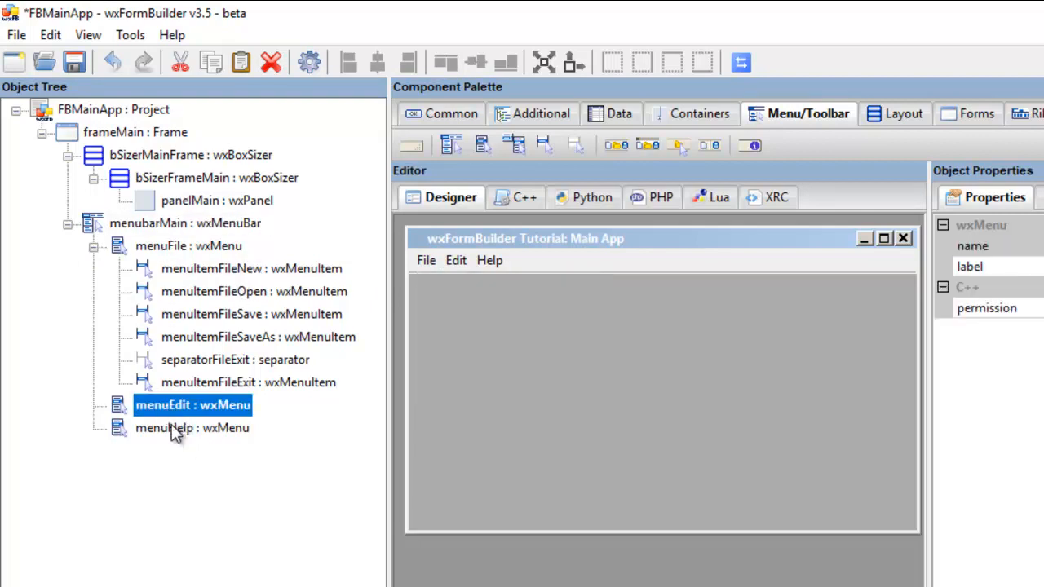
{"action": "left_click", "coordinate": [192, 428]}
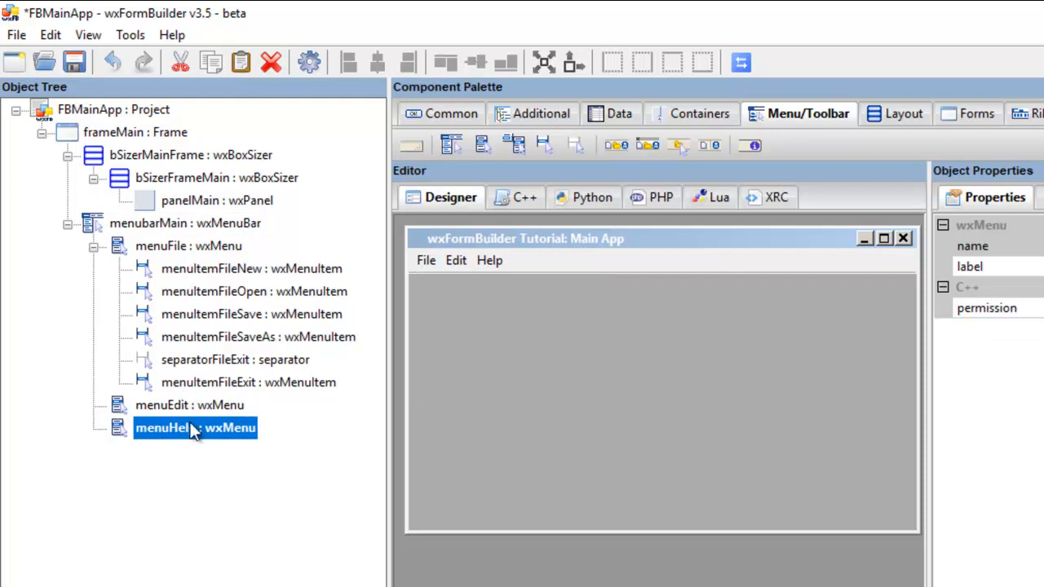
{"action": "mouse_move", "coordinate": [182, 437]}
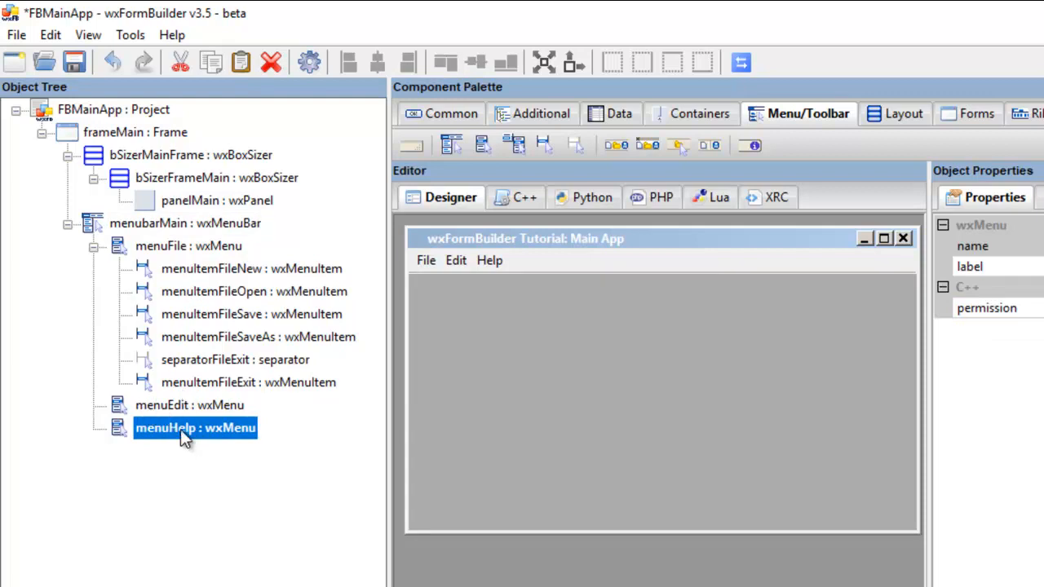